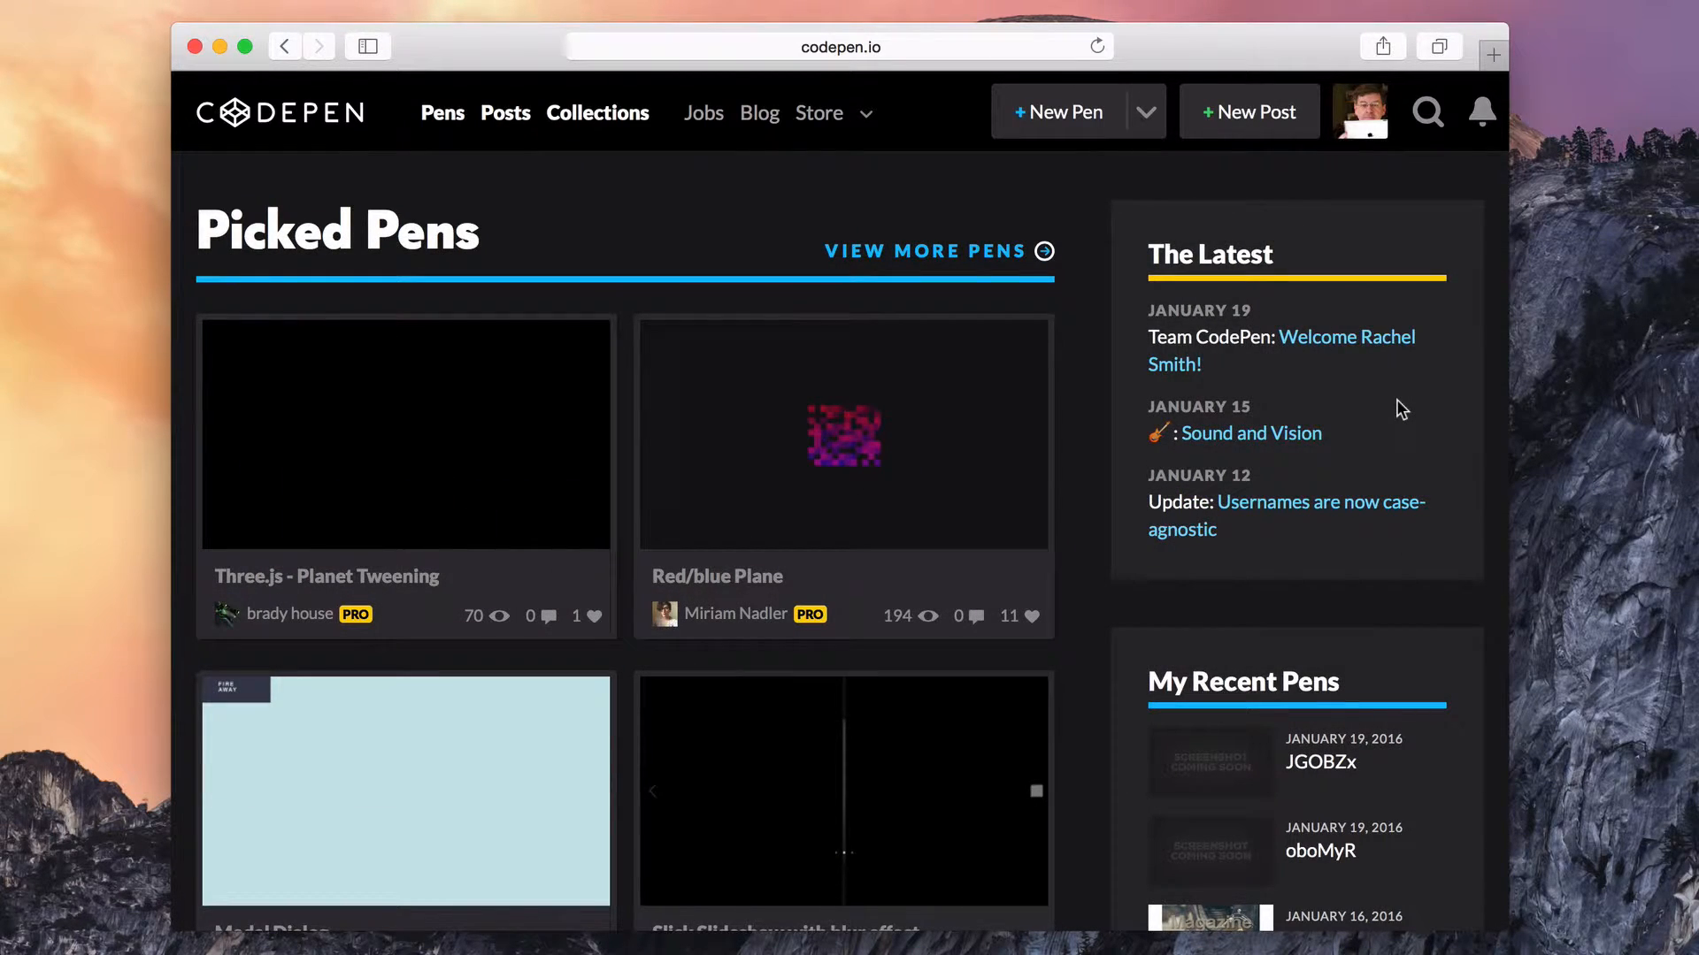
pyautogui.moveTo(1331, 378)
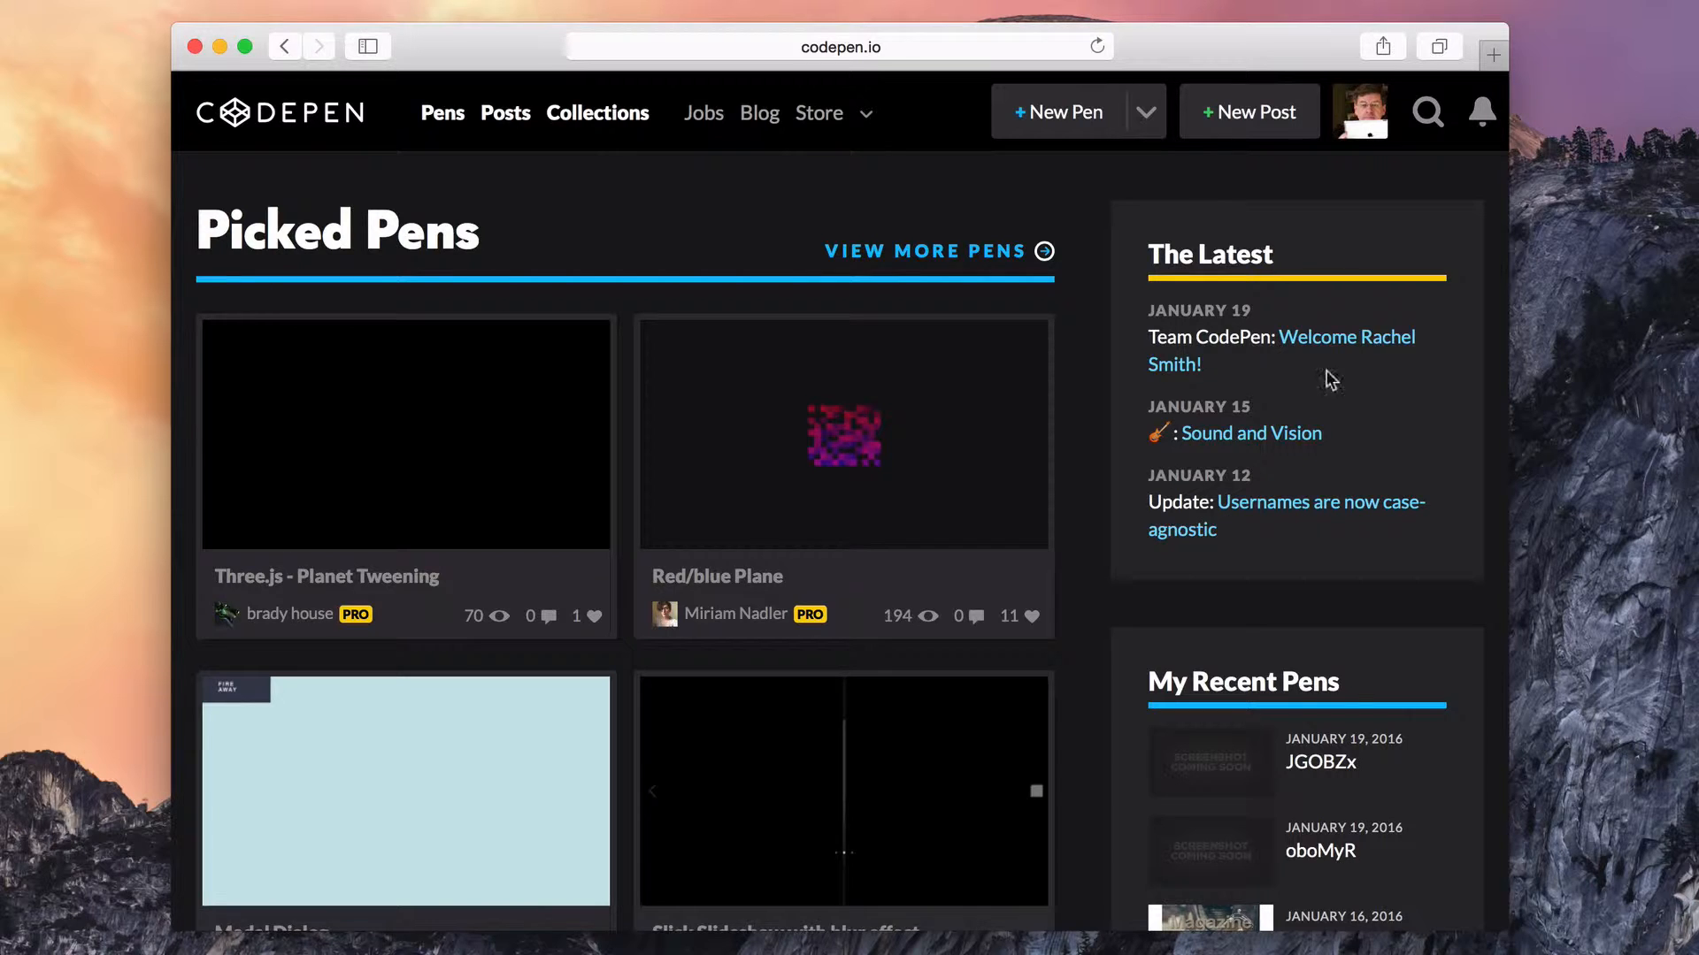
# - Start a brand-new empty pen from the CodePen dashboard
pyautogui.click(1058, 111)
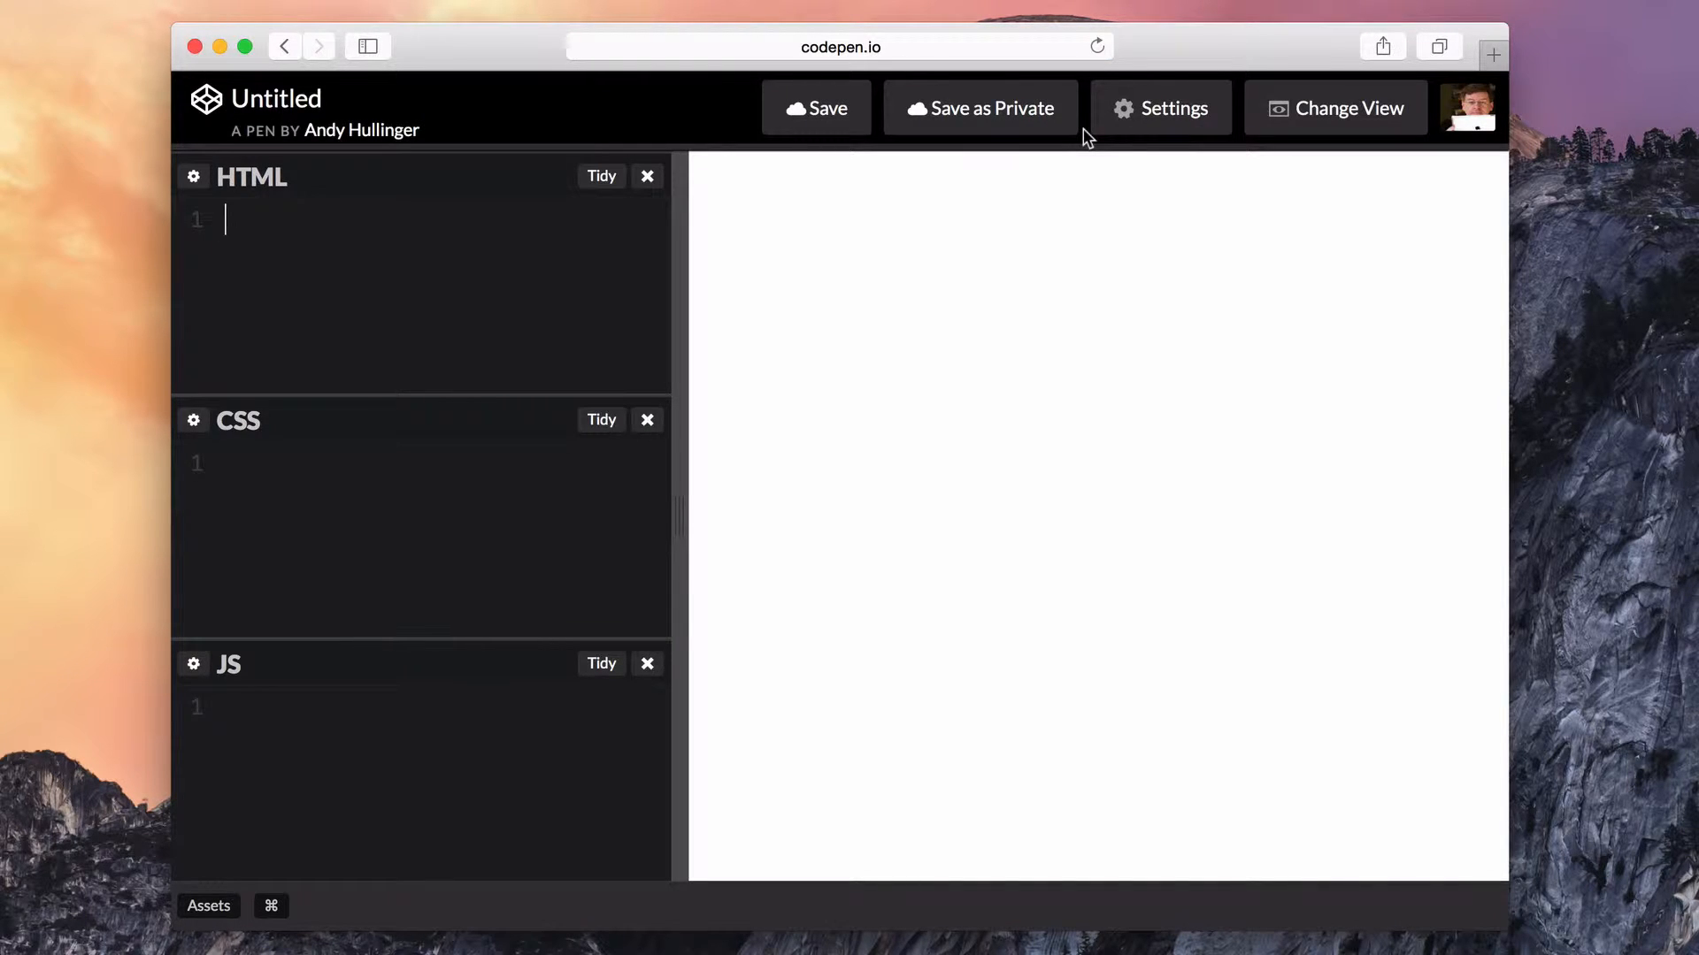
# - Save the pen and add an h1 heading reading 'learn web design' with an h1{} CSS rule
pyautogui.click(814, 108)
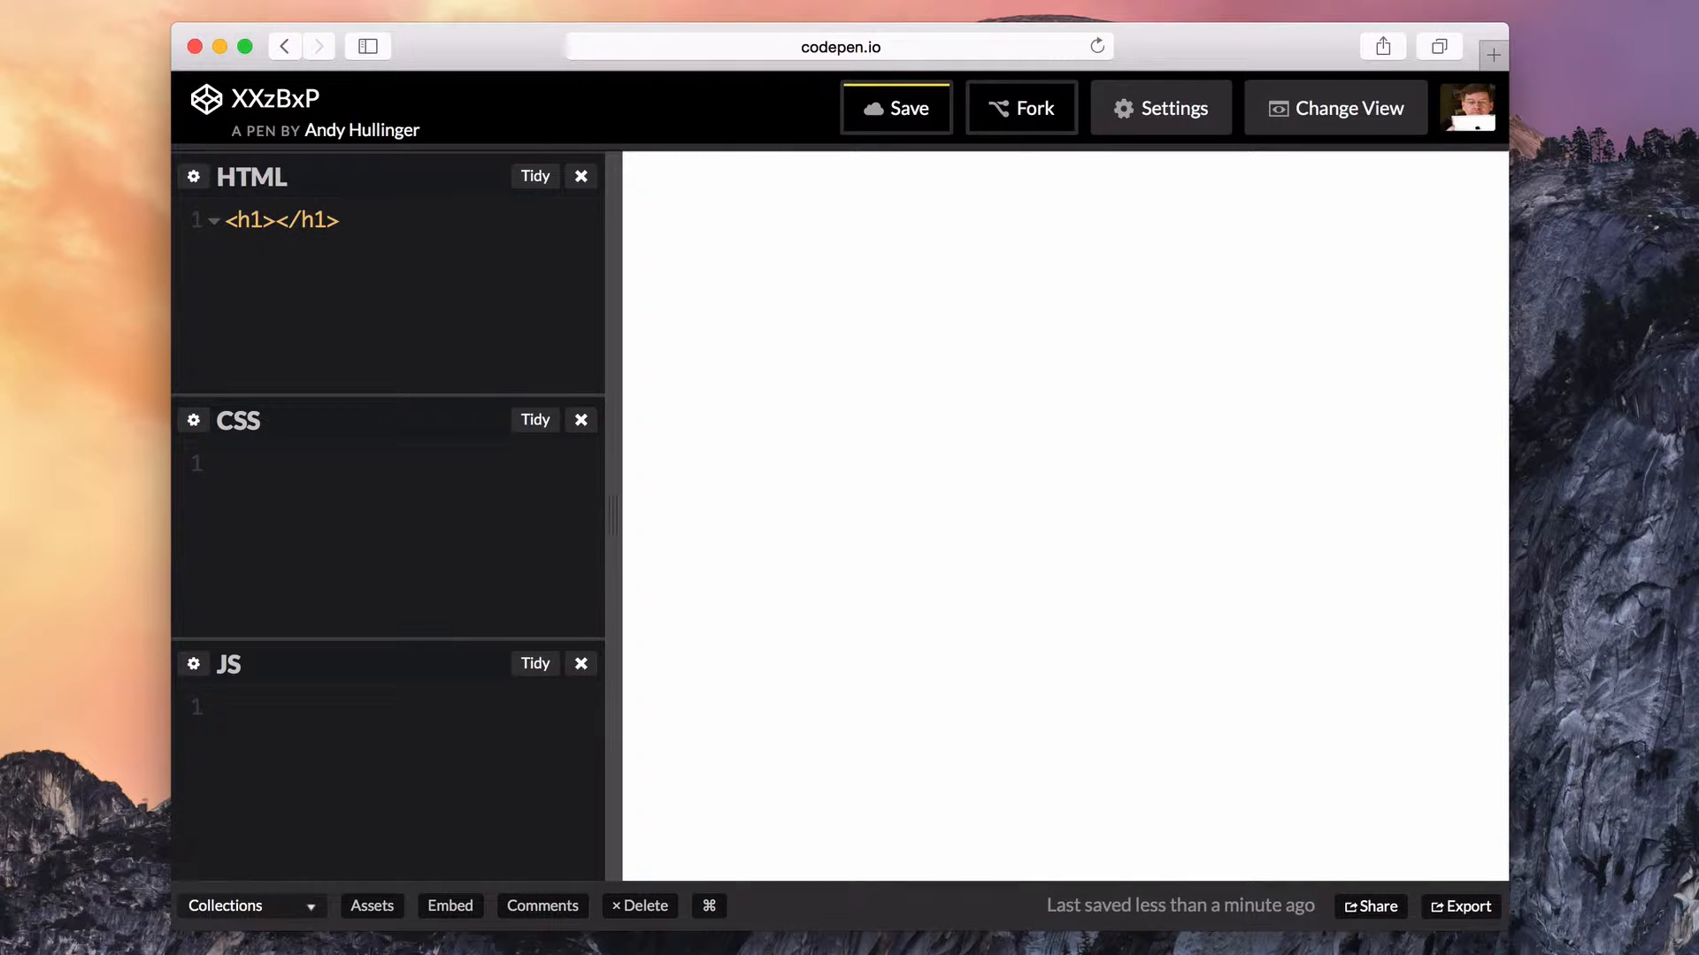
pyautogui.write('learn web d')
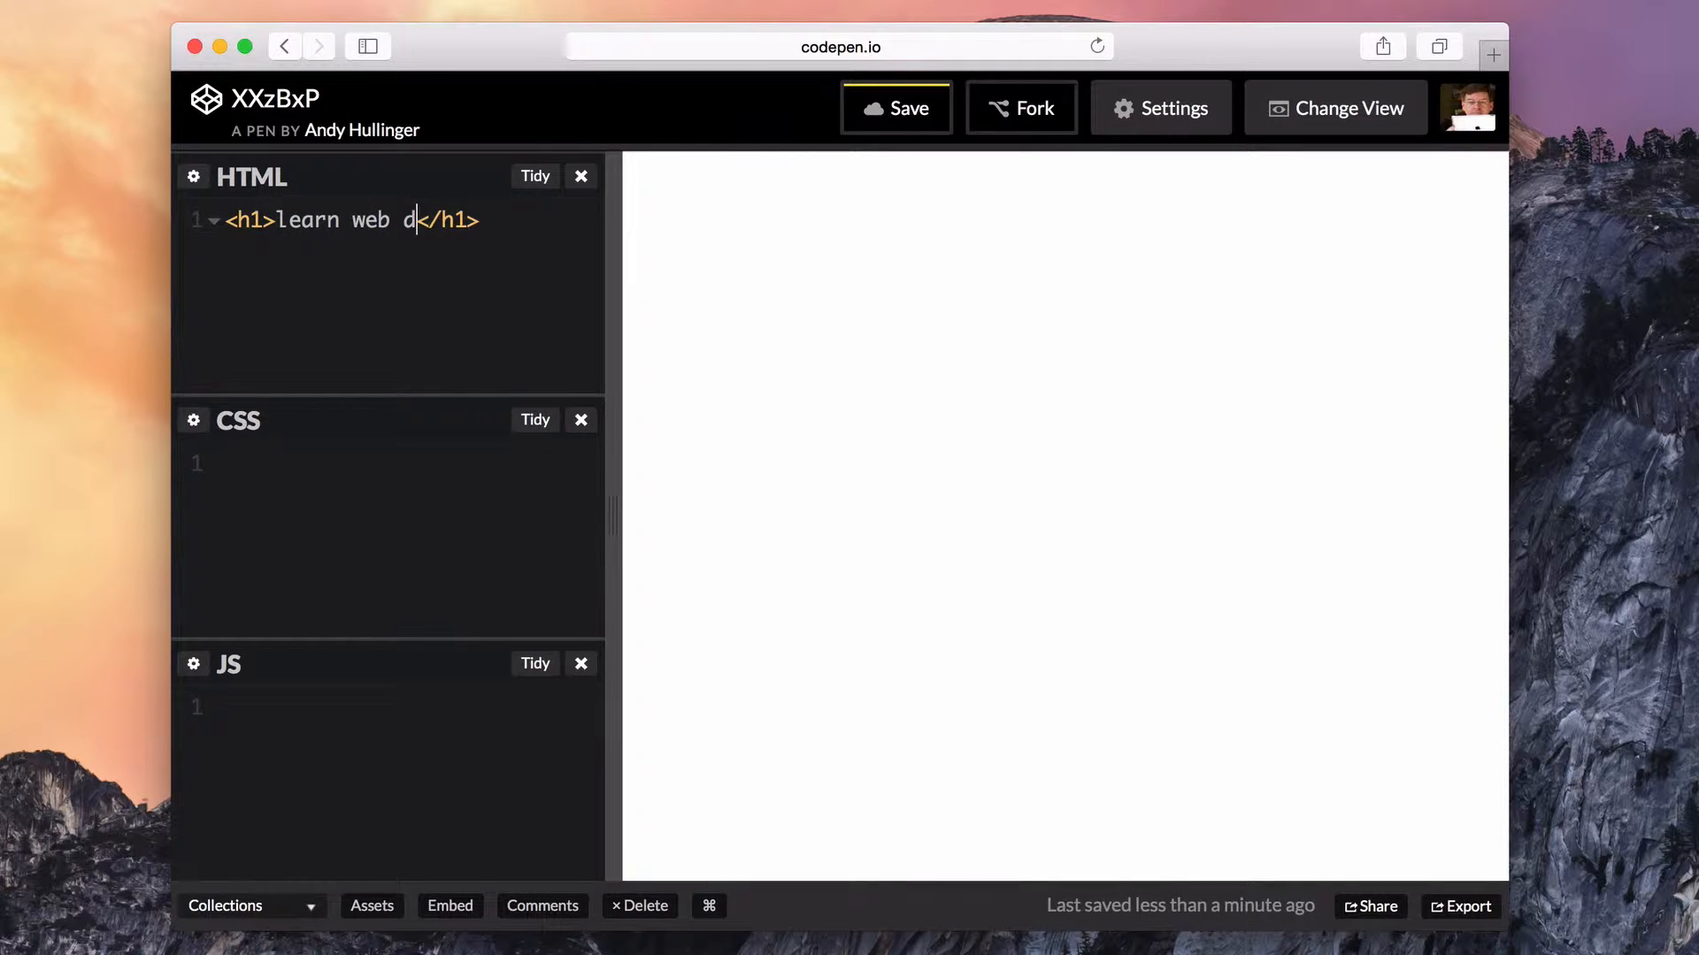
pyautogui.write('esign')
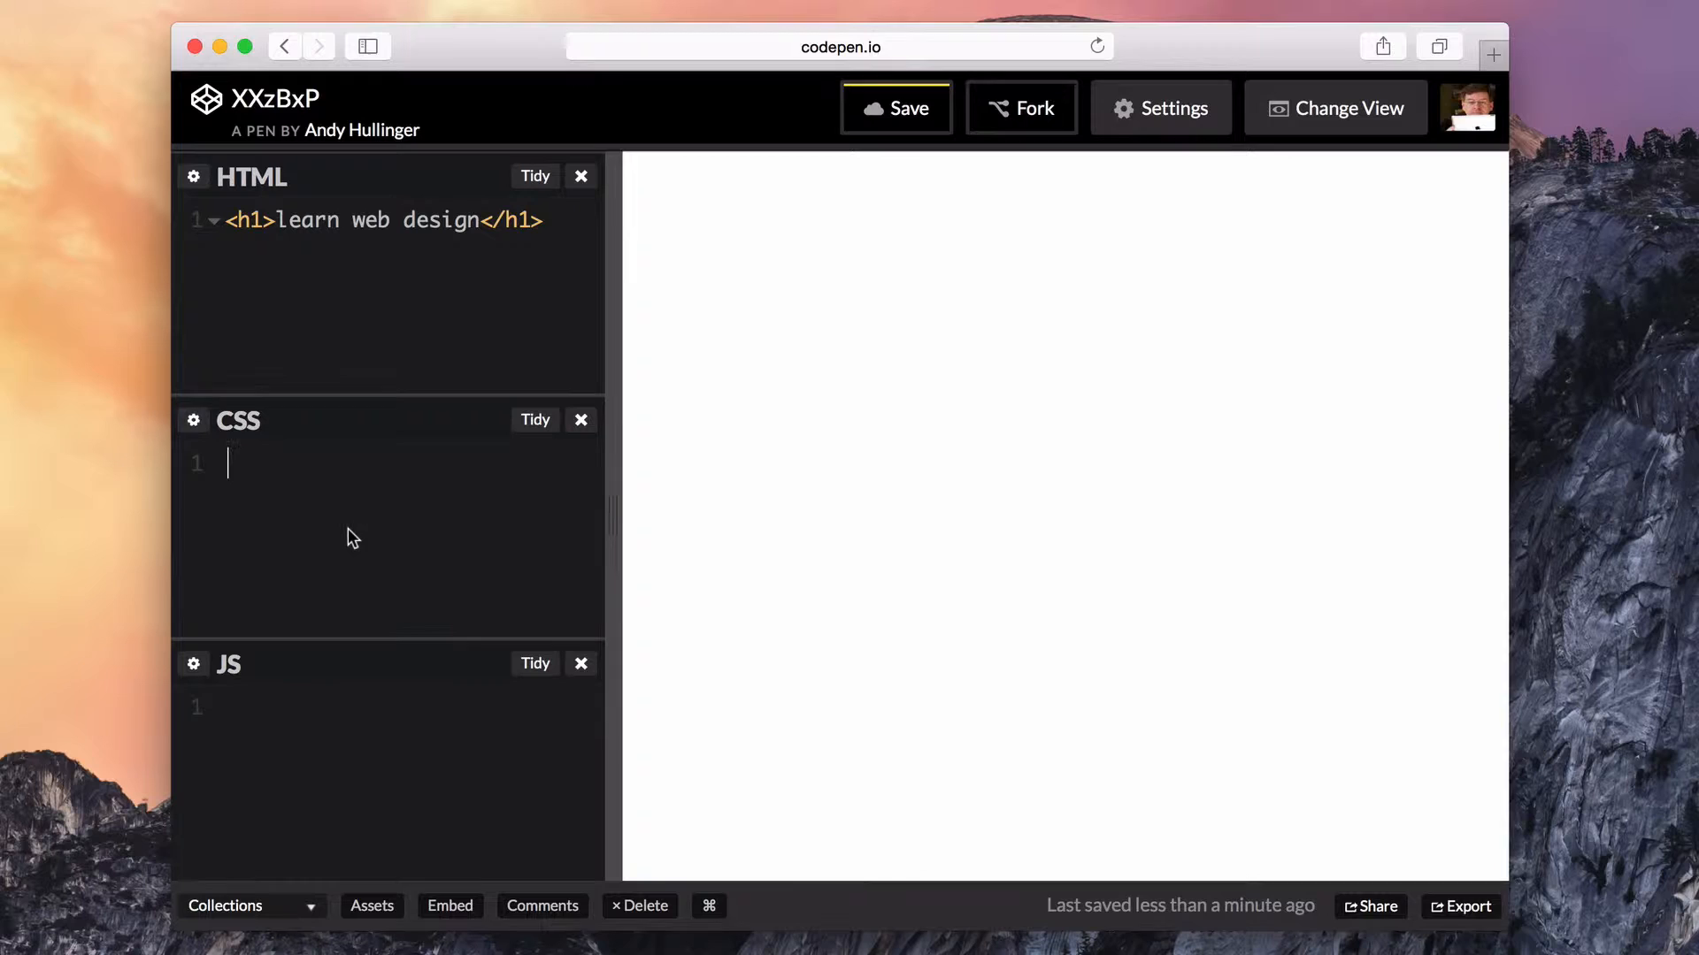
pyautogui.write('h1{}')
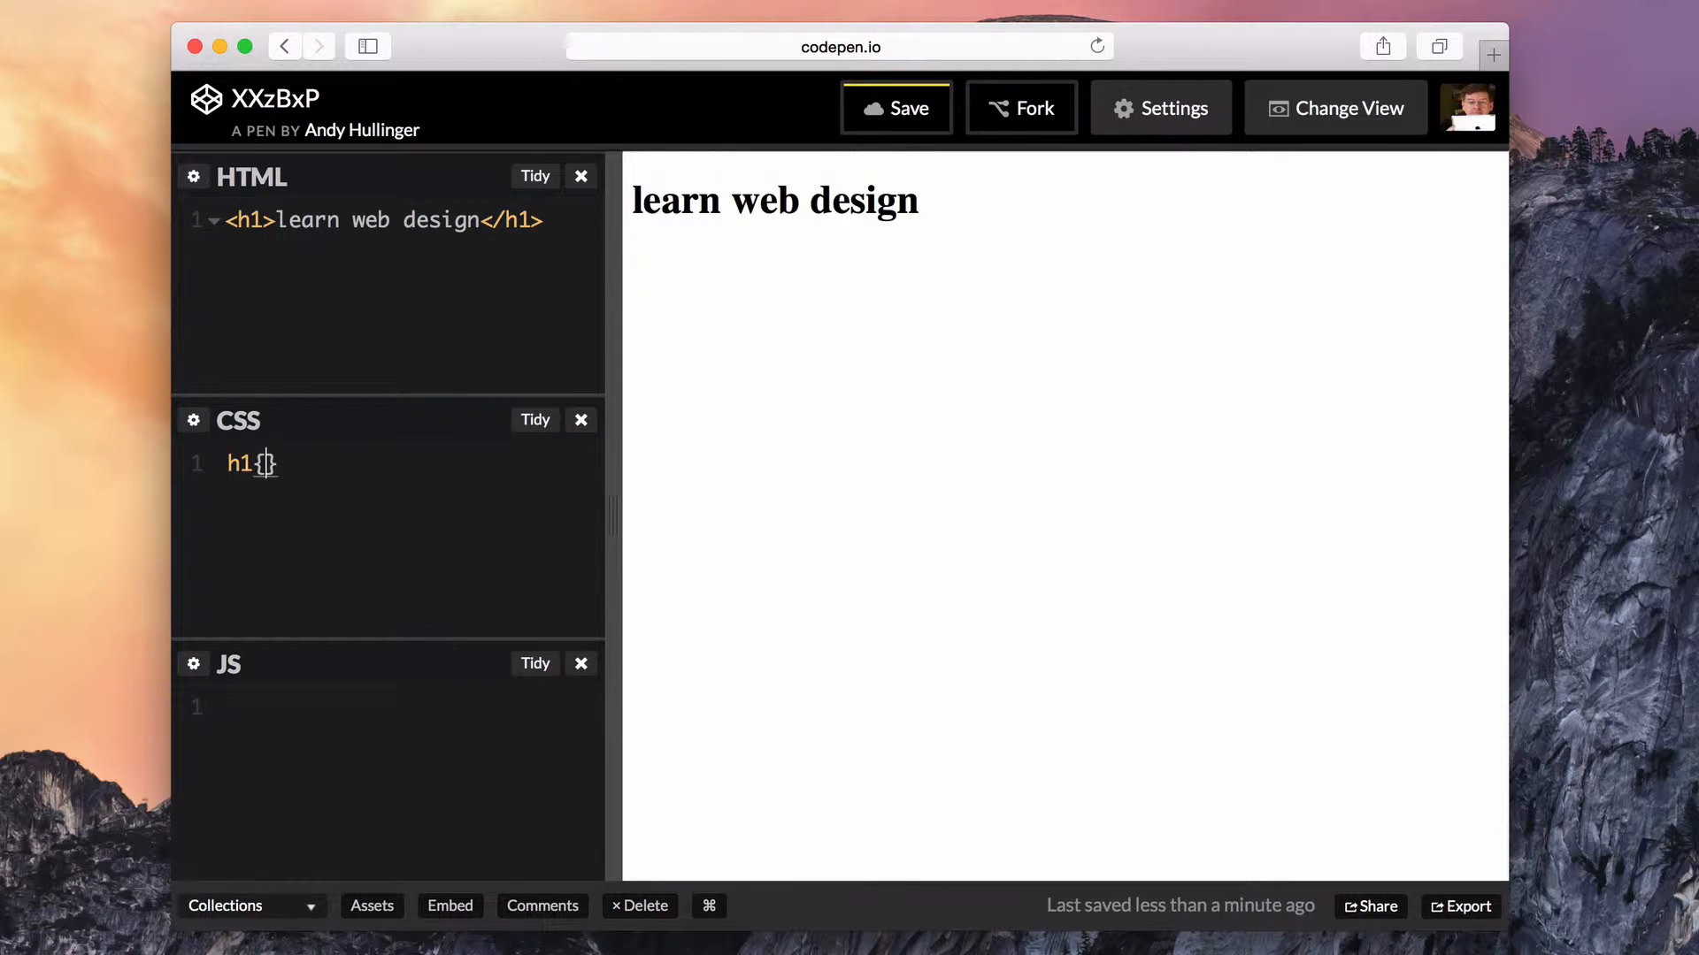
# - Style the h1 with Helvetica, uppercase, 200px font size and -20px letter spacing
pyautogui.write('font-family: helvetica;')
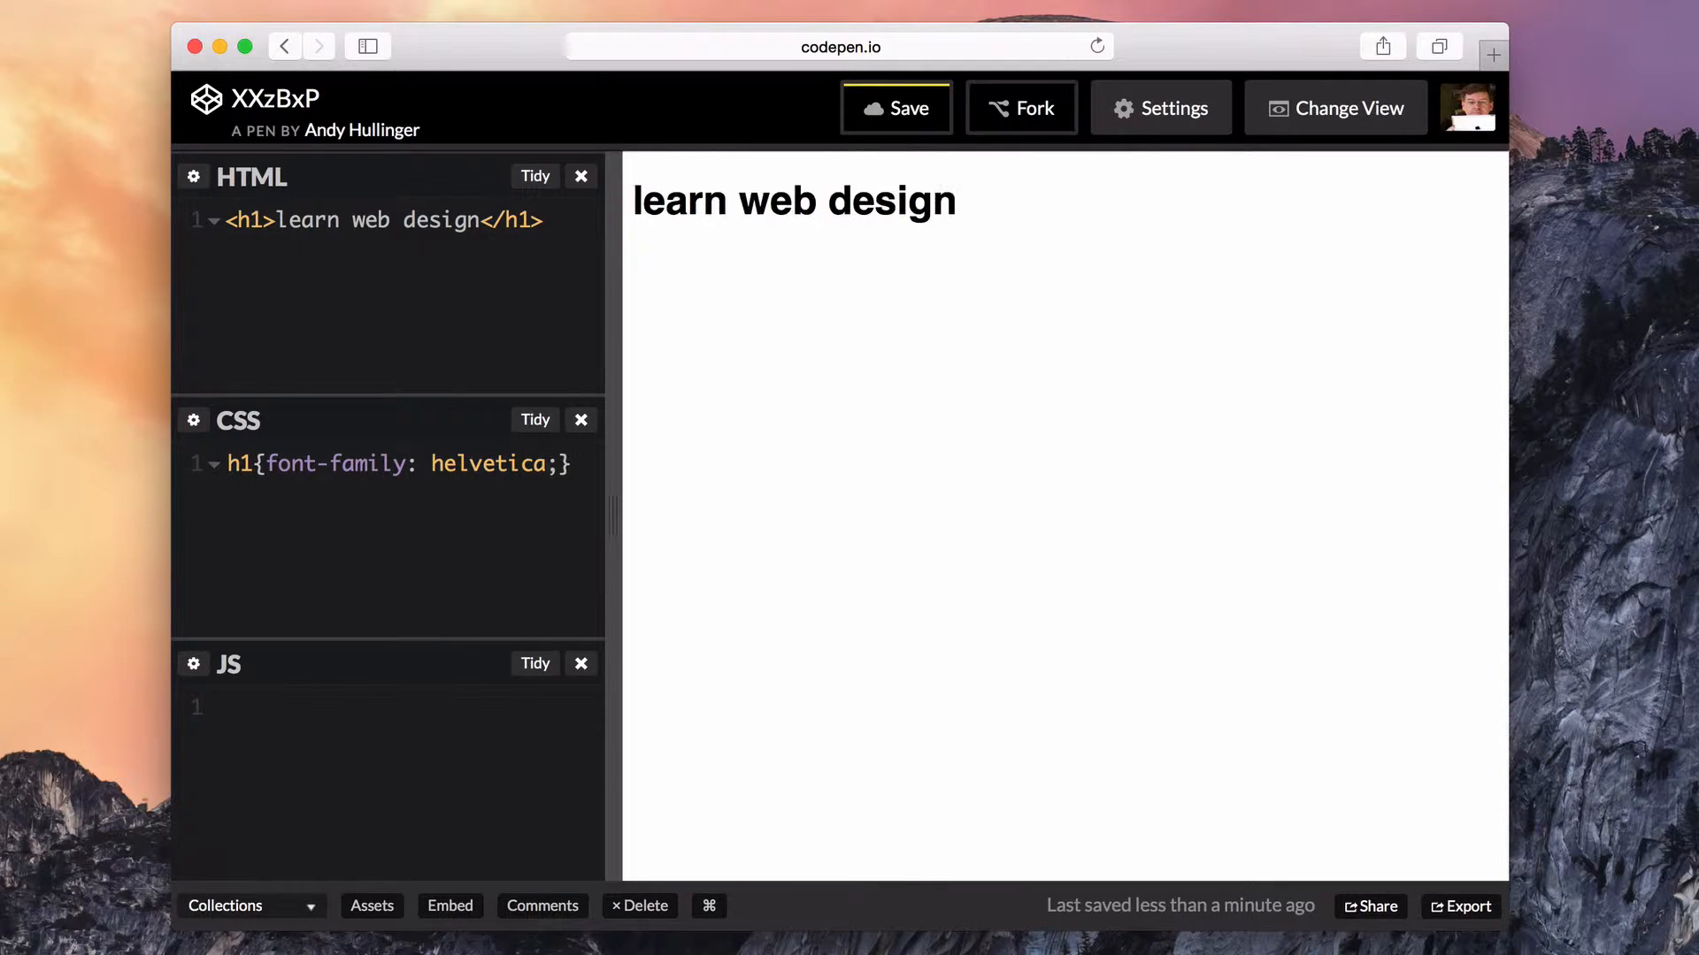
pyautogui.press('Enter')
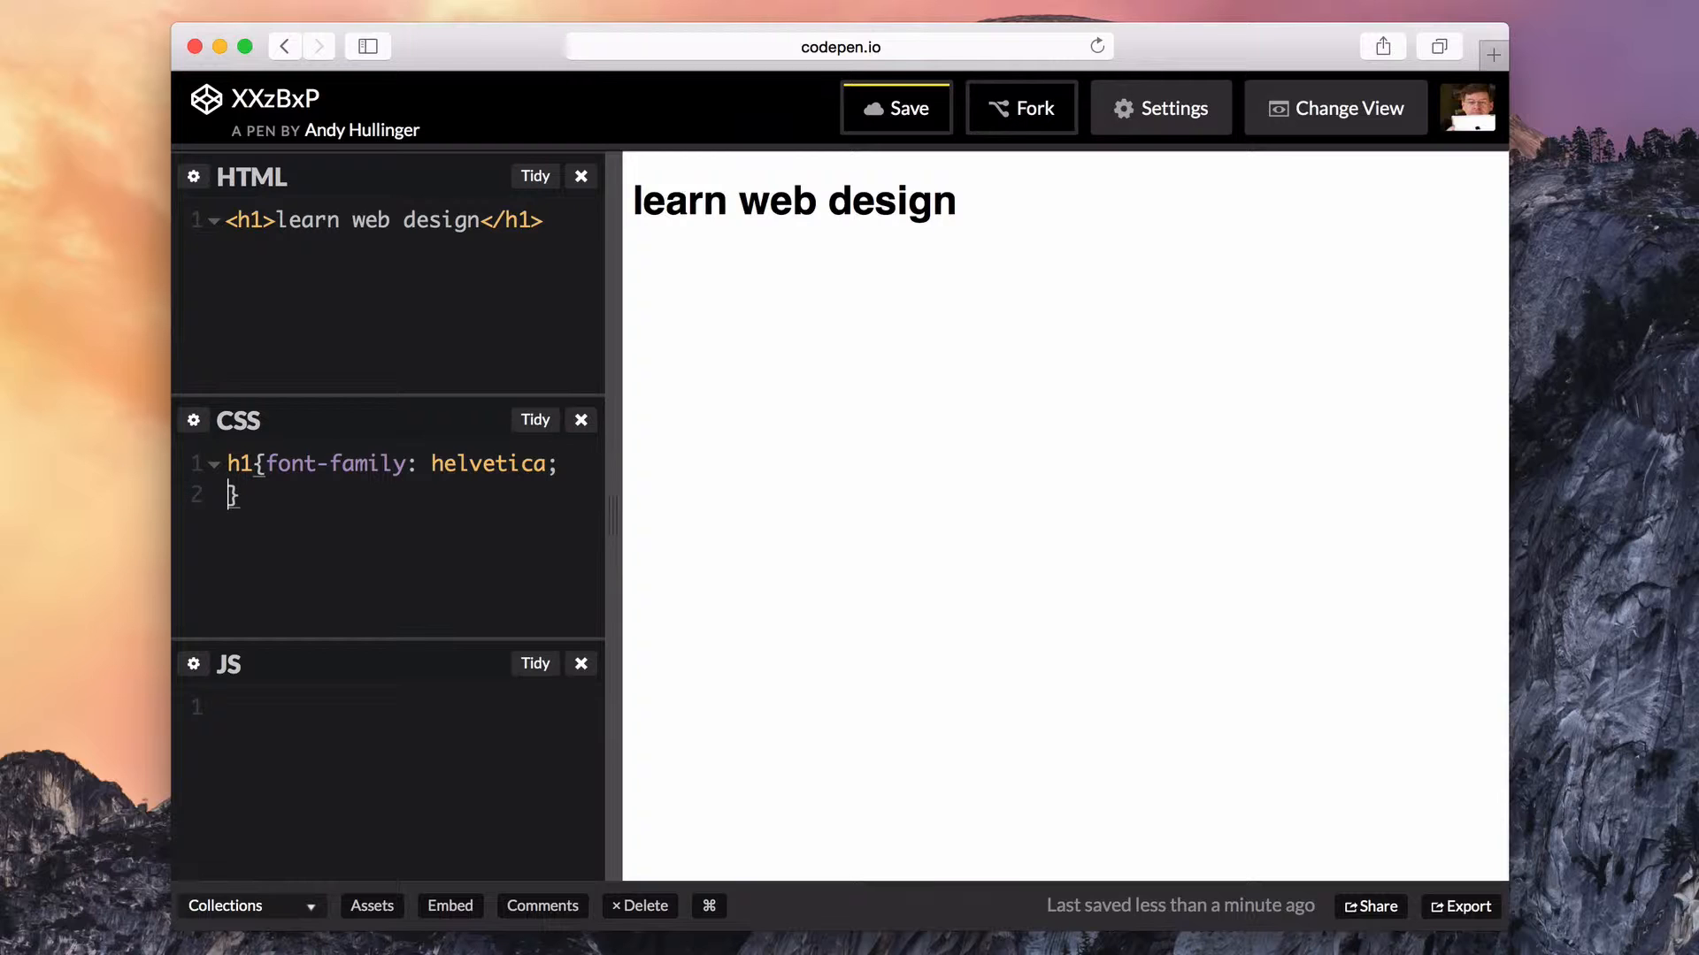
pyautogui.write('text-transform: uppercase;')
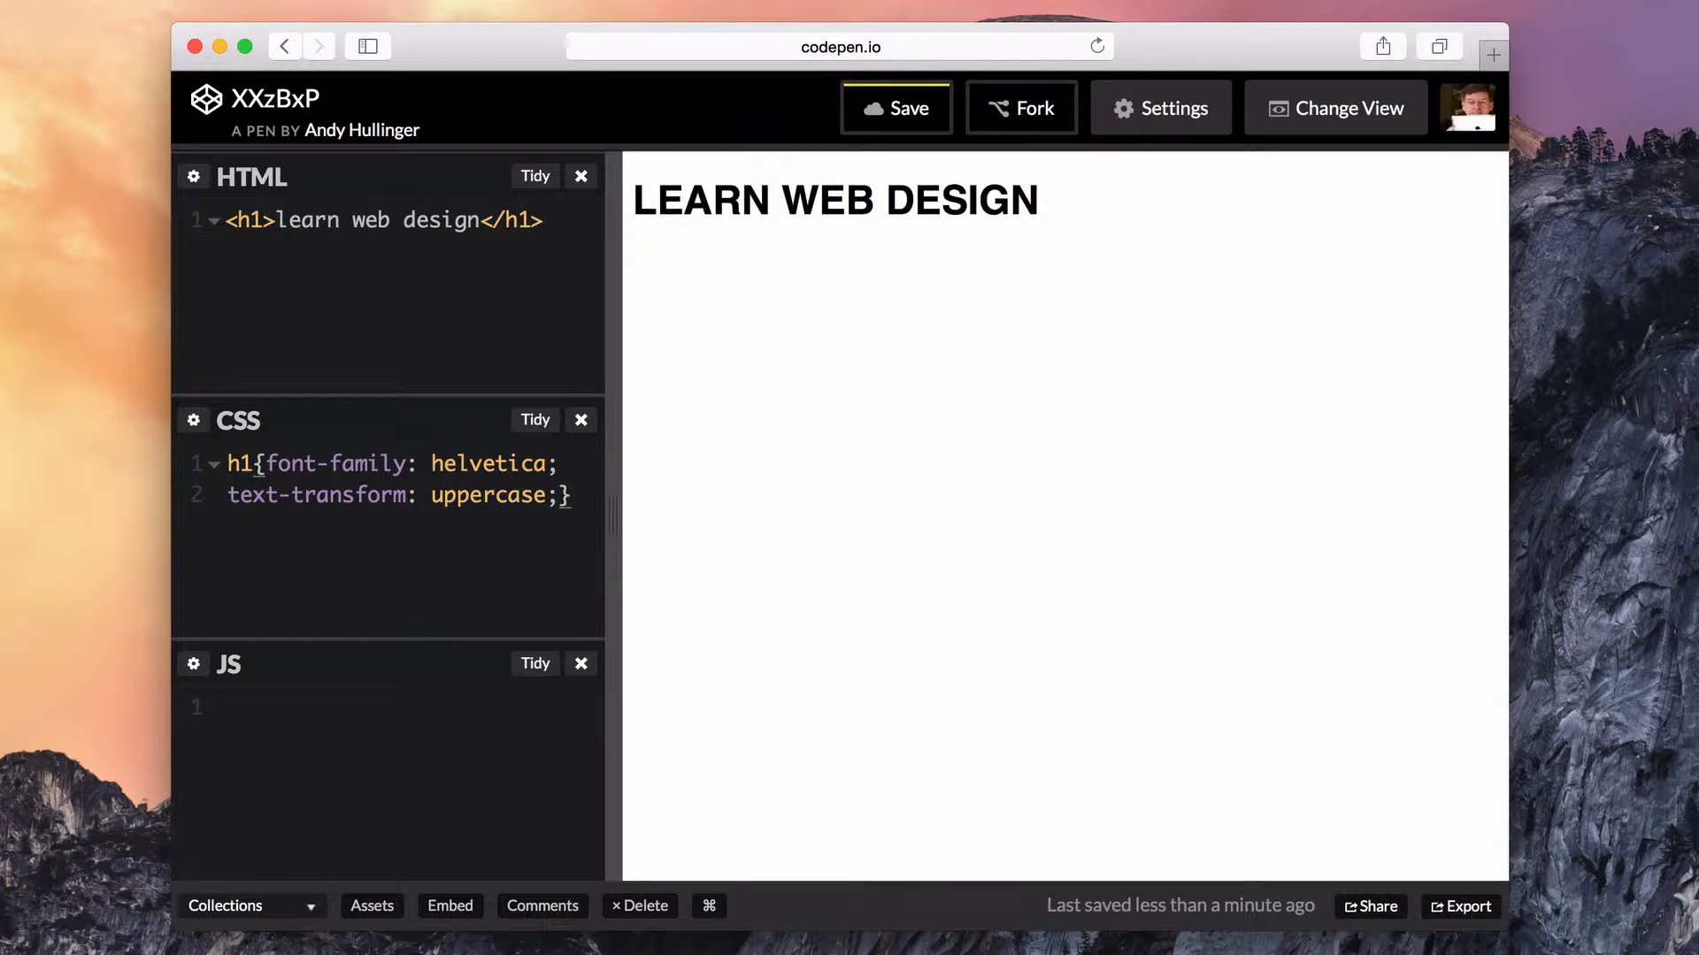
pyautogui.write('font-size: 200px;')
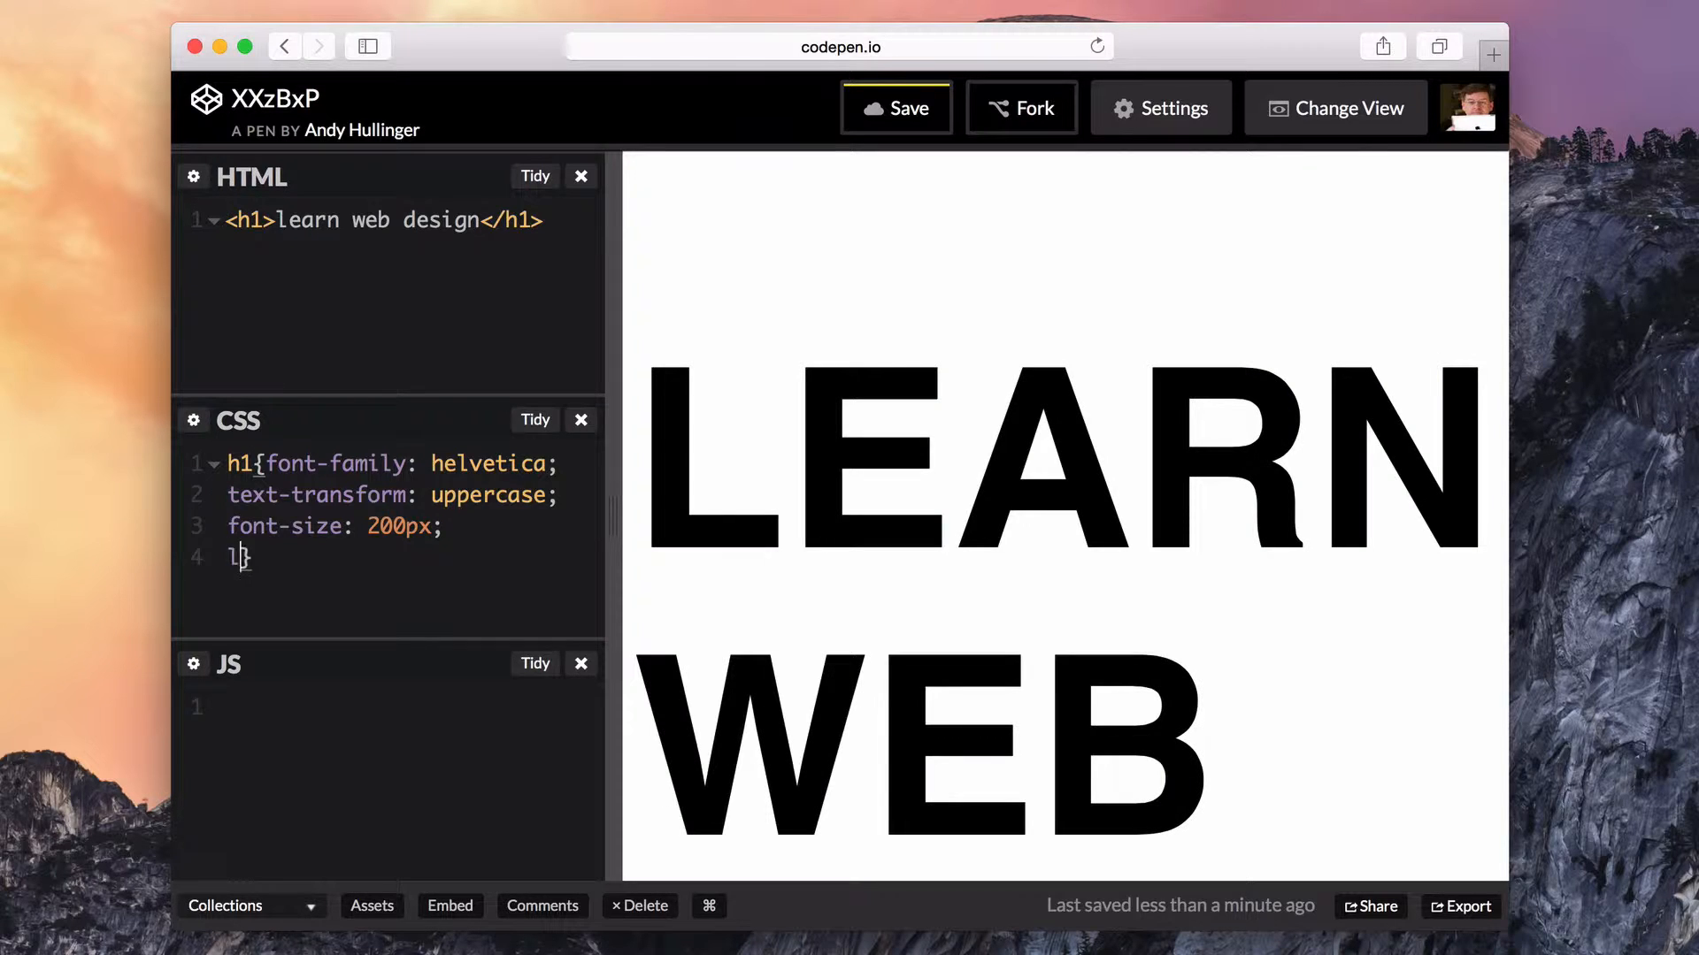
pyautogui.write('etter-spacing: -20px;')
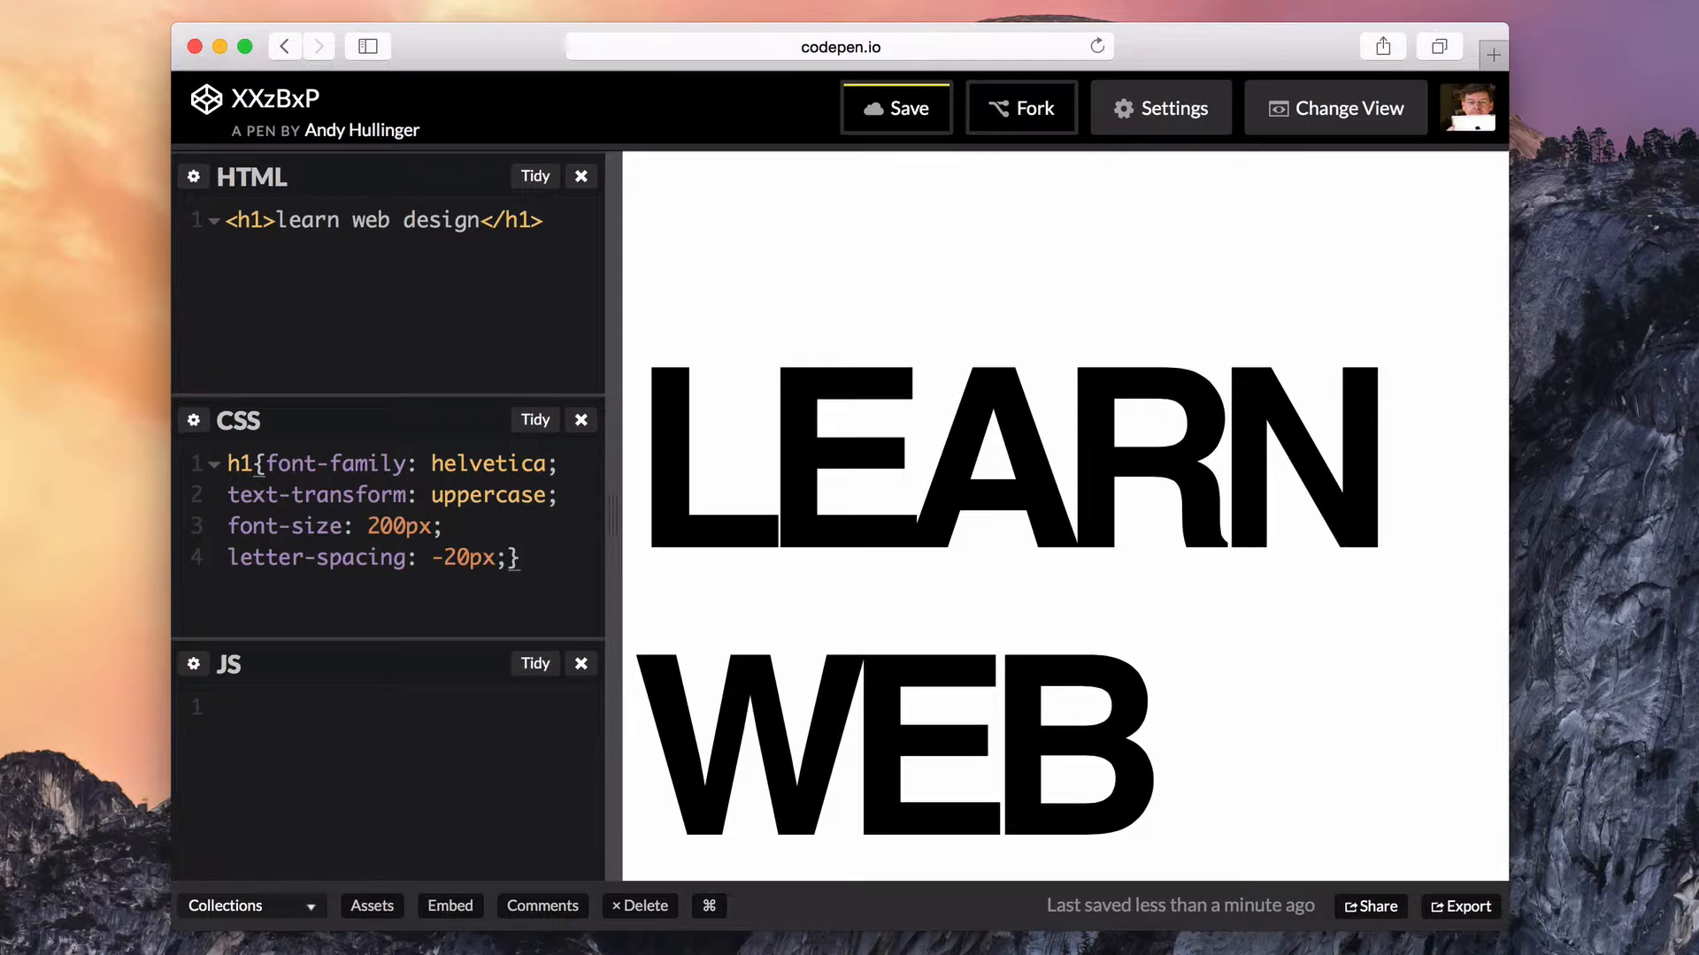
# - Colour the h1 tomato, wrap 'web' in <em> tags and start an em{} rule
pyautogui.write('color:tomato;')
pyautogui.write('line-height: .5;}')
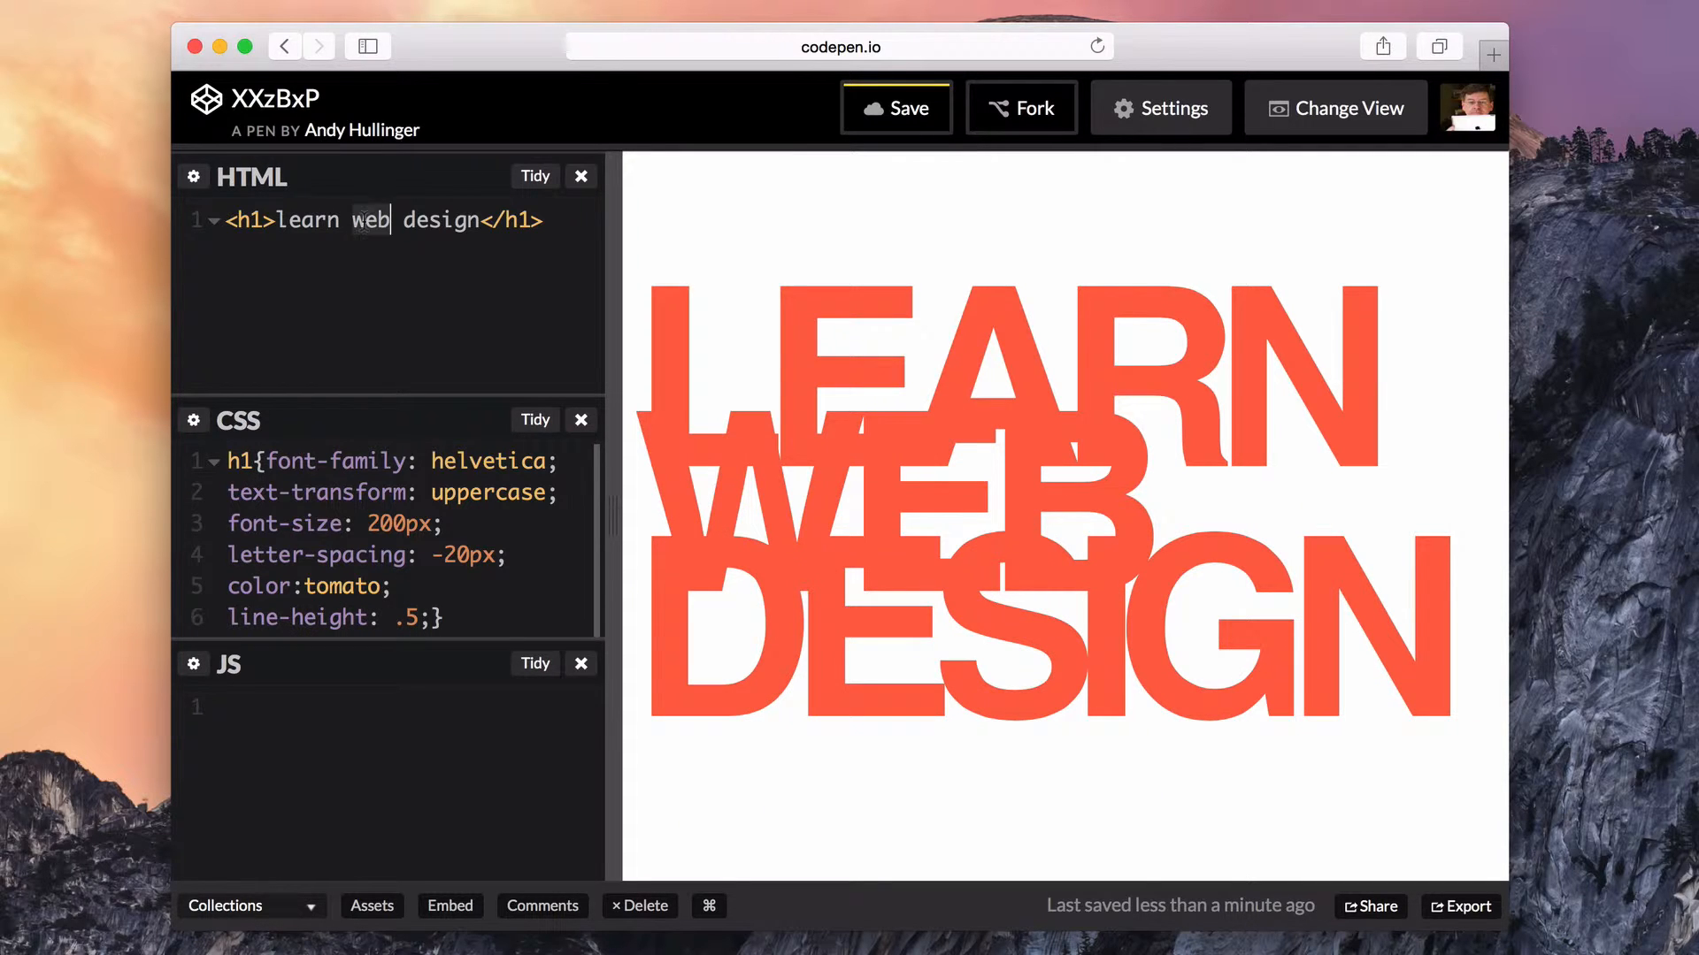
pyautogui.write('<em>web</em>')
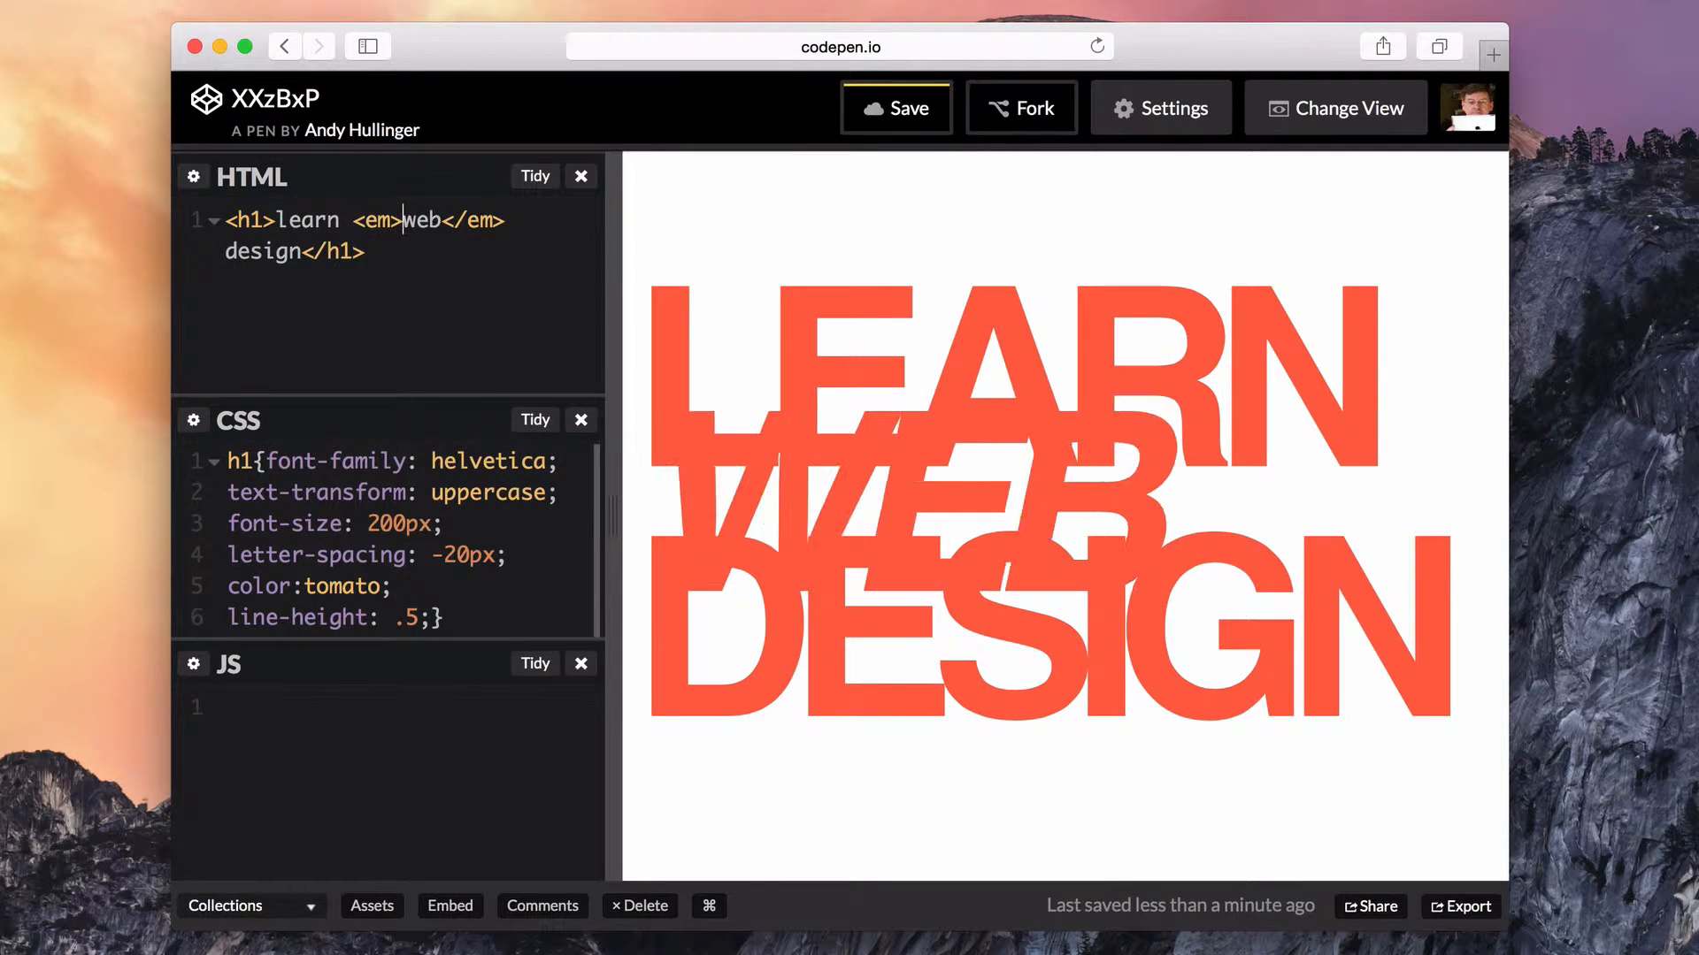
pyautogui.write('em{}')
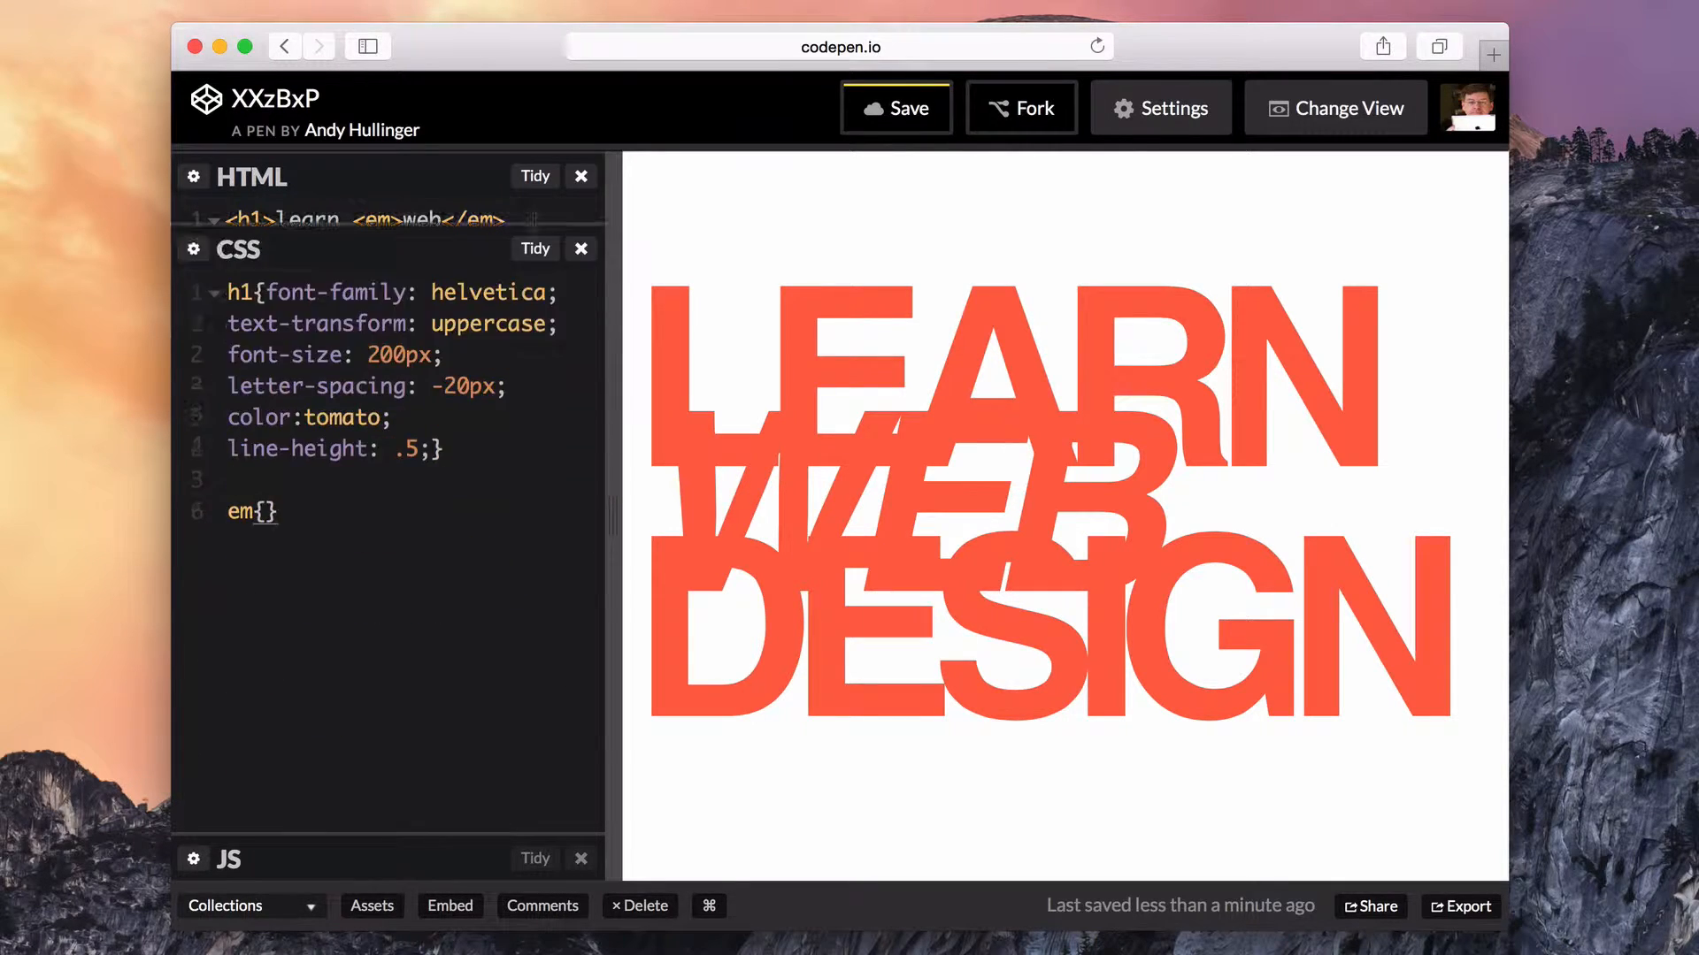
# - Give em font-style normal, color rgba(0,0,0,.3), position relative and z-index -1
pyautogui.write('font-style: normal;')
pyautogui.write('color:')
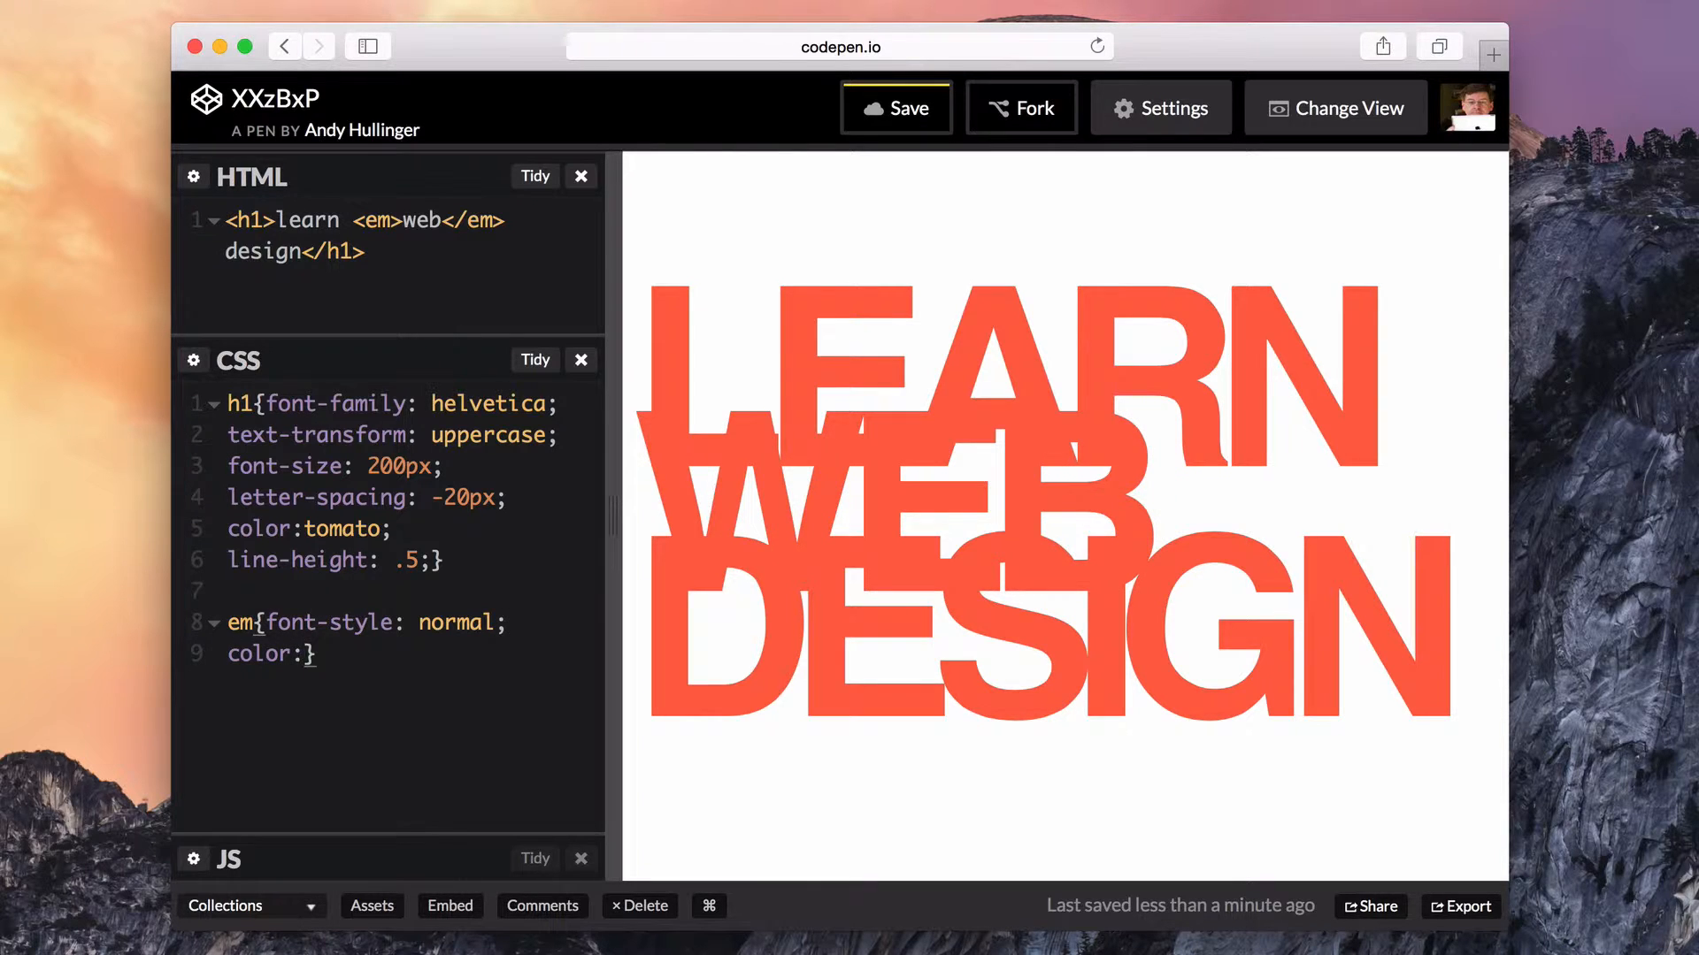
pyautogui.write('rgba(0,0,)')
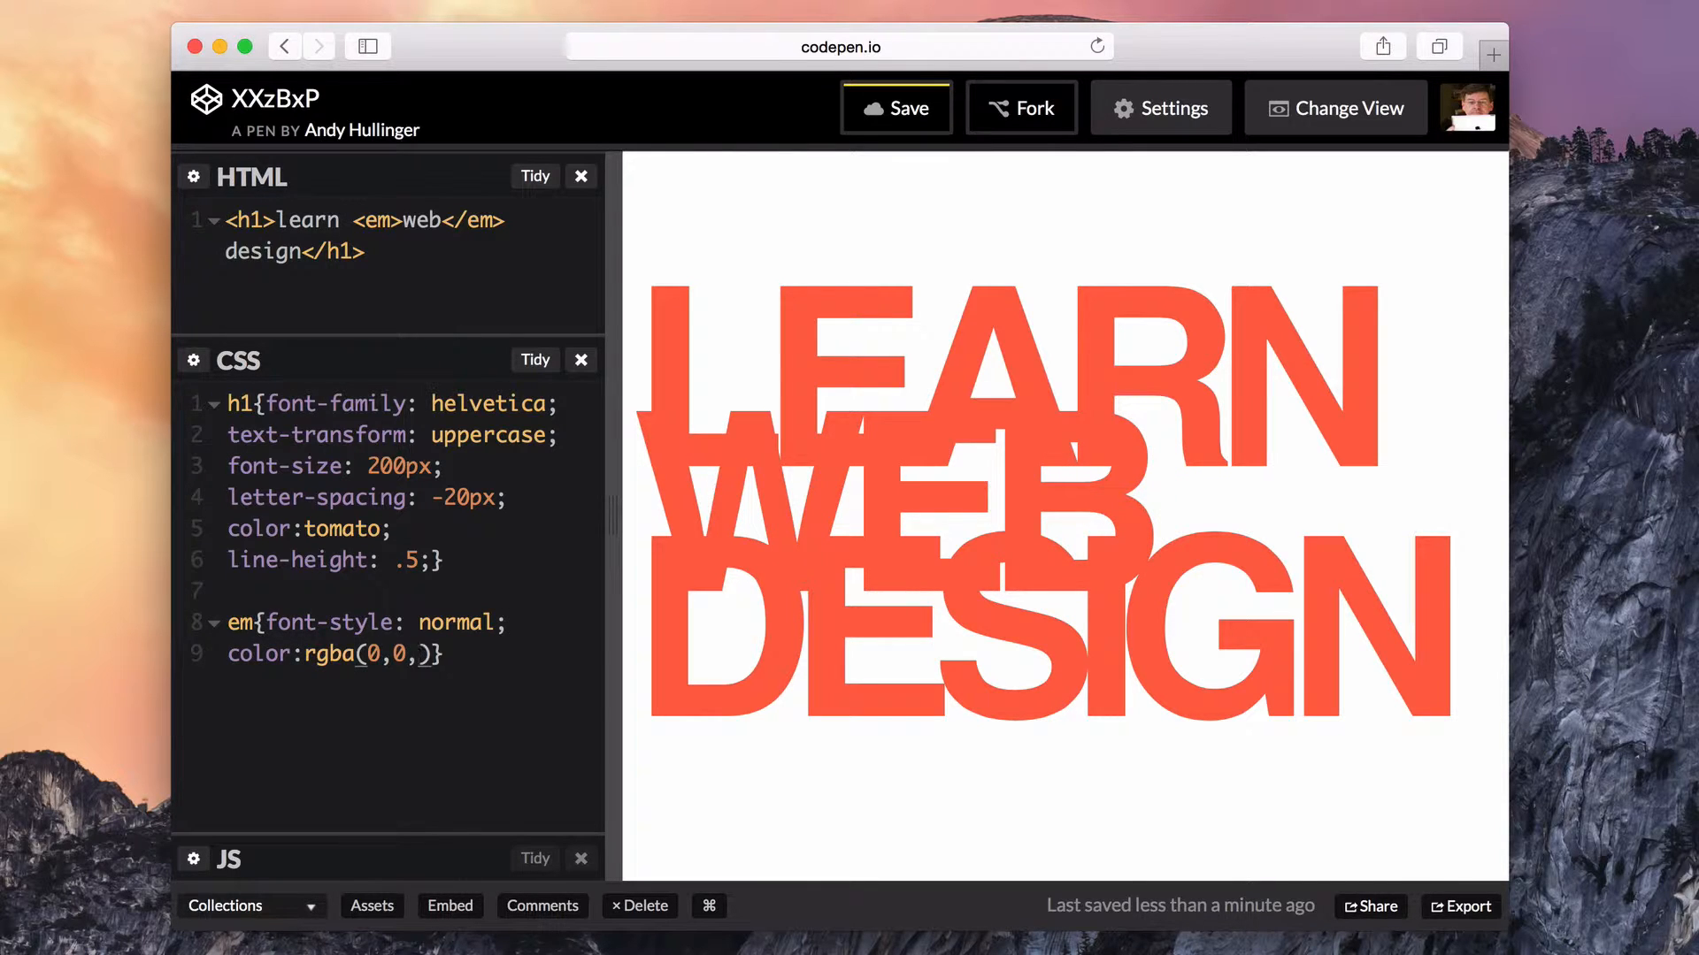
pyautogui.write('.3')
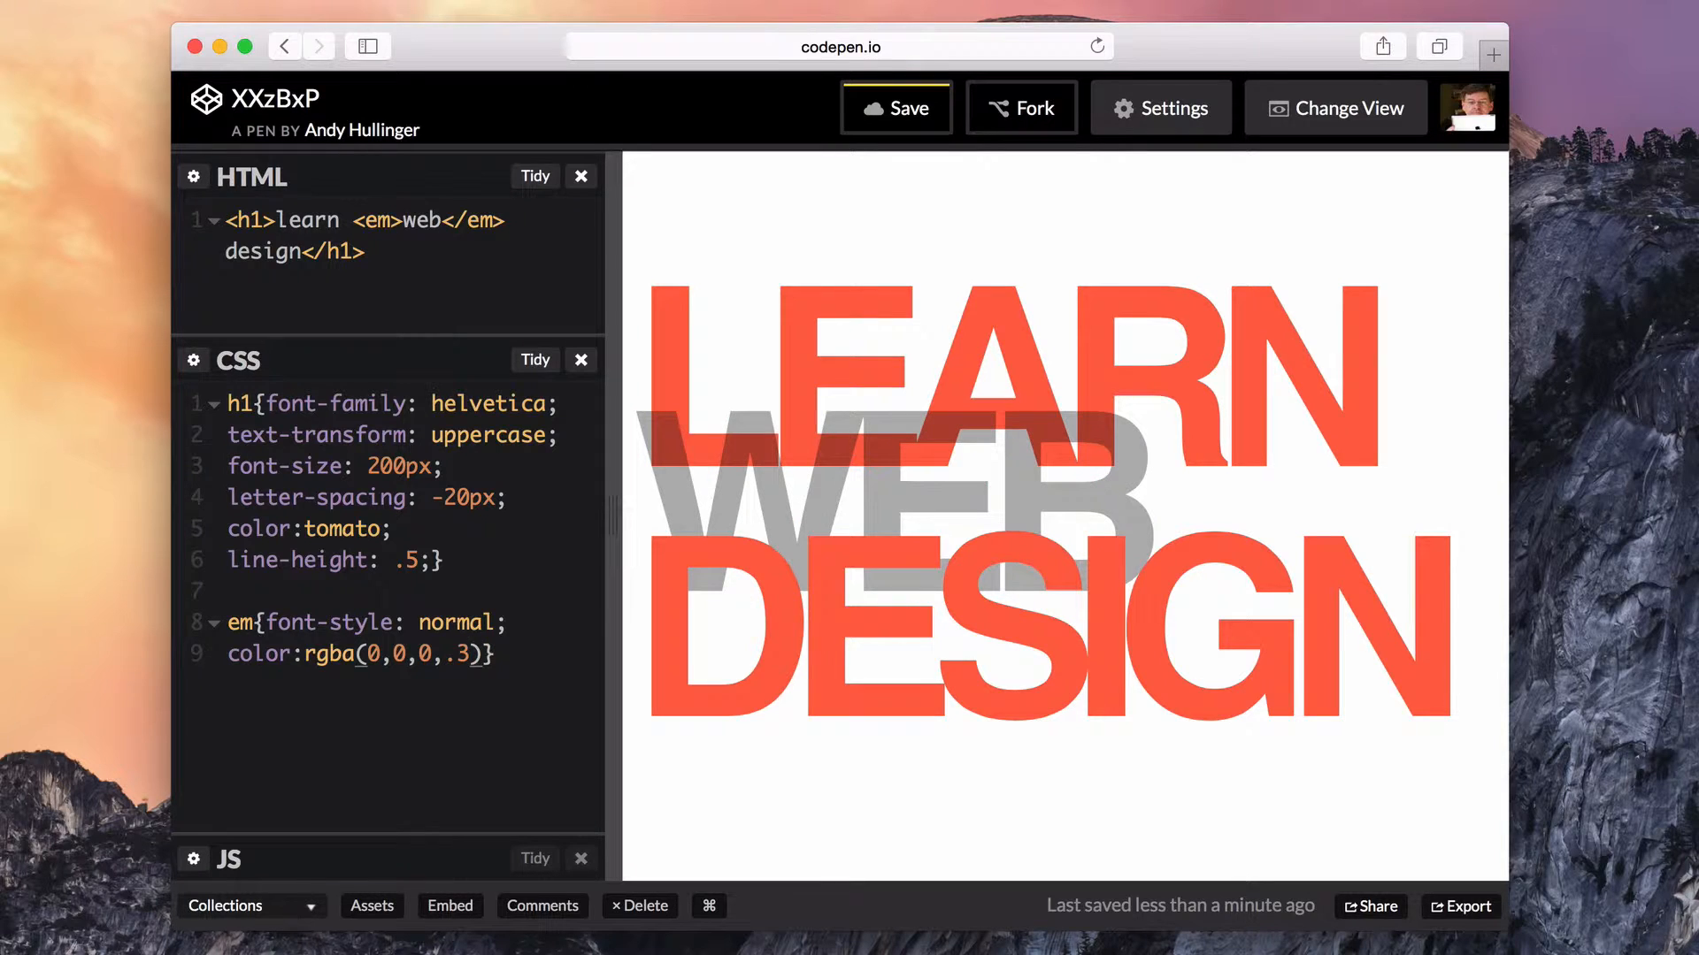
pyautogui.write('position: relative;')
pyautogui.write('z-index: 1;}')
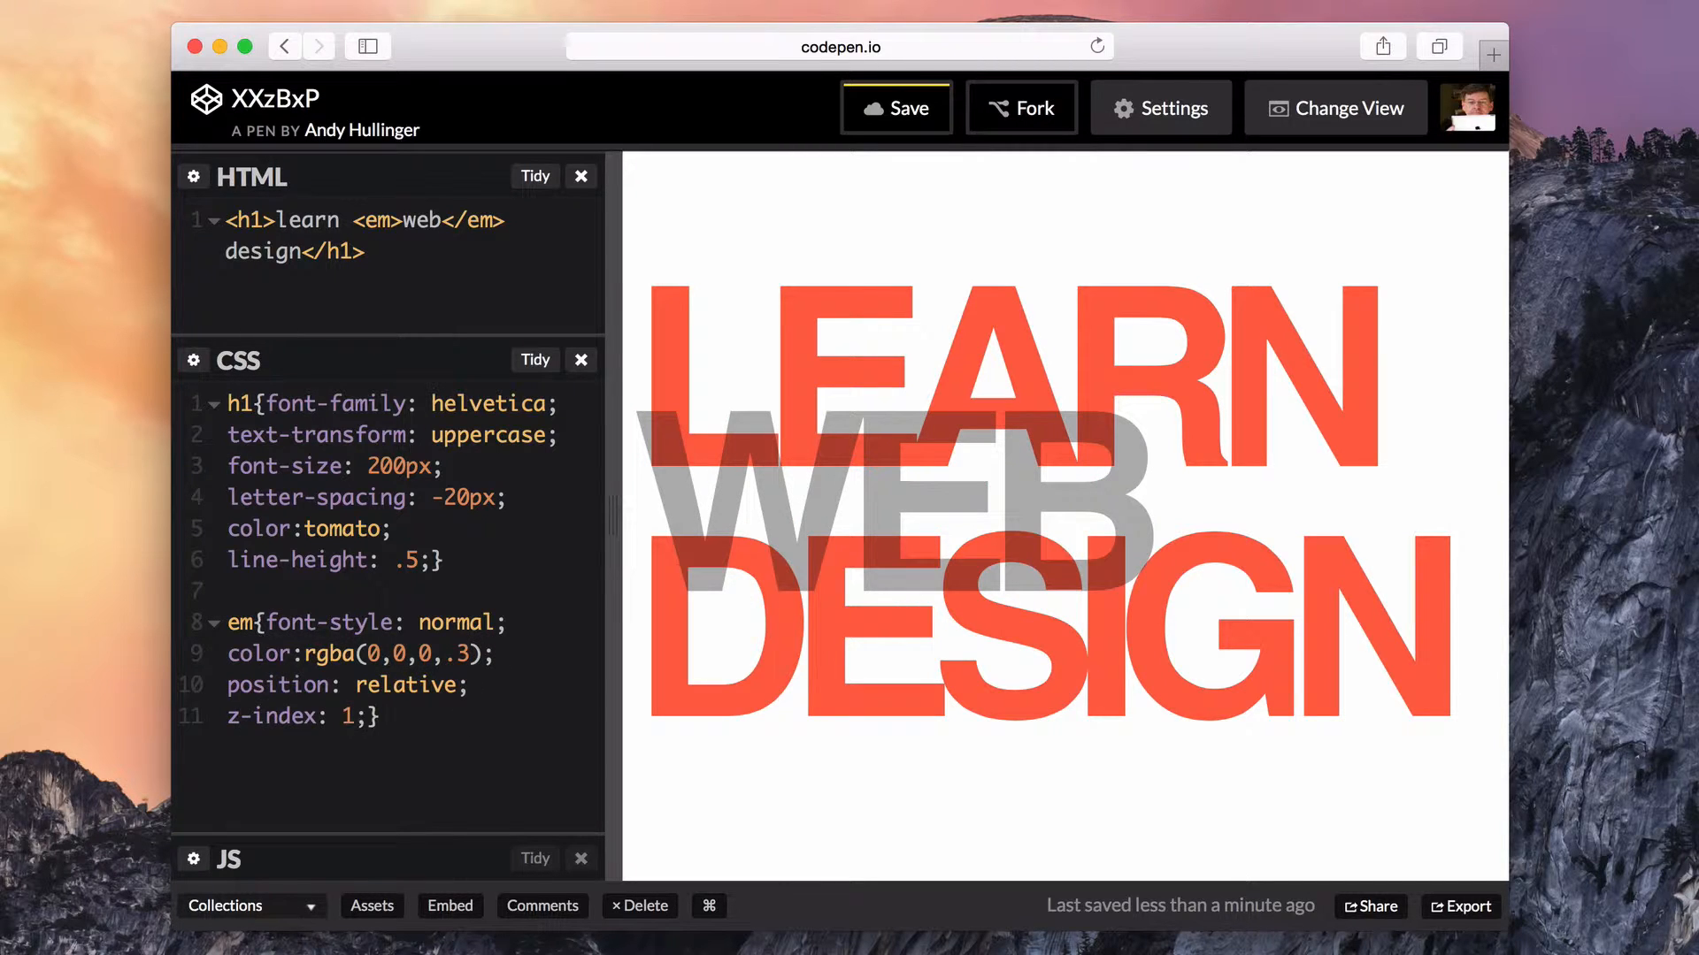
pyautogui.write('-1')
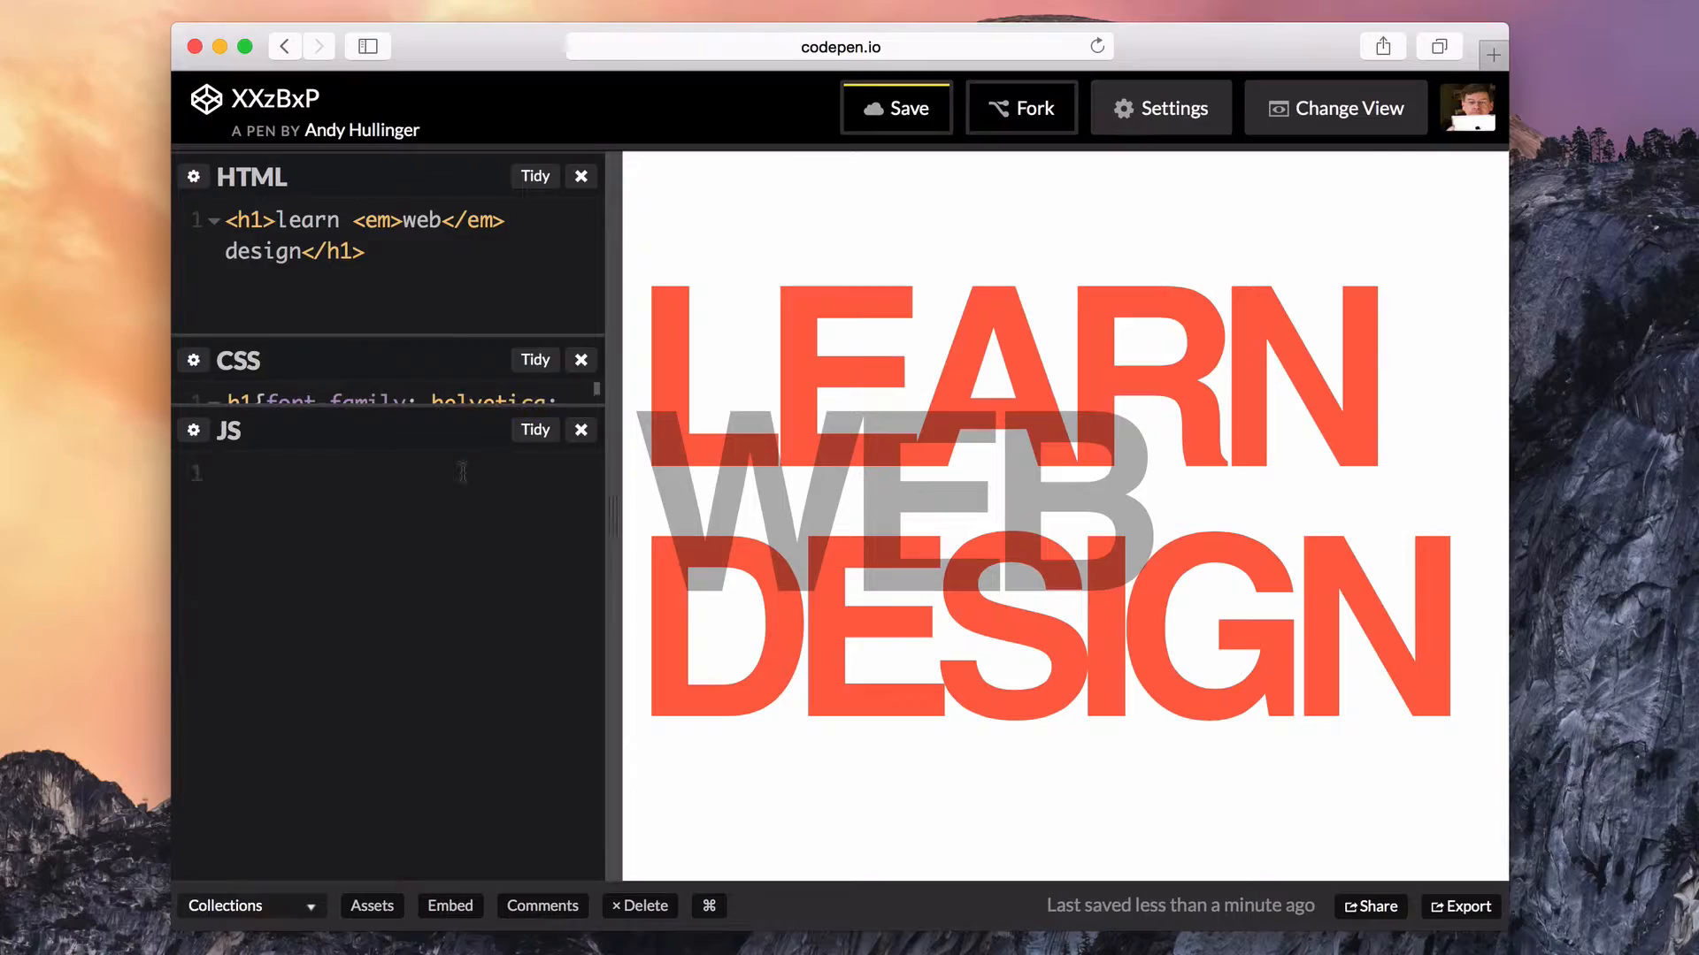
# - Add the Greensock TweenMax library via the pen's JavaScript settings and save
pyautogui.click(1161, 108)
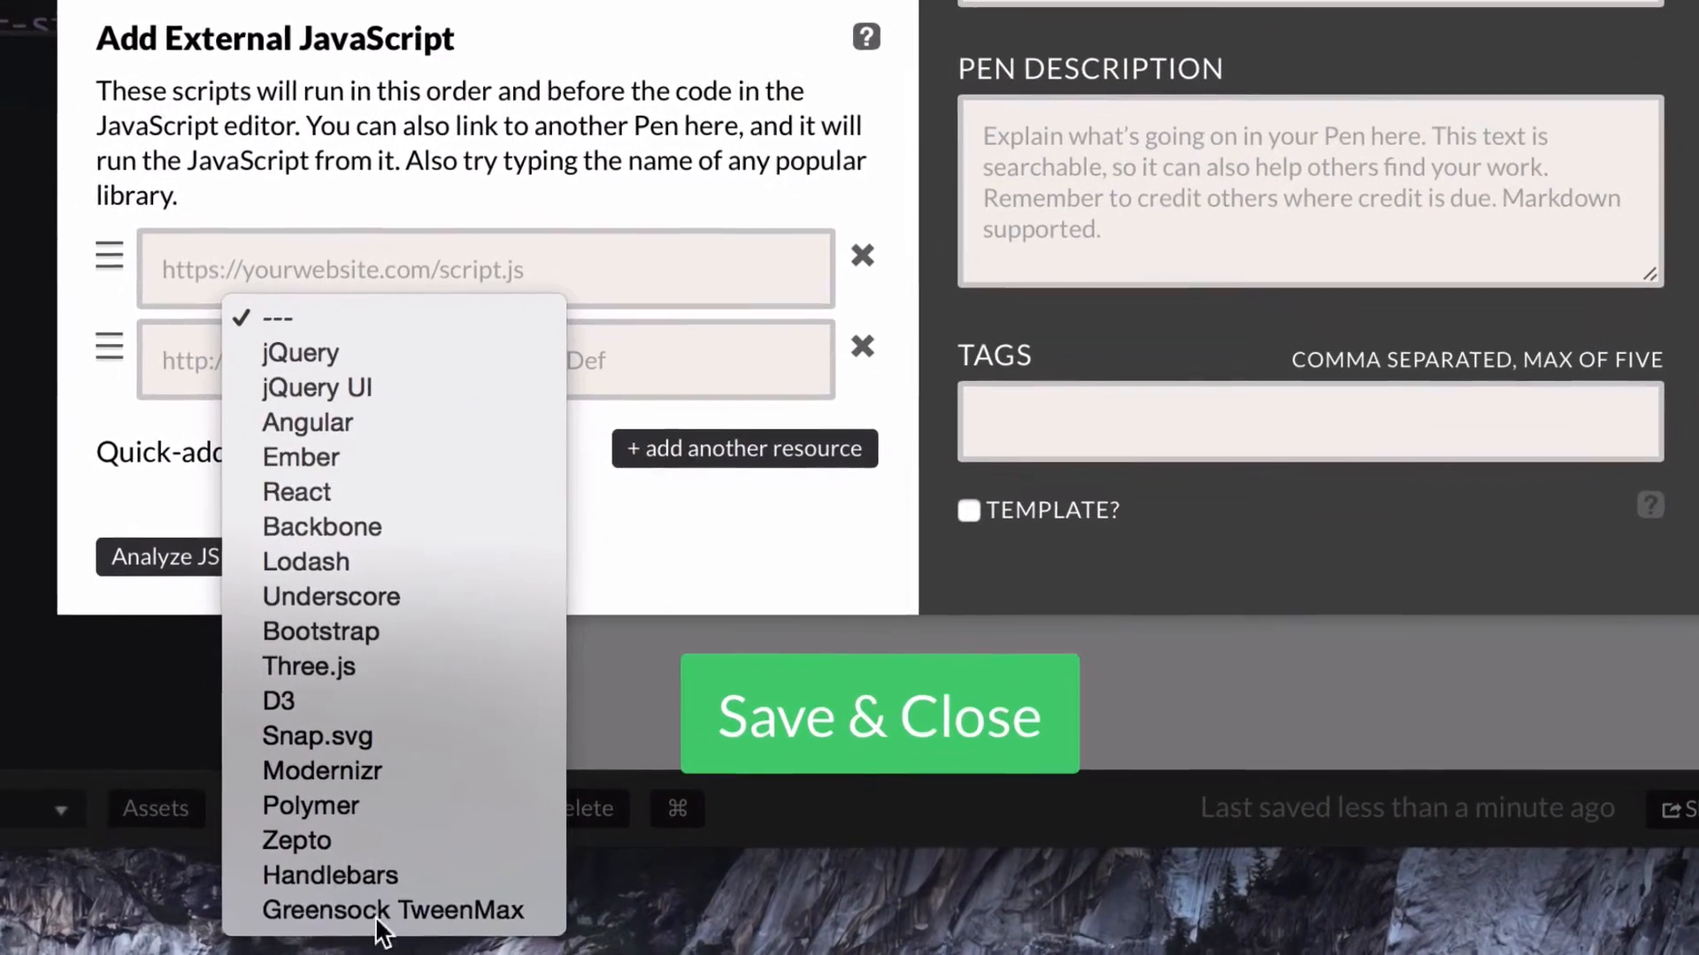
pyautogui.click(392, 910)
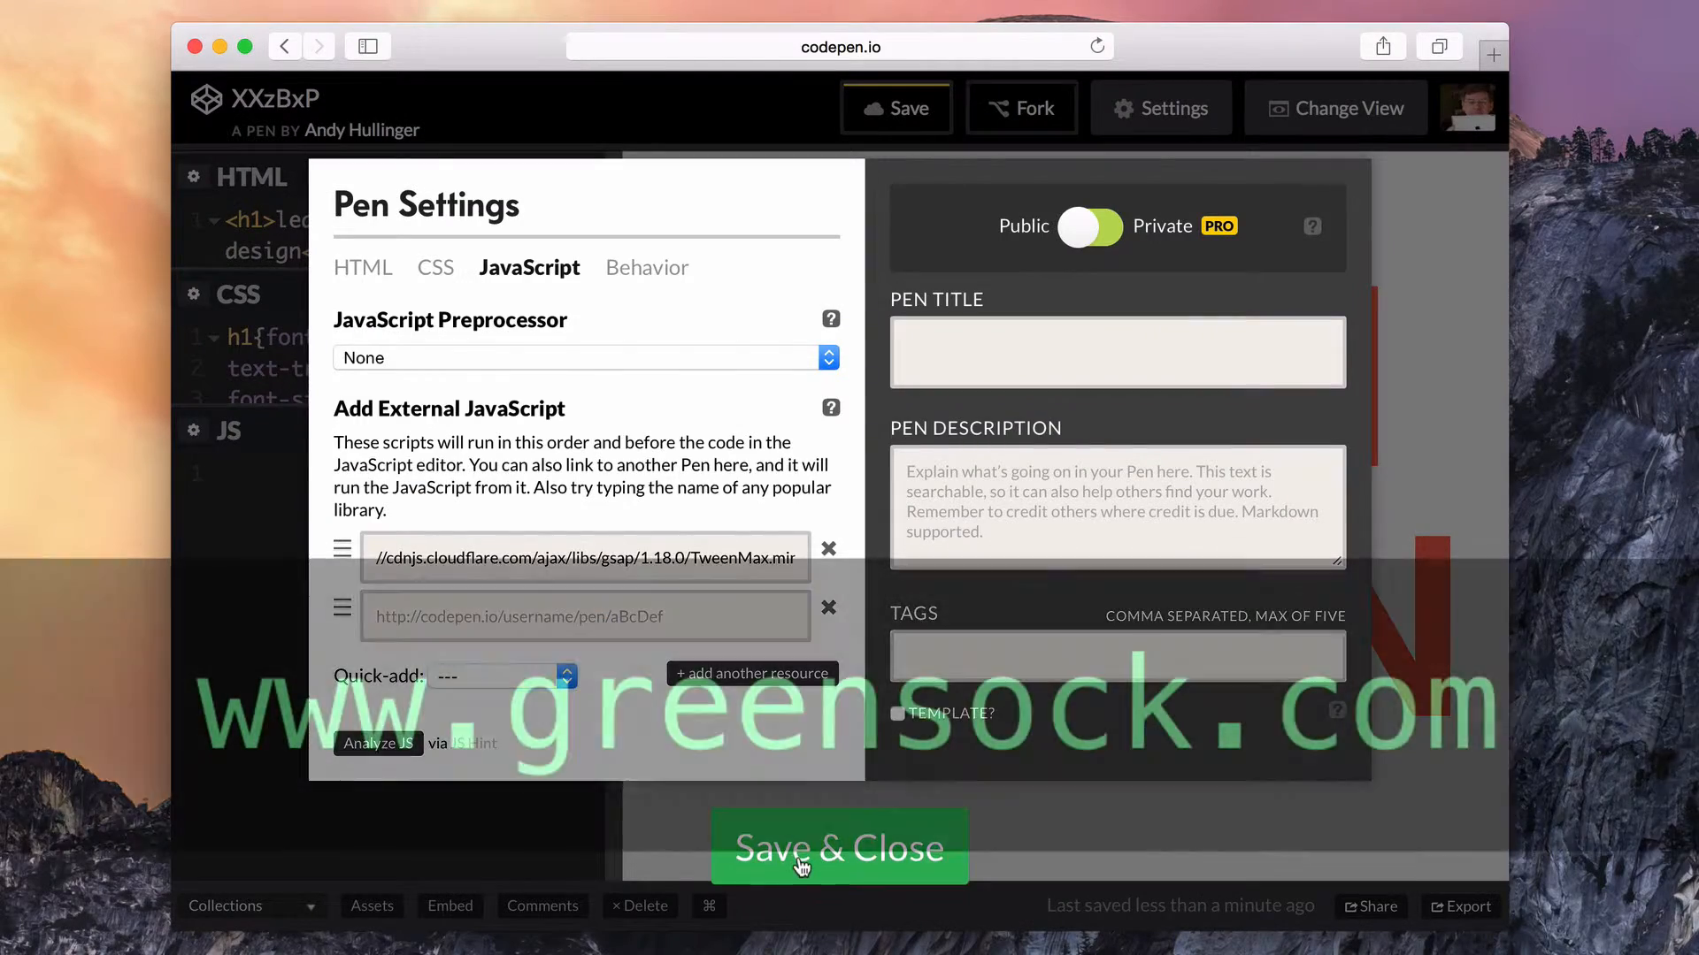
pyautogui.click(839, 848)
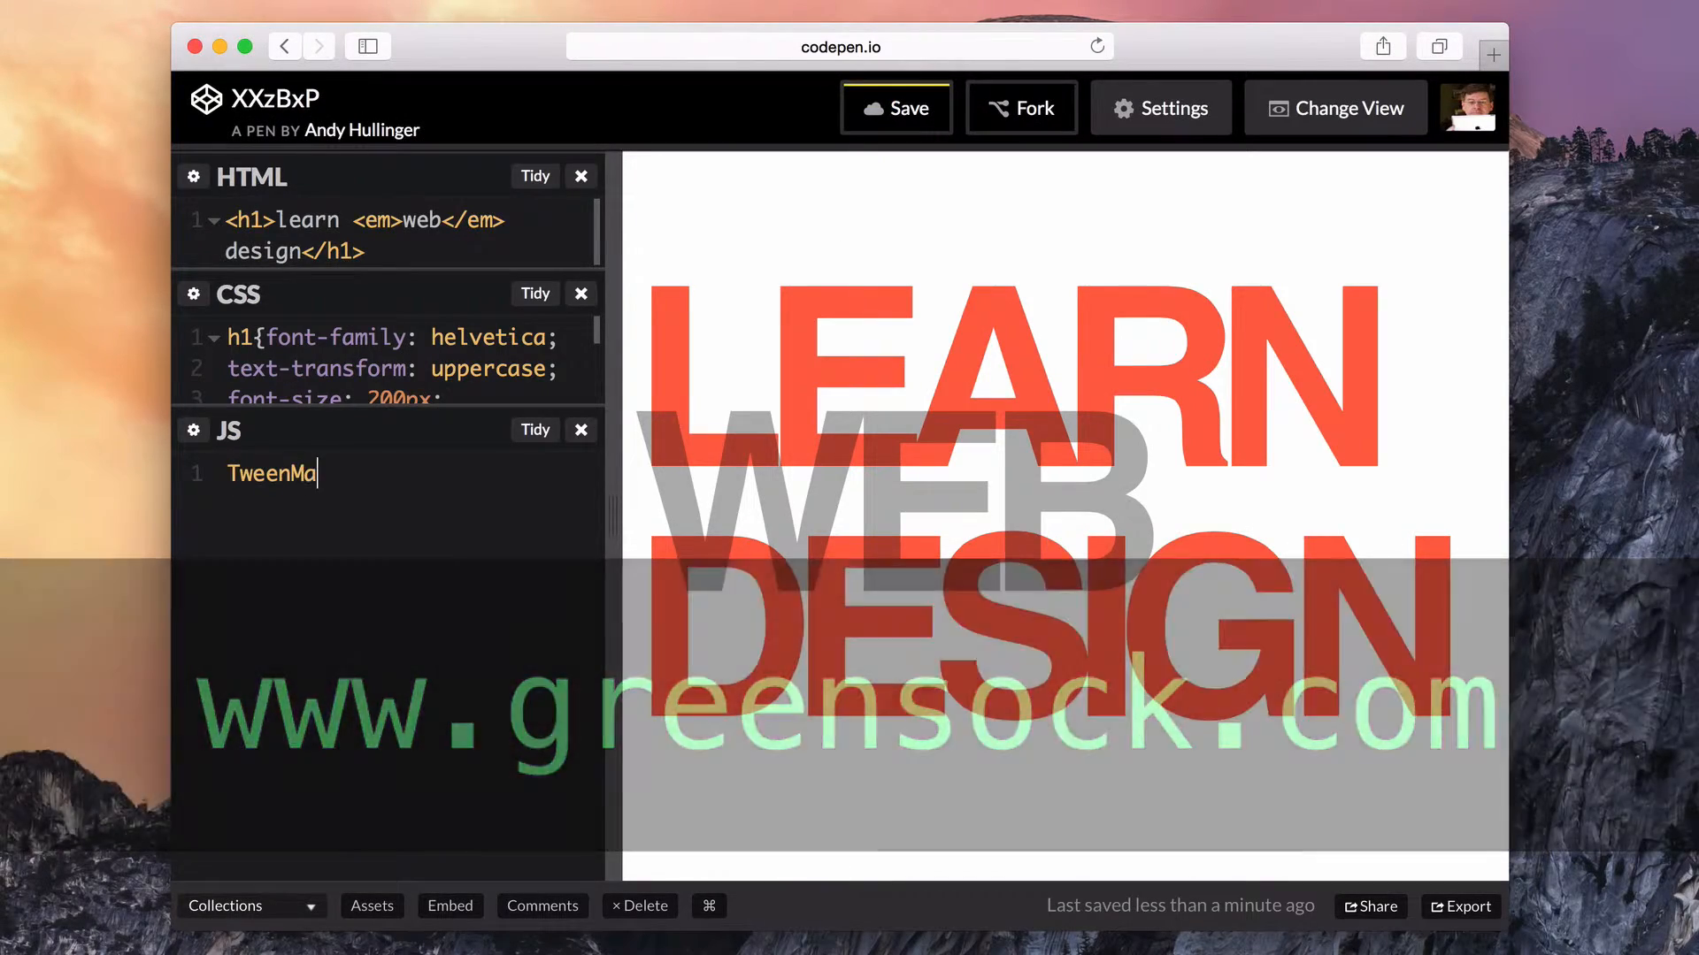
# - Write TweenMax.from('h1', 3, {scale:0}) and tidy the script onto separate lines
pyautogui.write('x.from();')
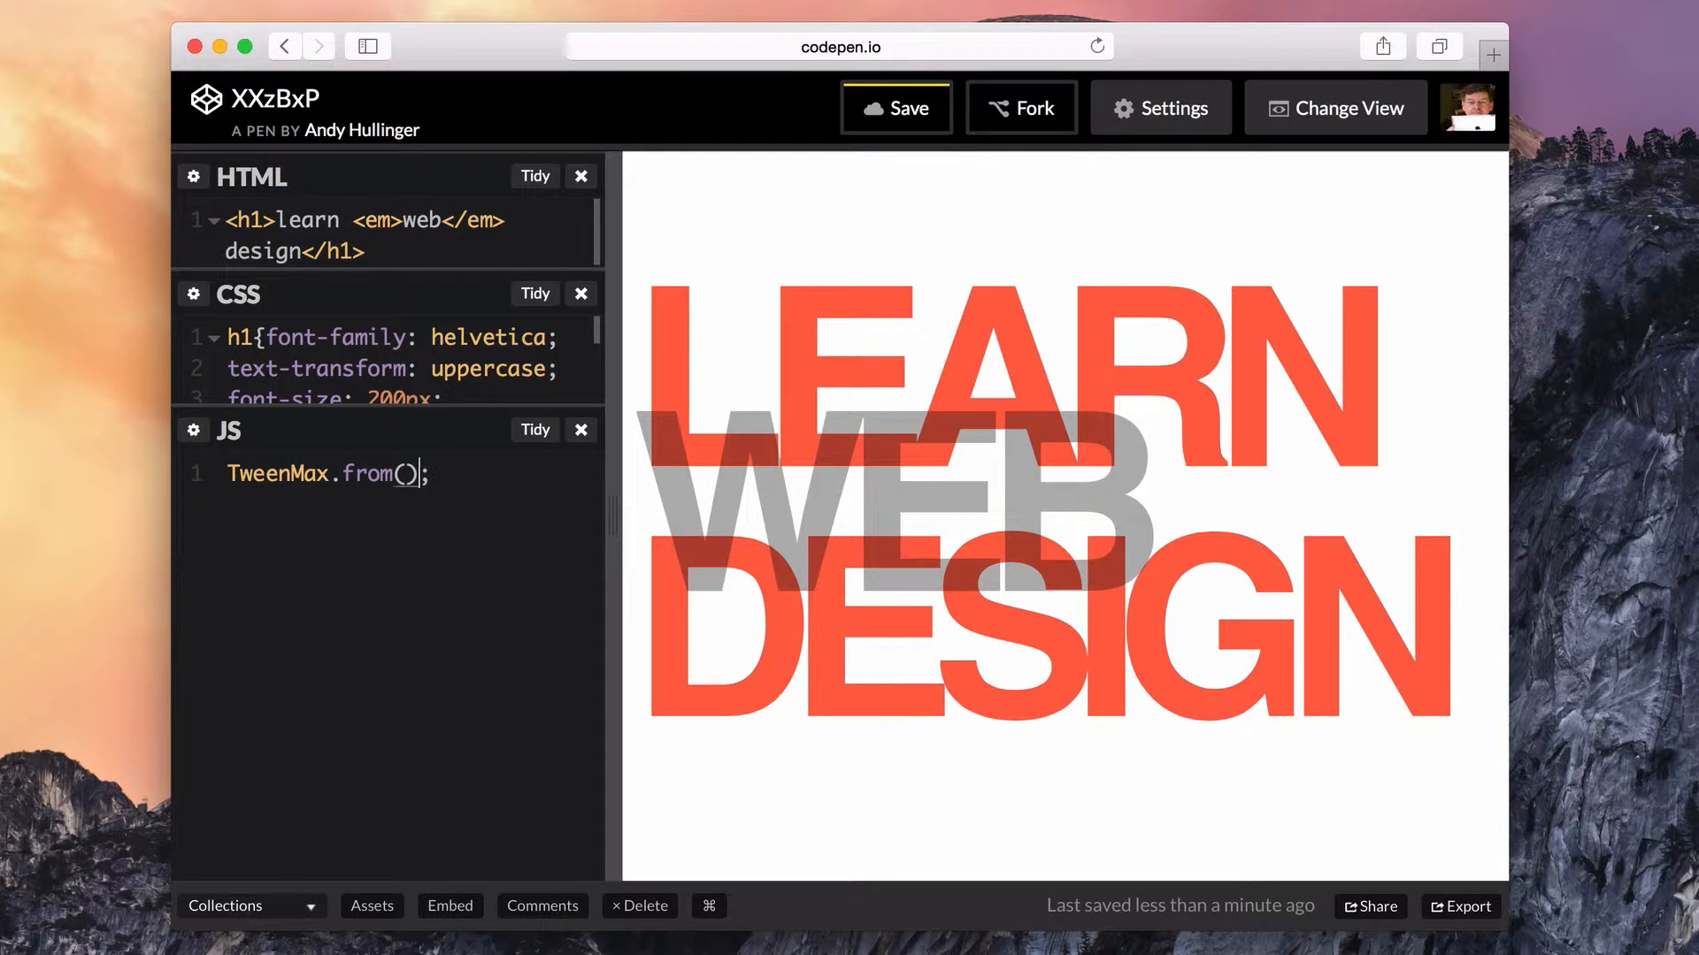
pyautogui.write("'h1', 3")
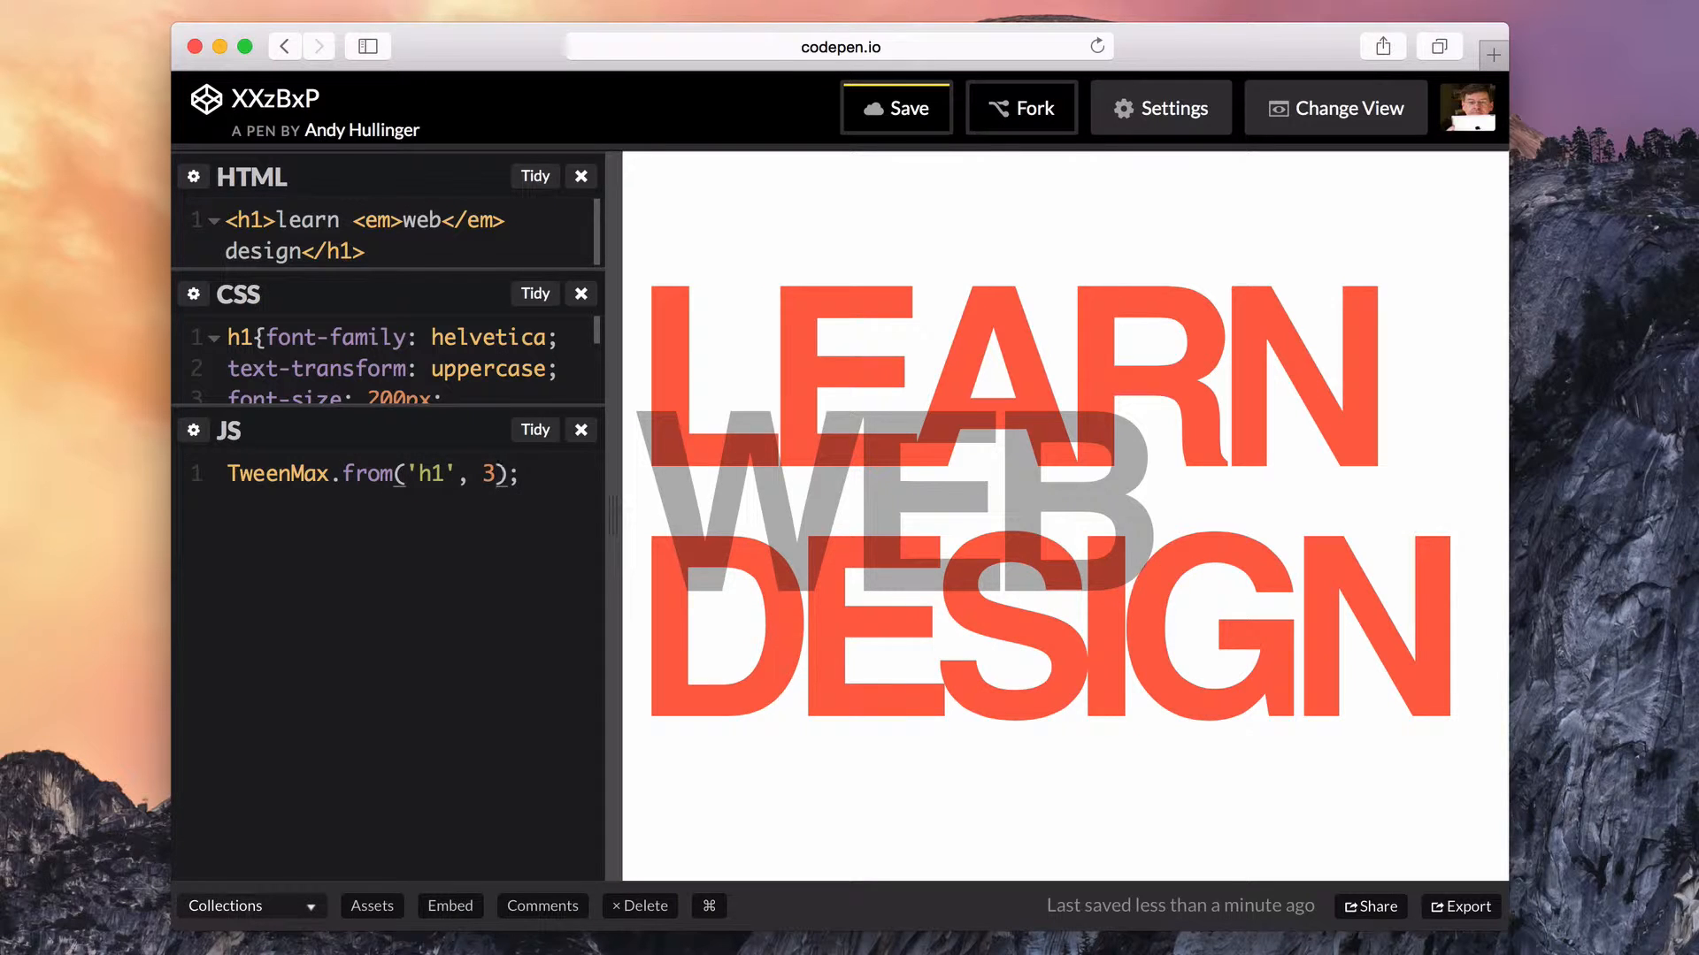
pyautogui.write(', {}')
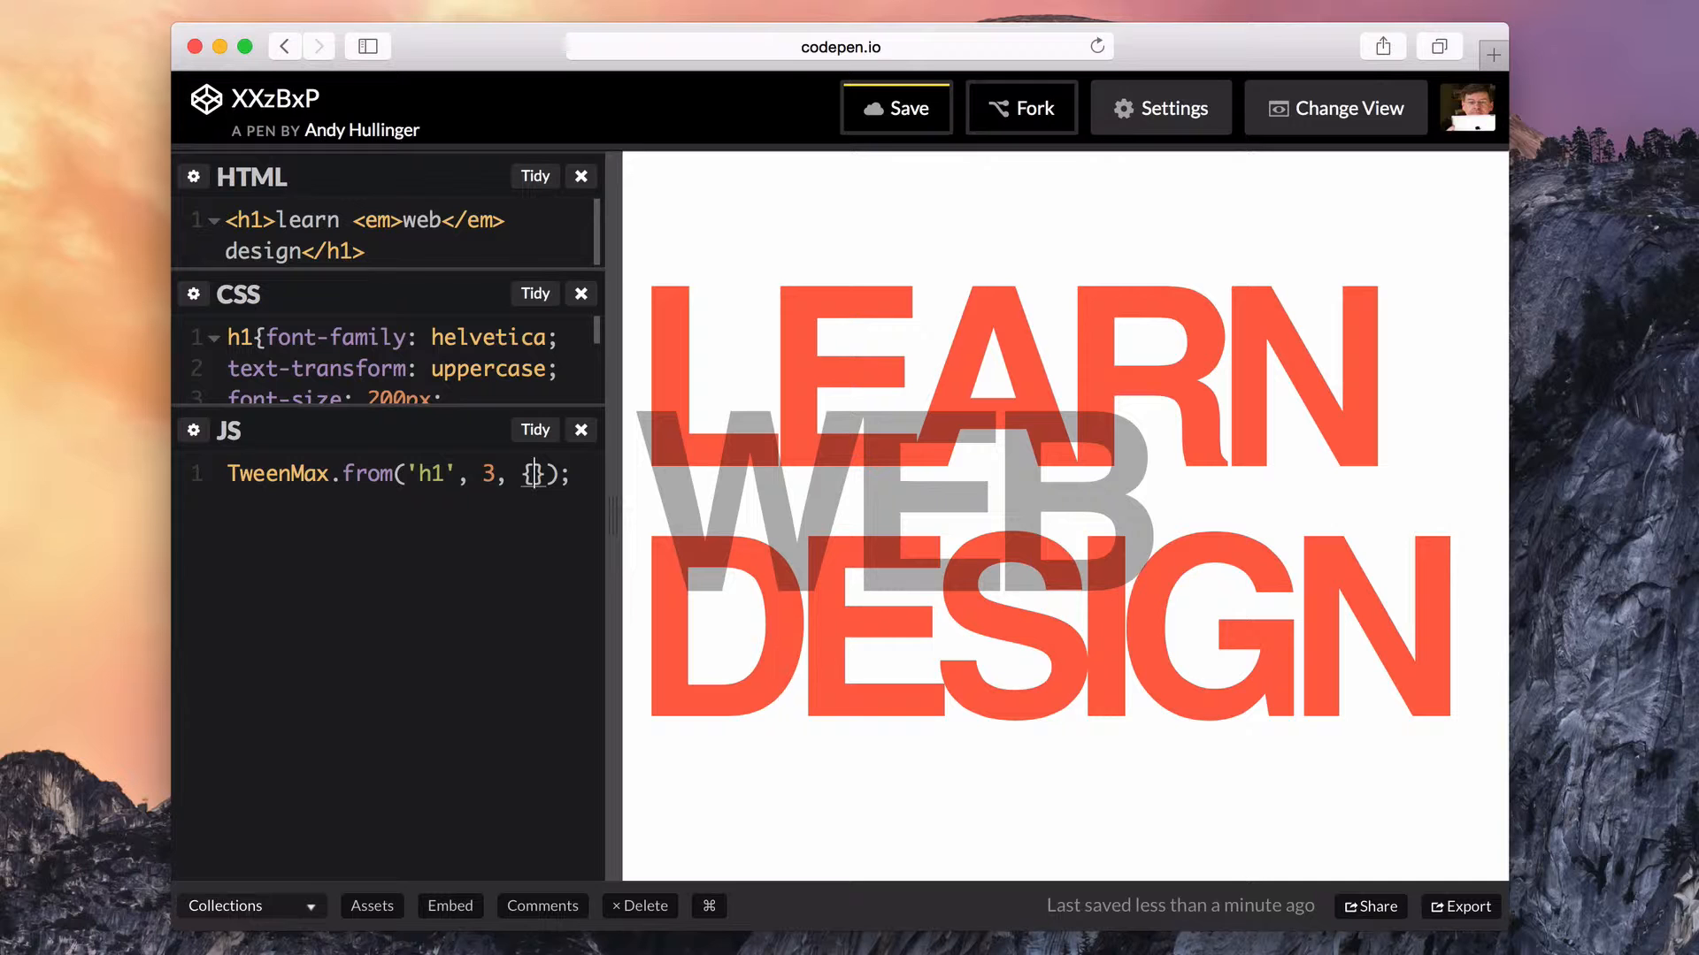
pyautogui.write('scale:')
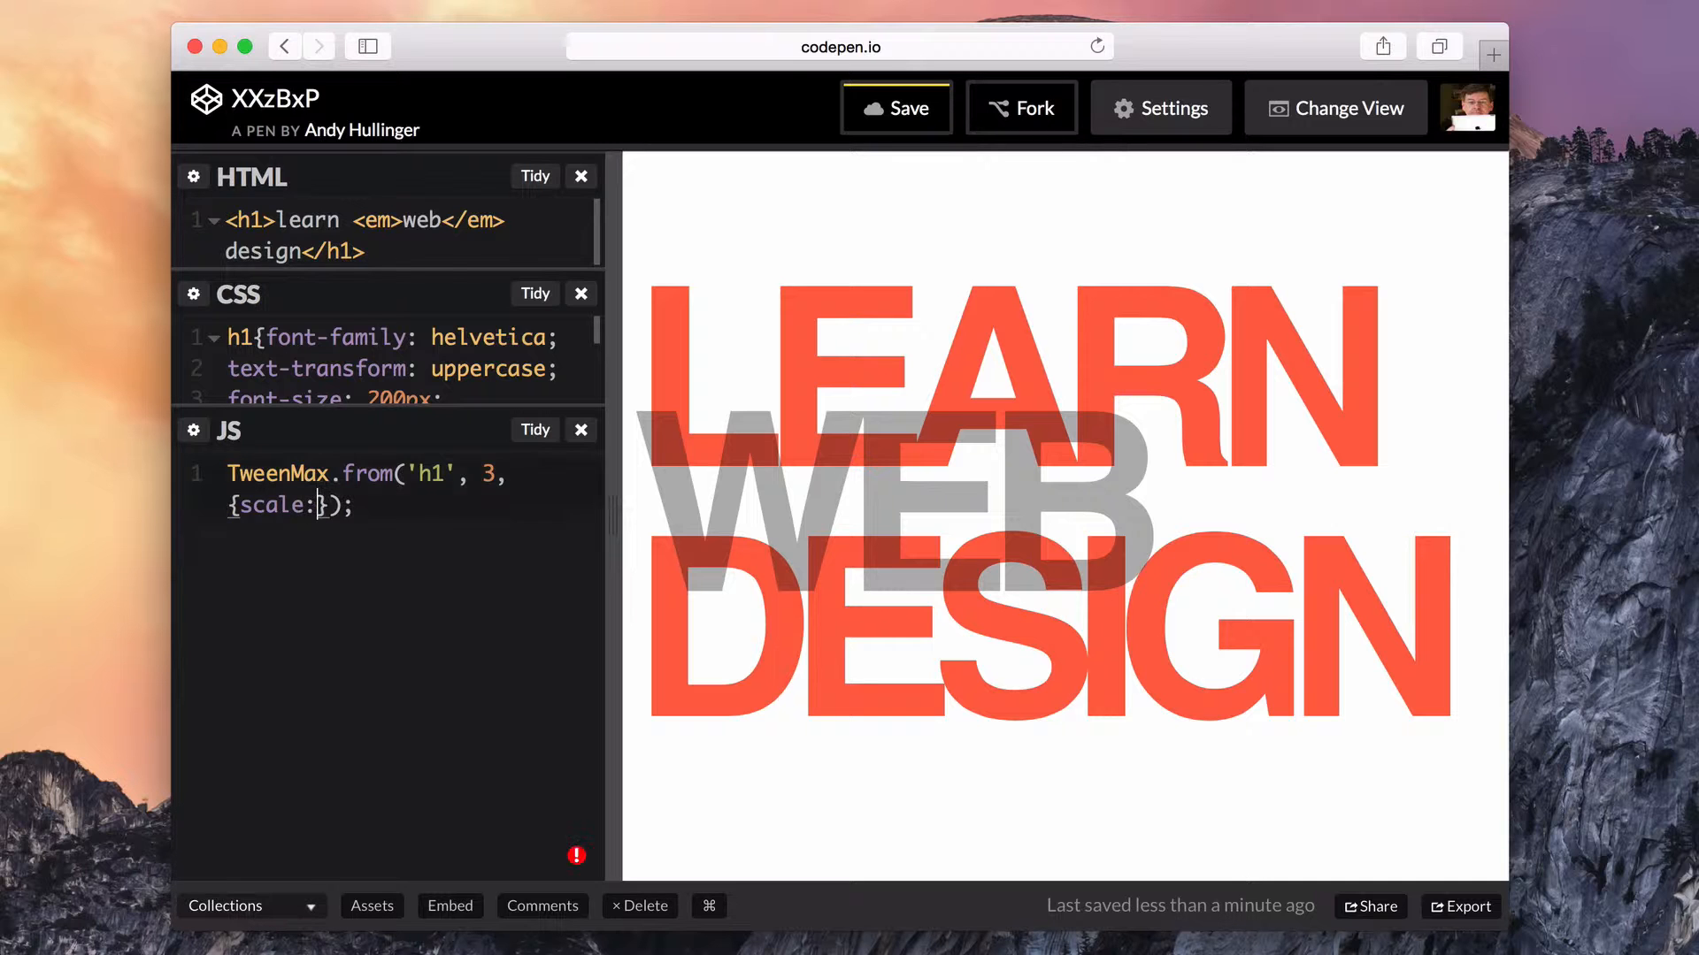
pyautogui.write('0')
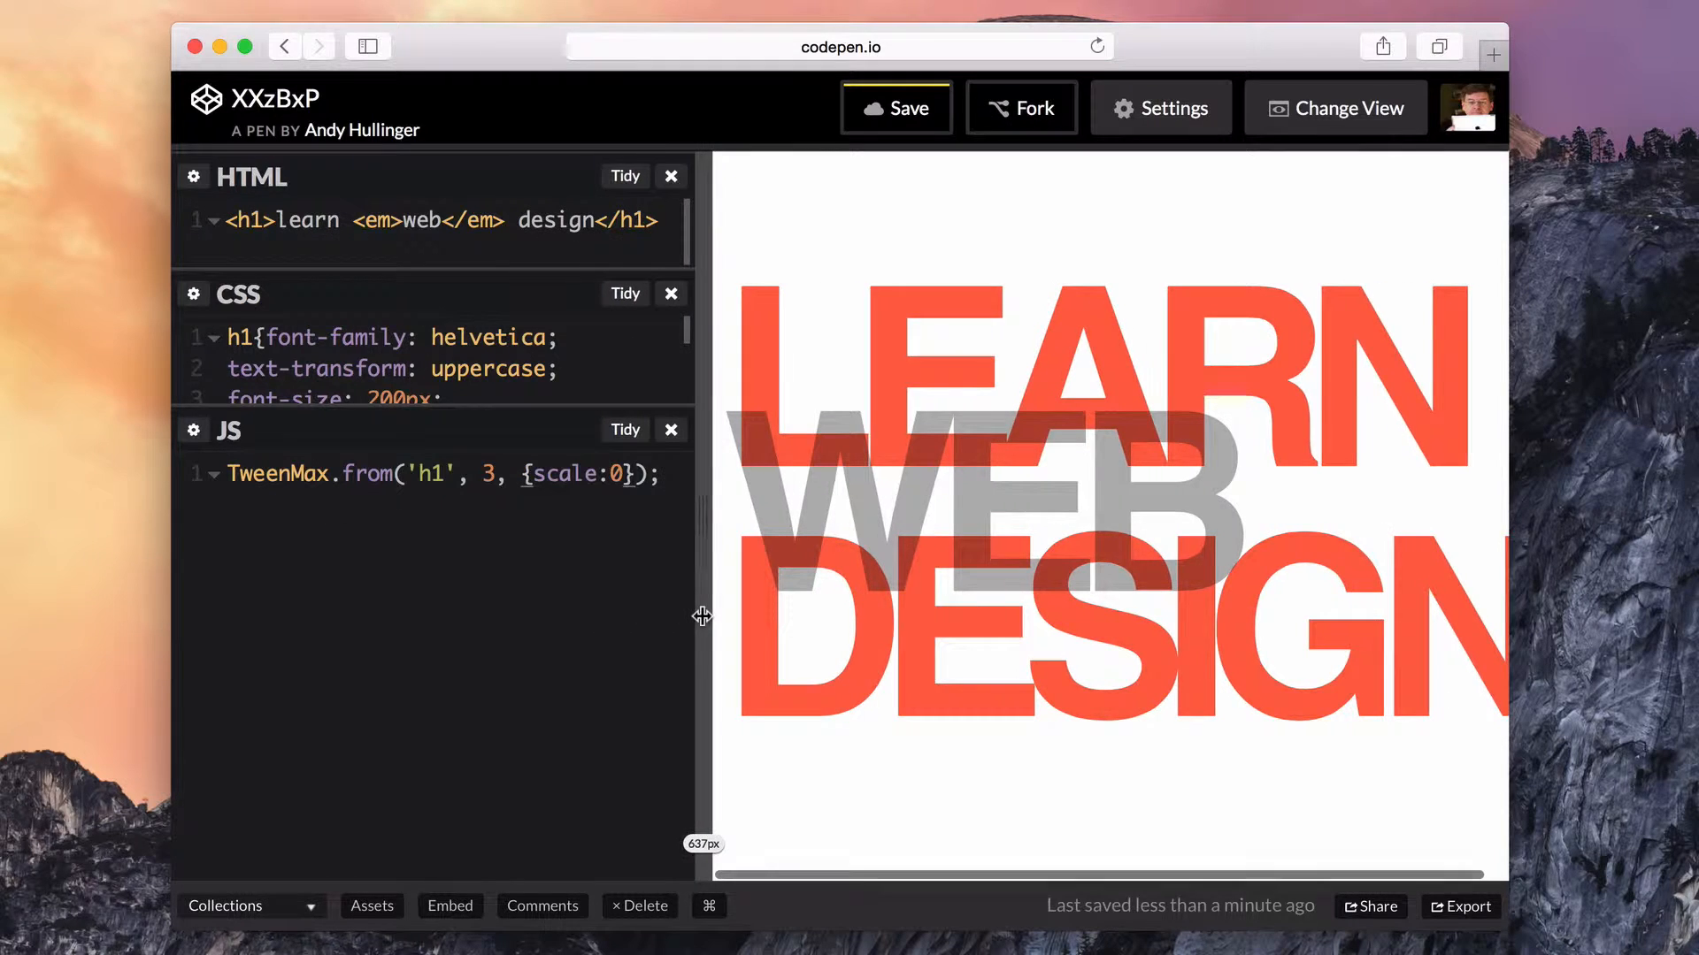
pyautogui.click(611, 428)
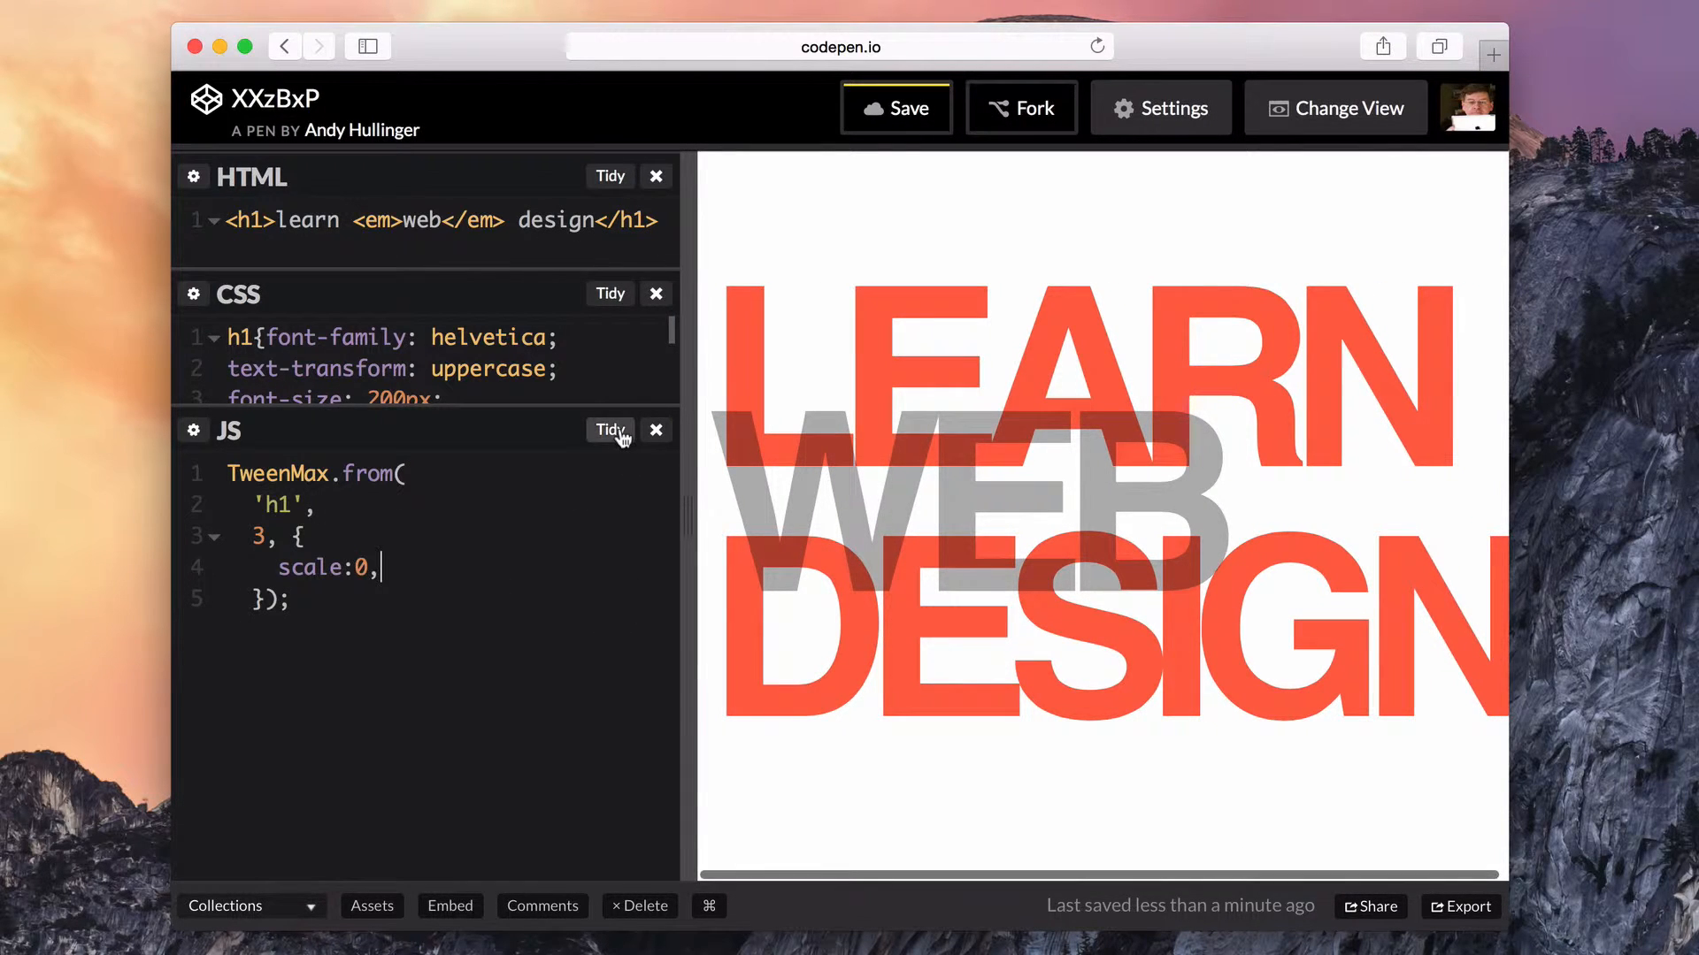
# - Extend the from tween with rotation -360, y:300 and letterSpacing '200px'
pyautogui.click(608, 428)
pyautogui.write('rotation:')
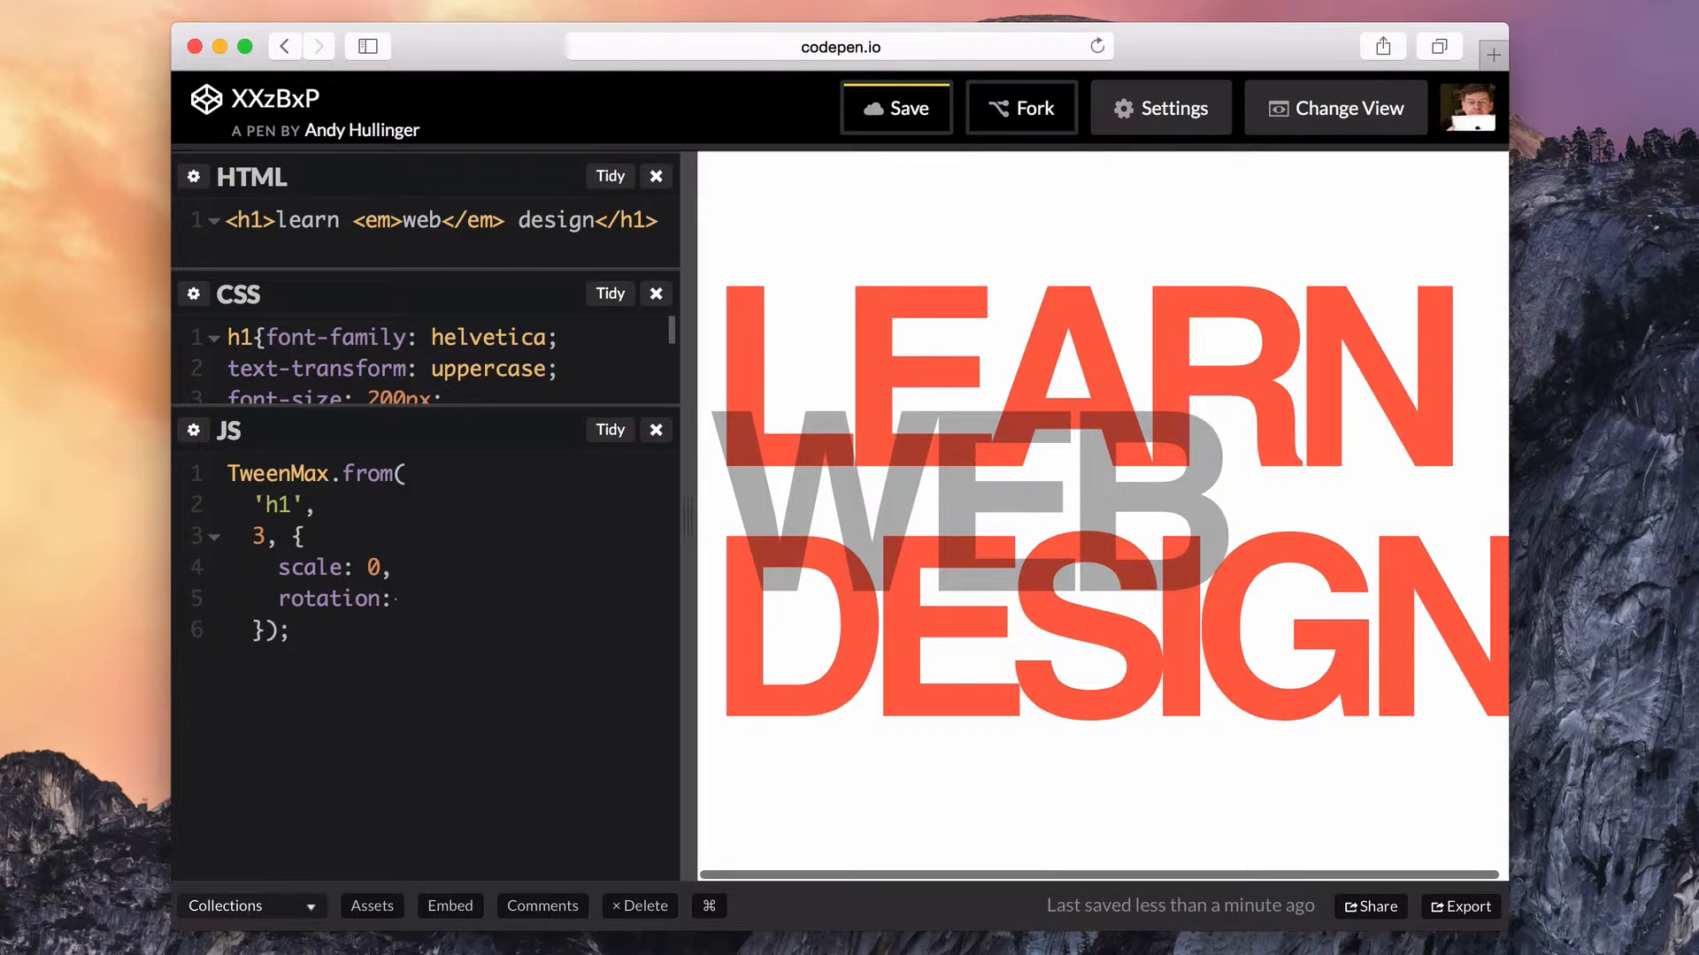
pyautogui.write('-360,')
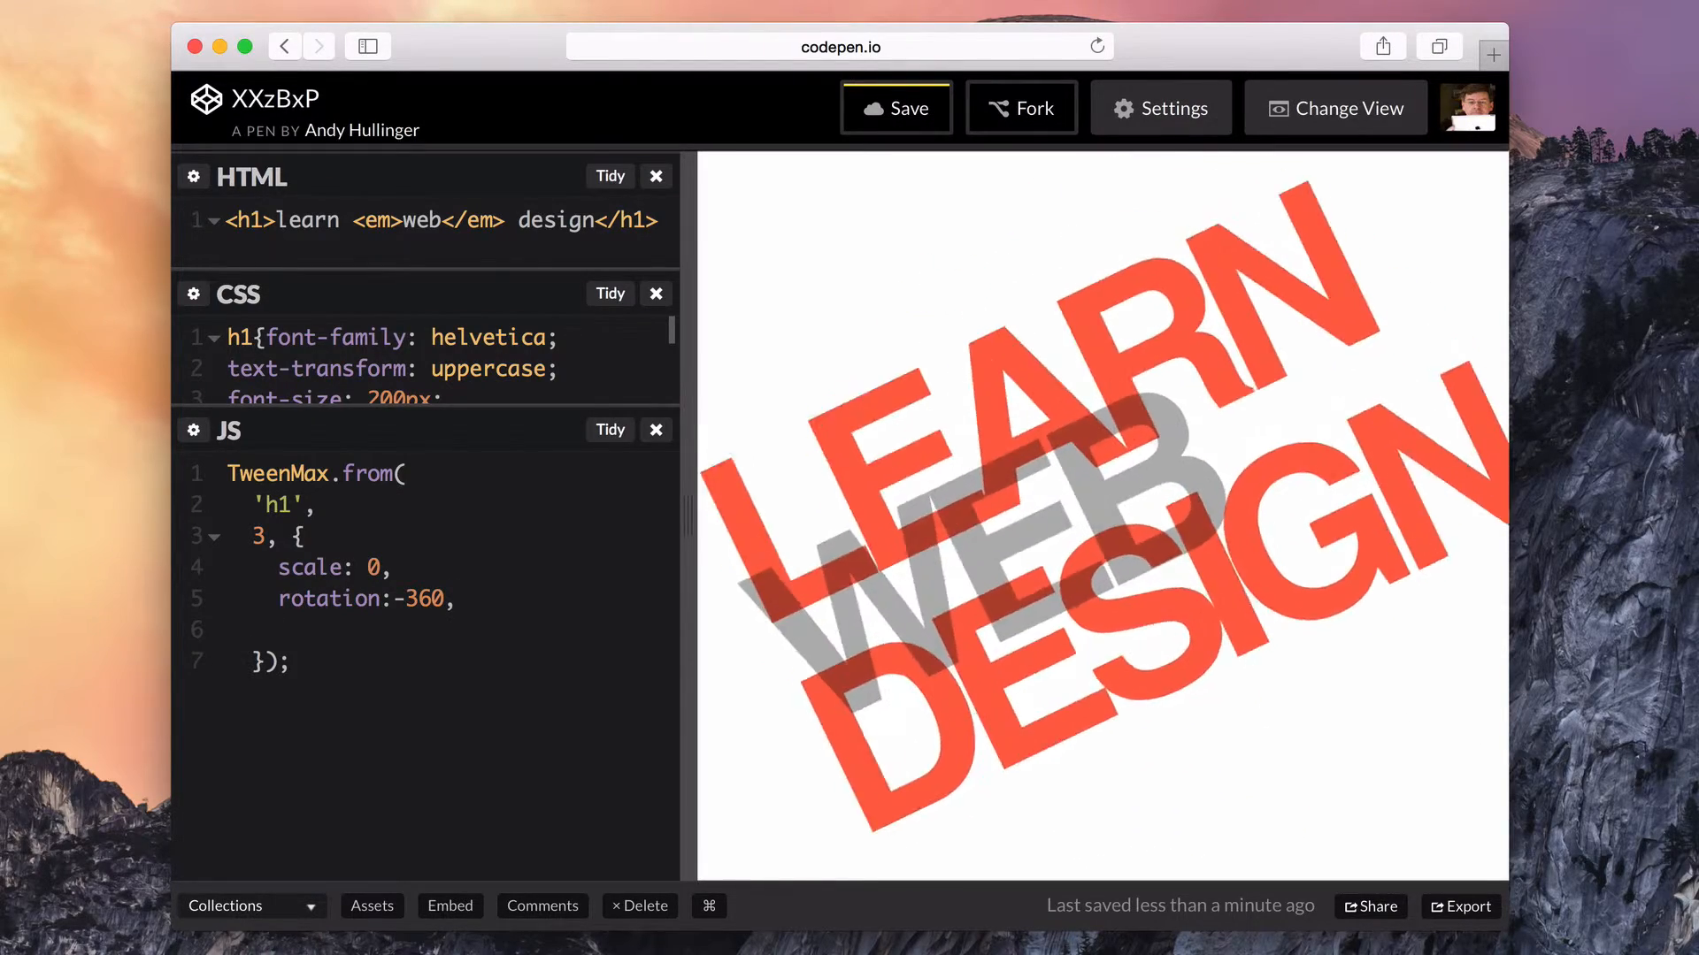
pyautogui.write('y:300,')
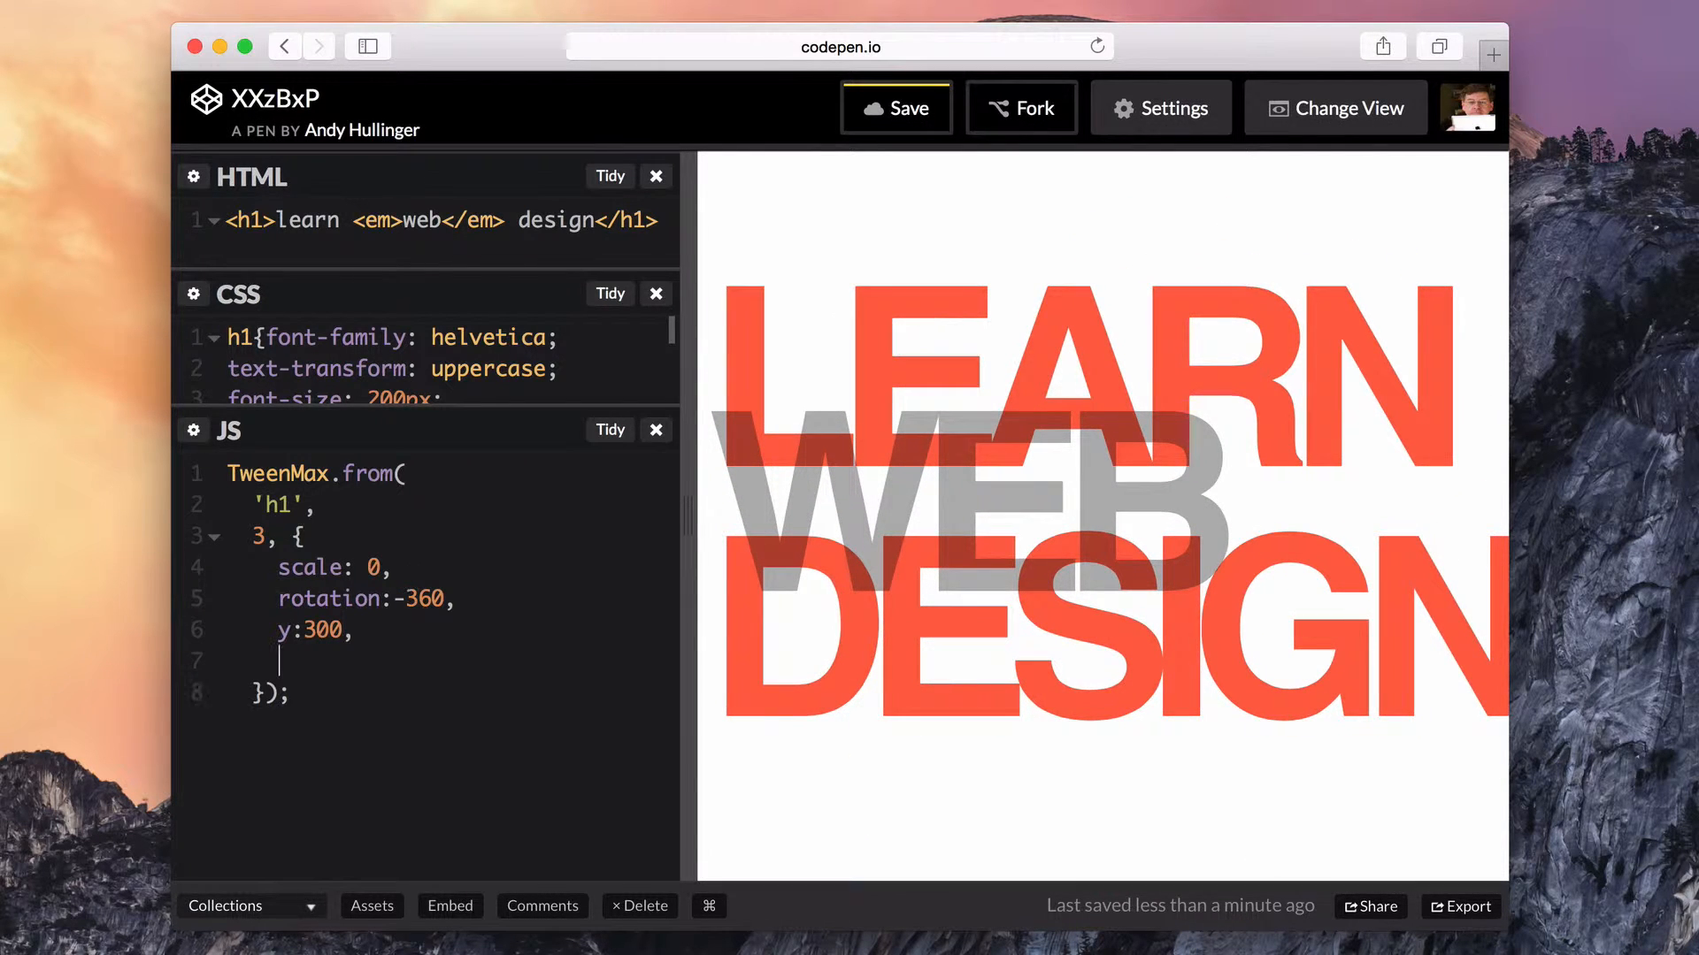
pyautogui.write('letter')
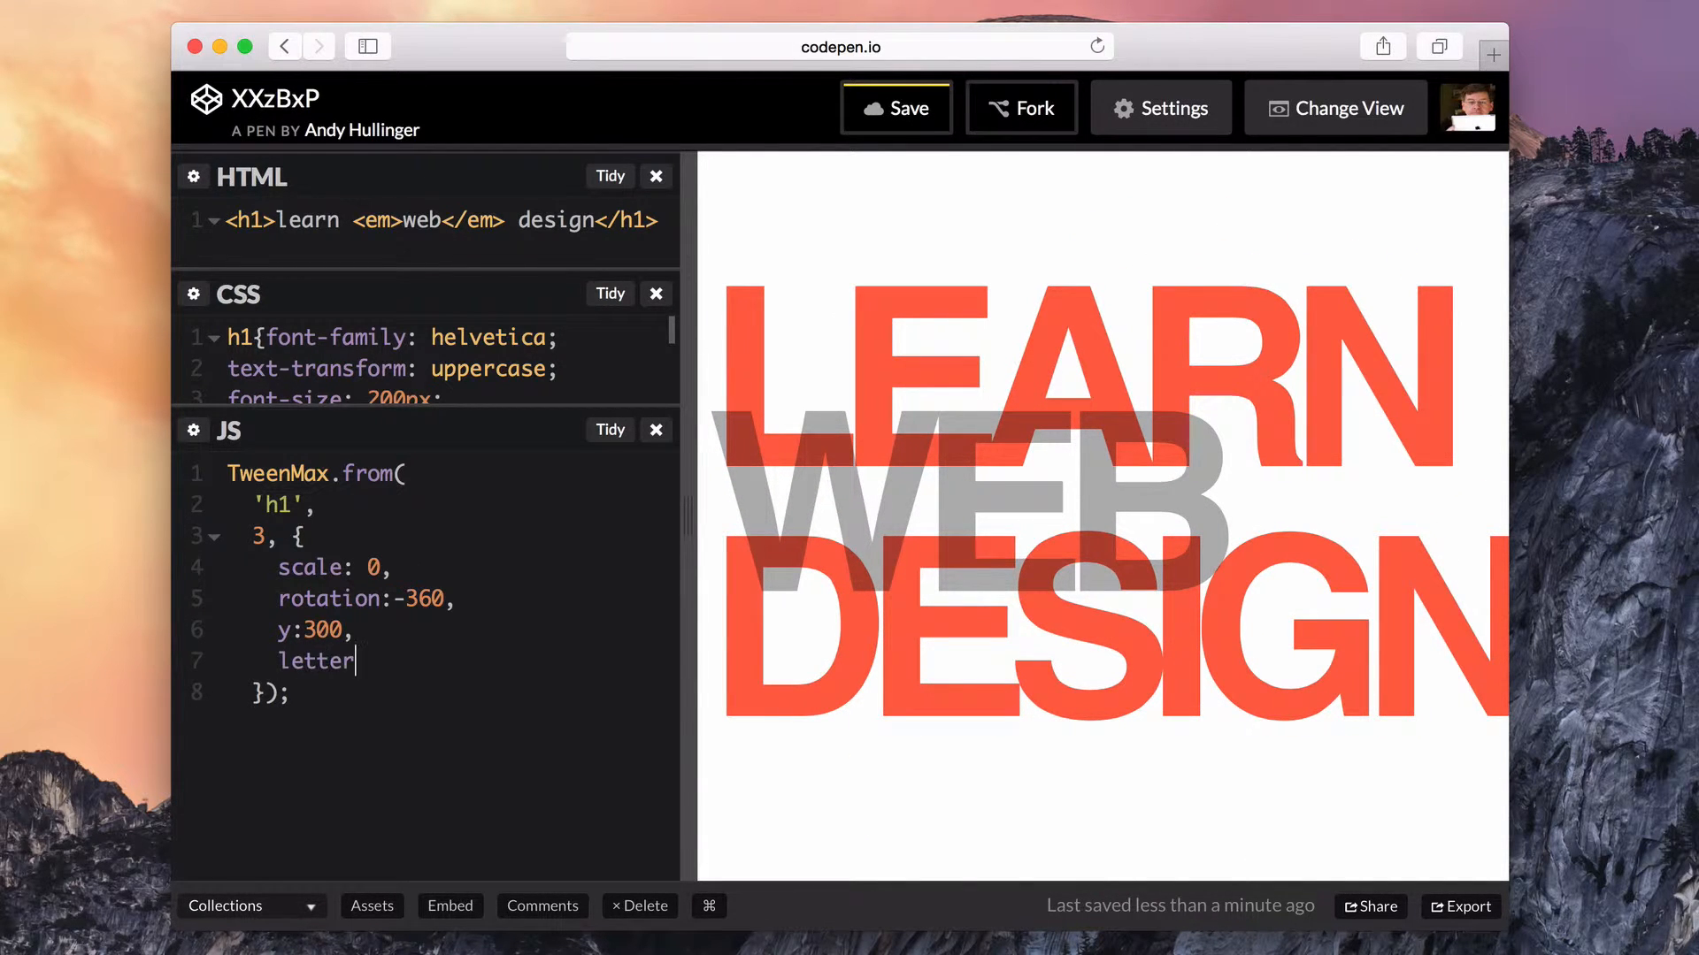
pyautogui.write('Spacing')
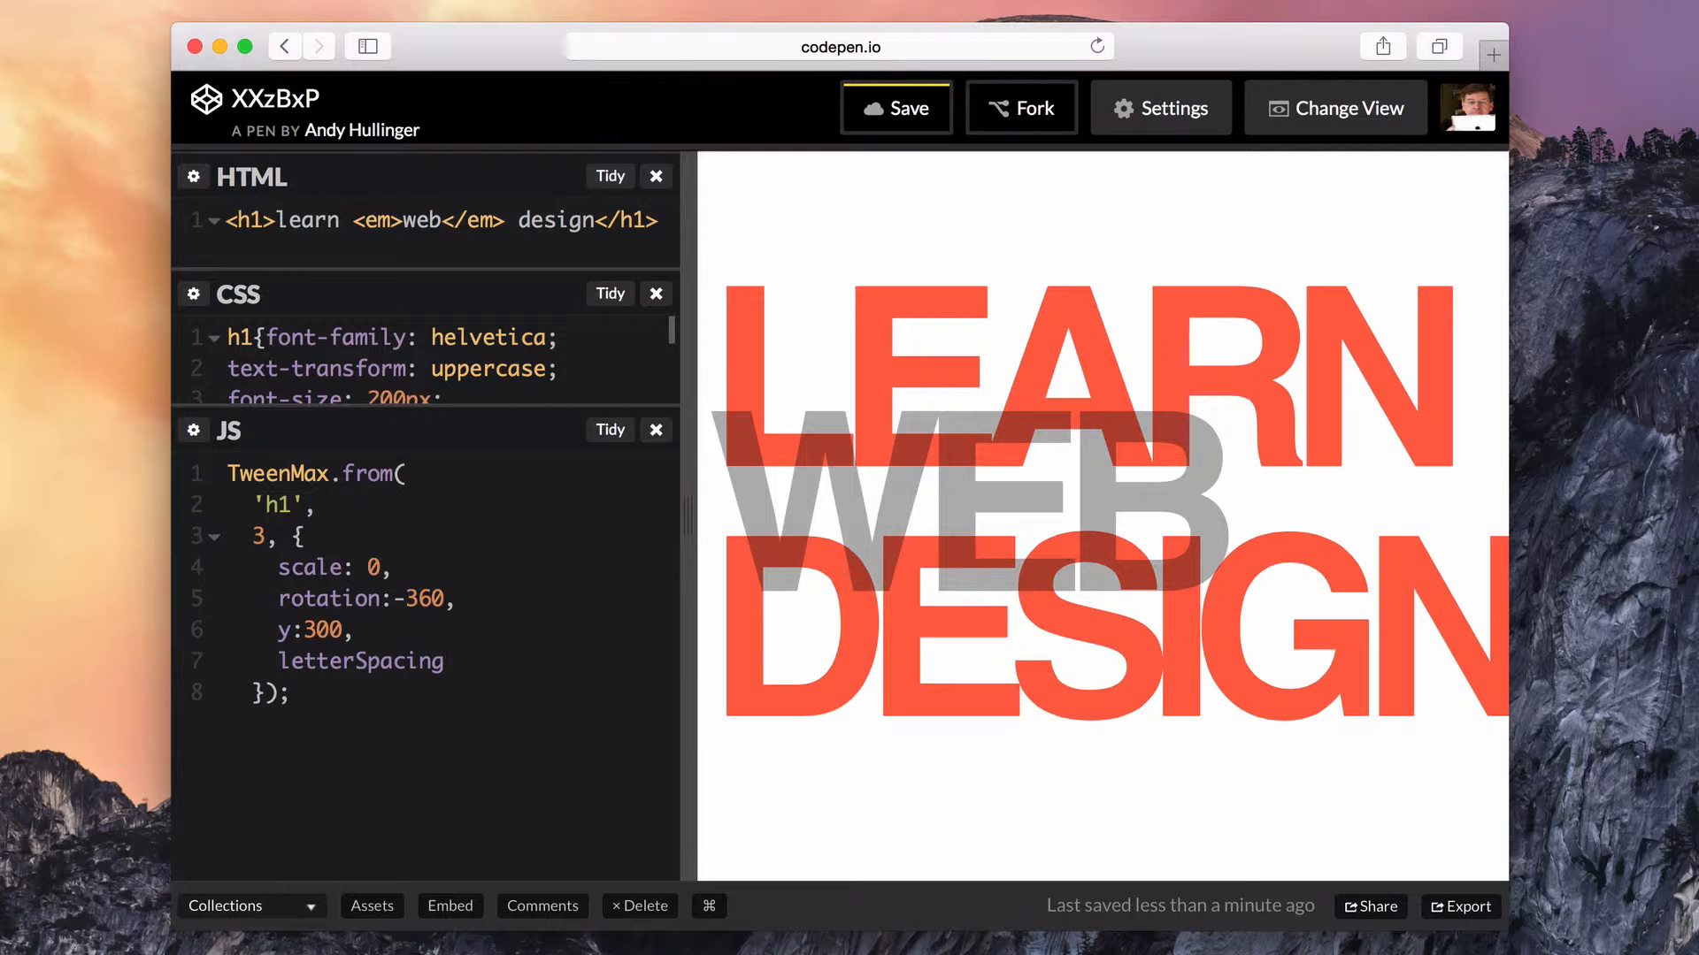
pyautogui.write("'200px'")
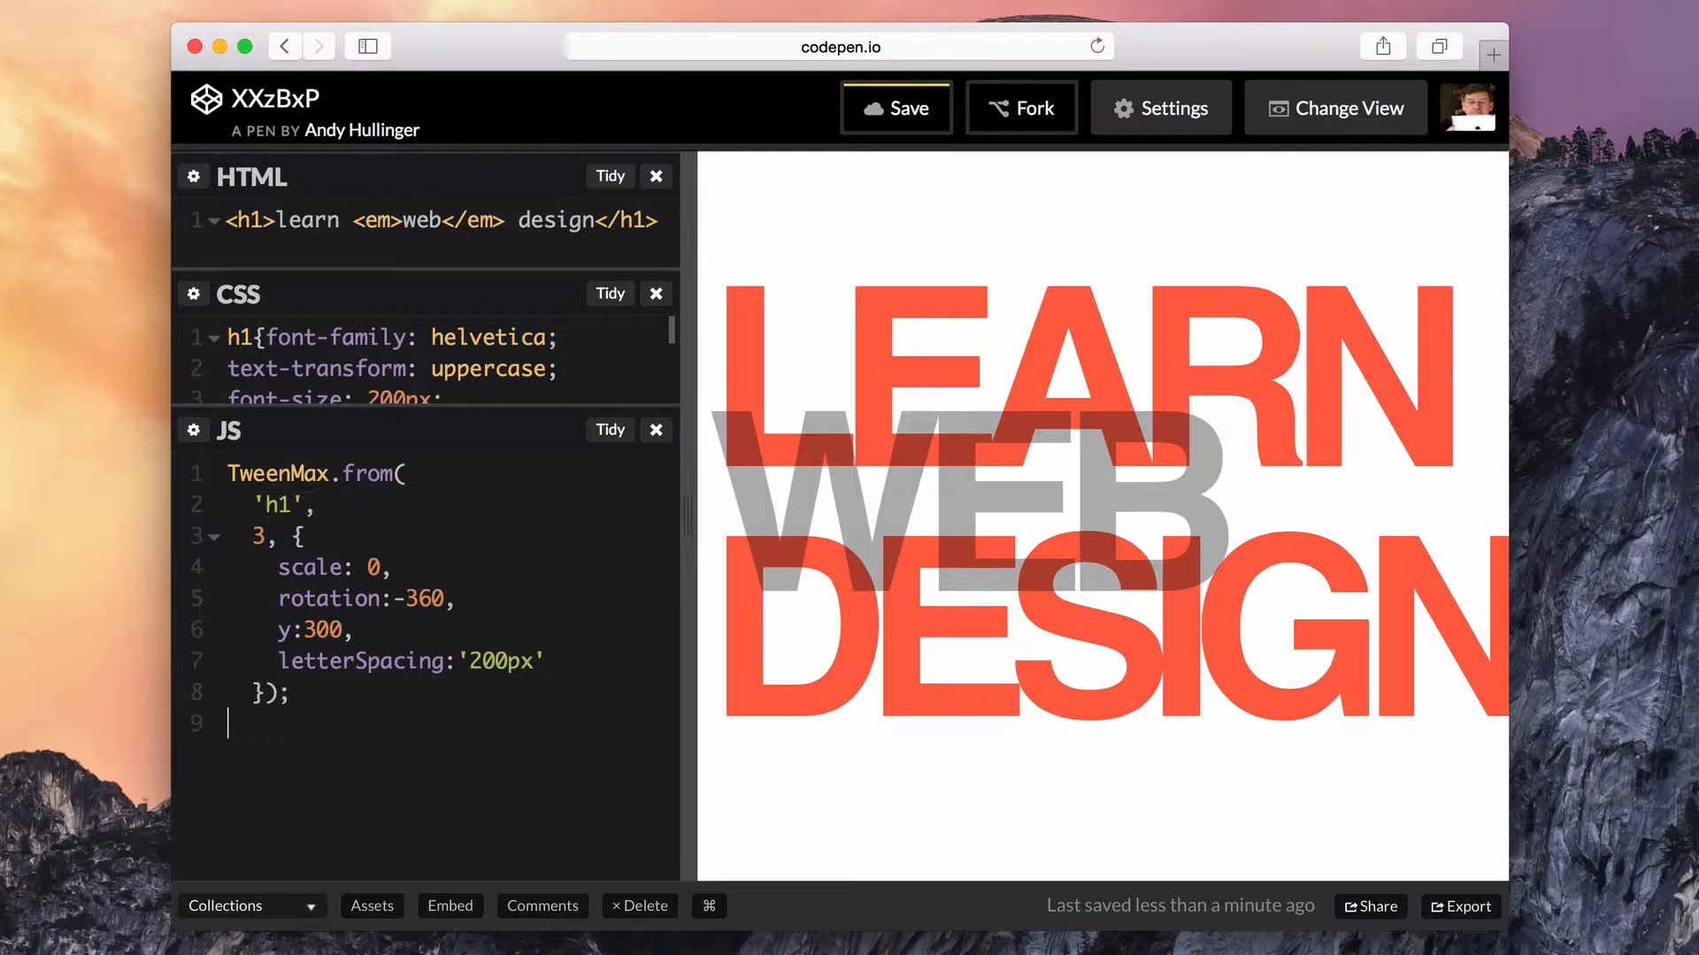
# - Begin a second TweenMax.to call on a new line
pyautogui.write('TweenMa')
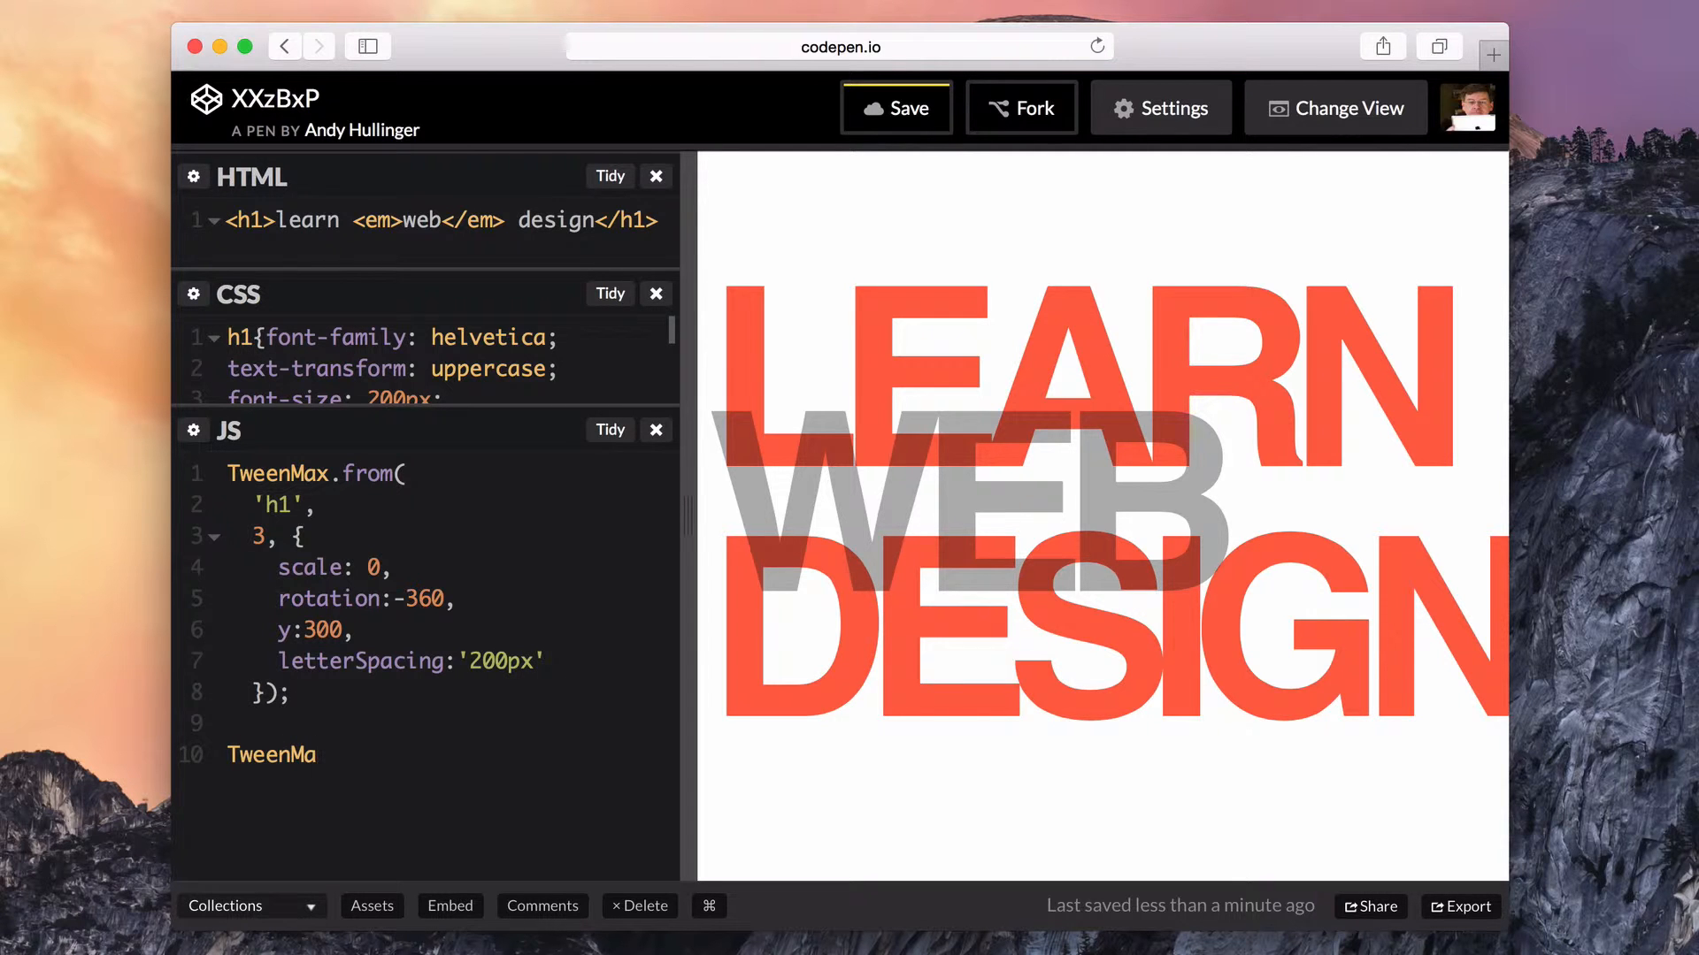
pyautogui.write('x.to')
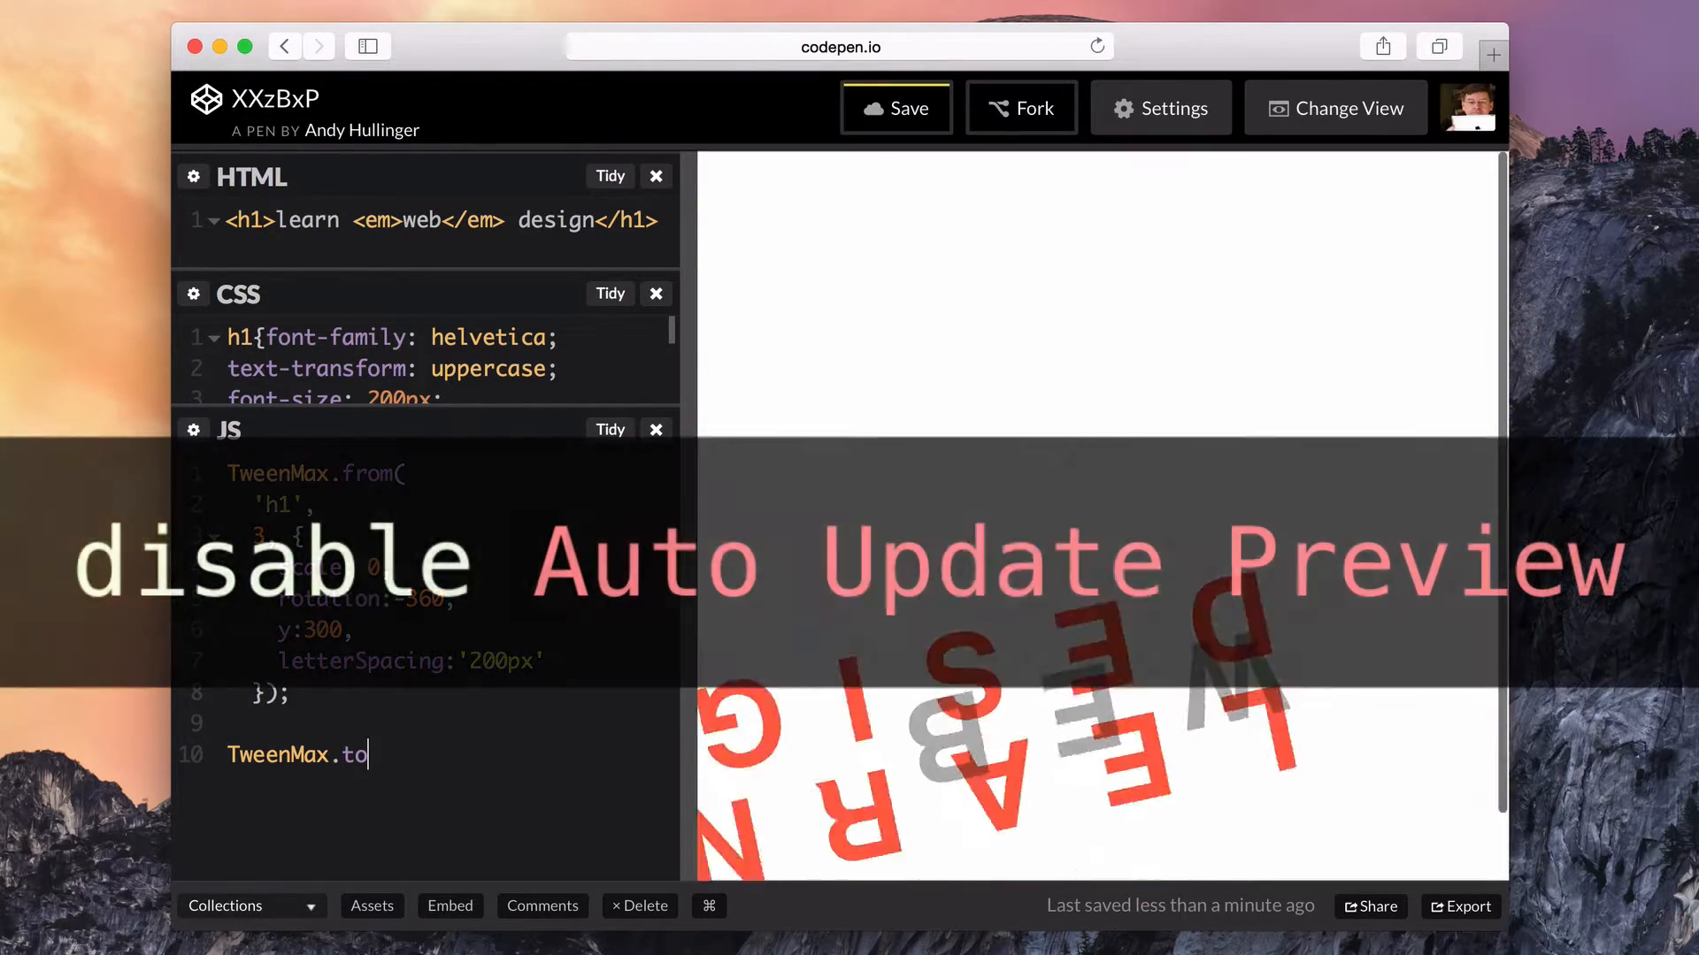
# - Turn off Auto Update Preview in the Behavior settings and save
pyautogui.click(1161, 108)
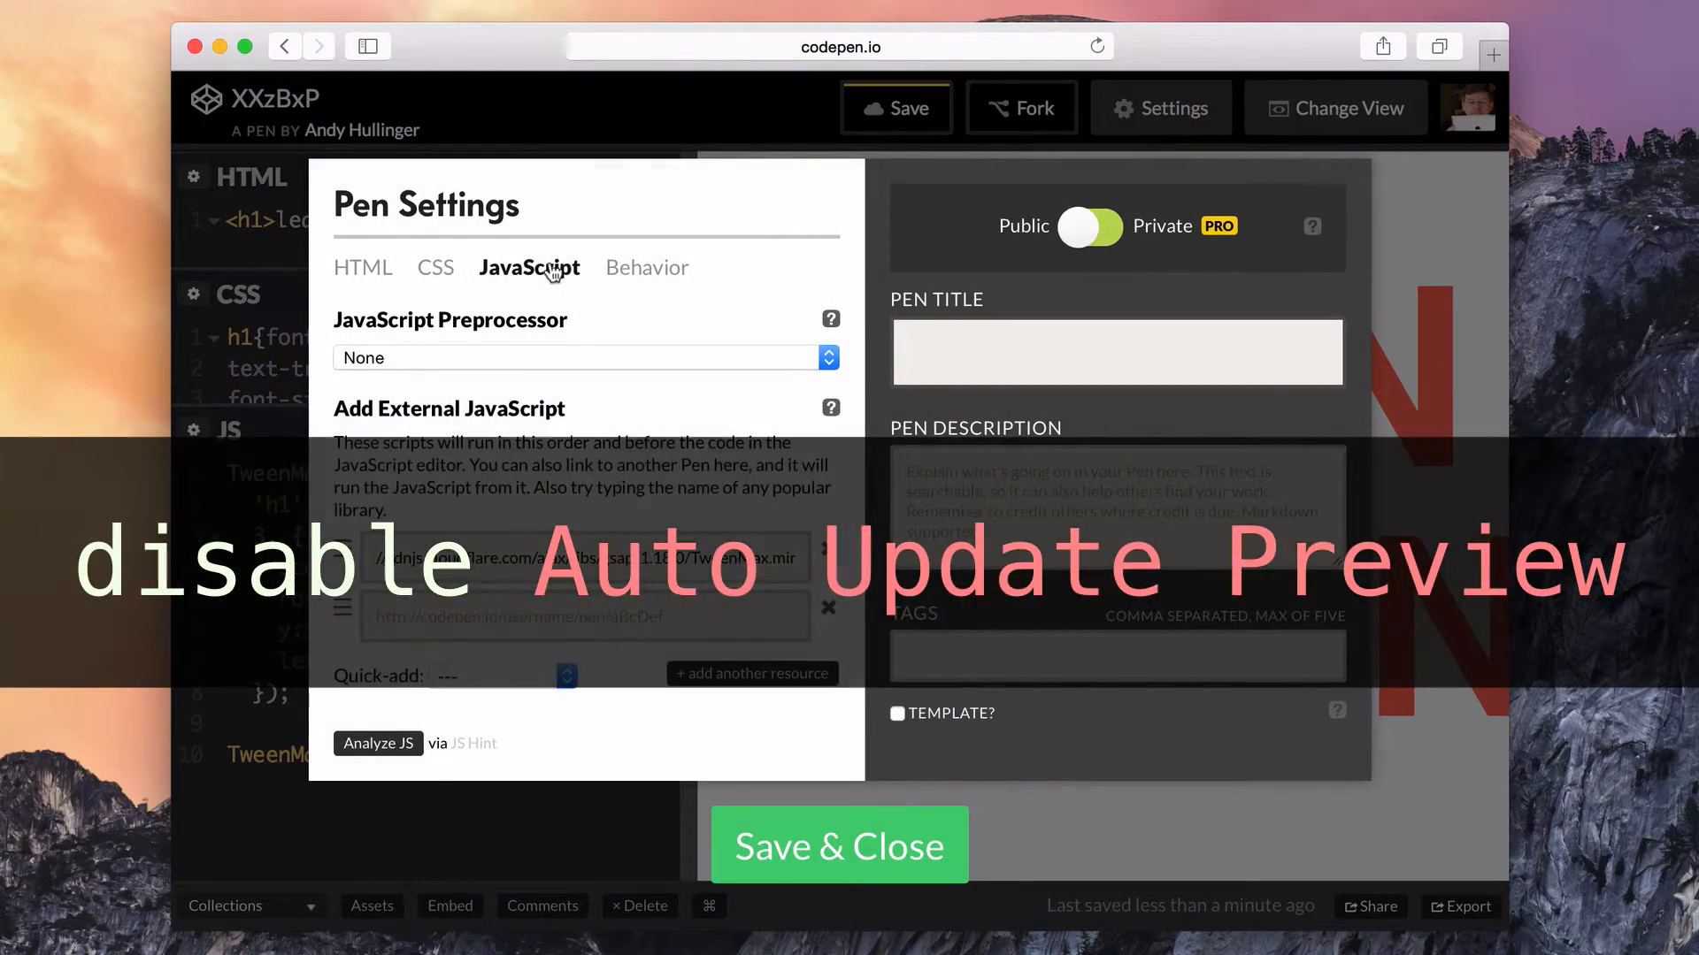
pyautogui.click(644, 267)
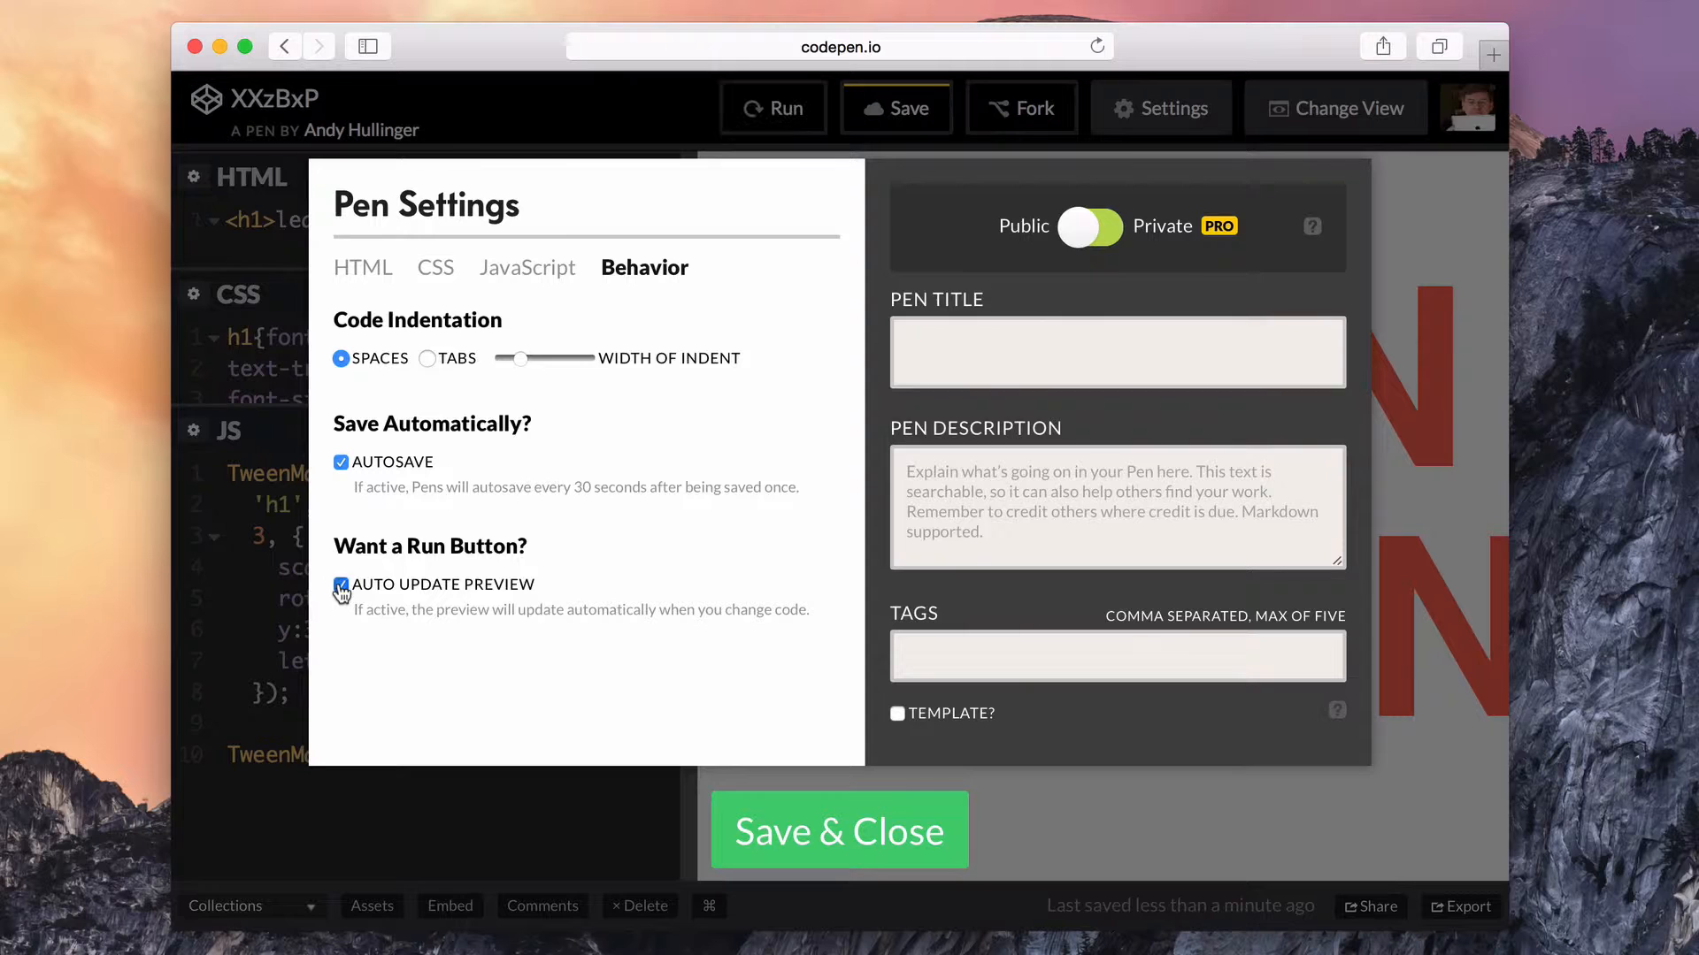
pyautogui.click(341, 584)
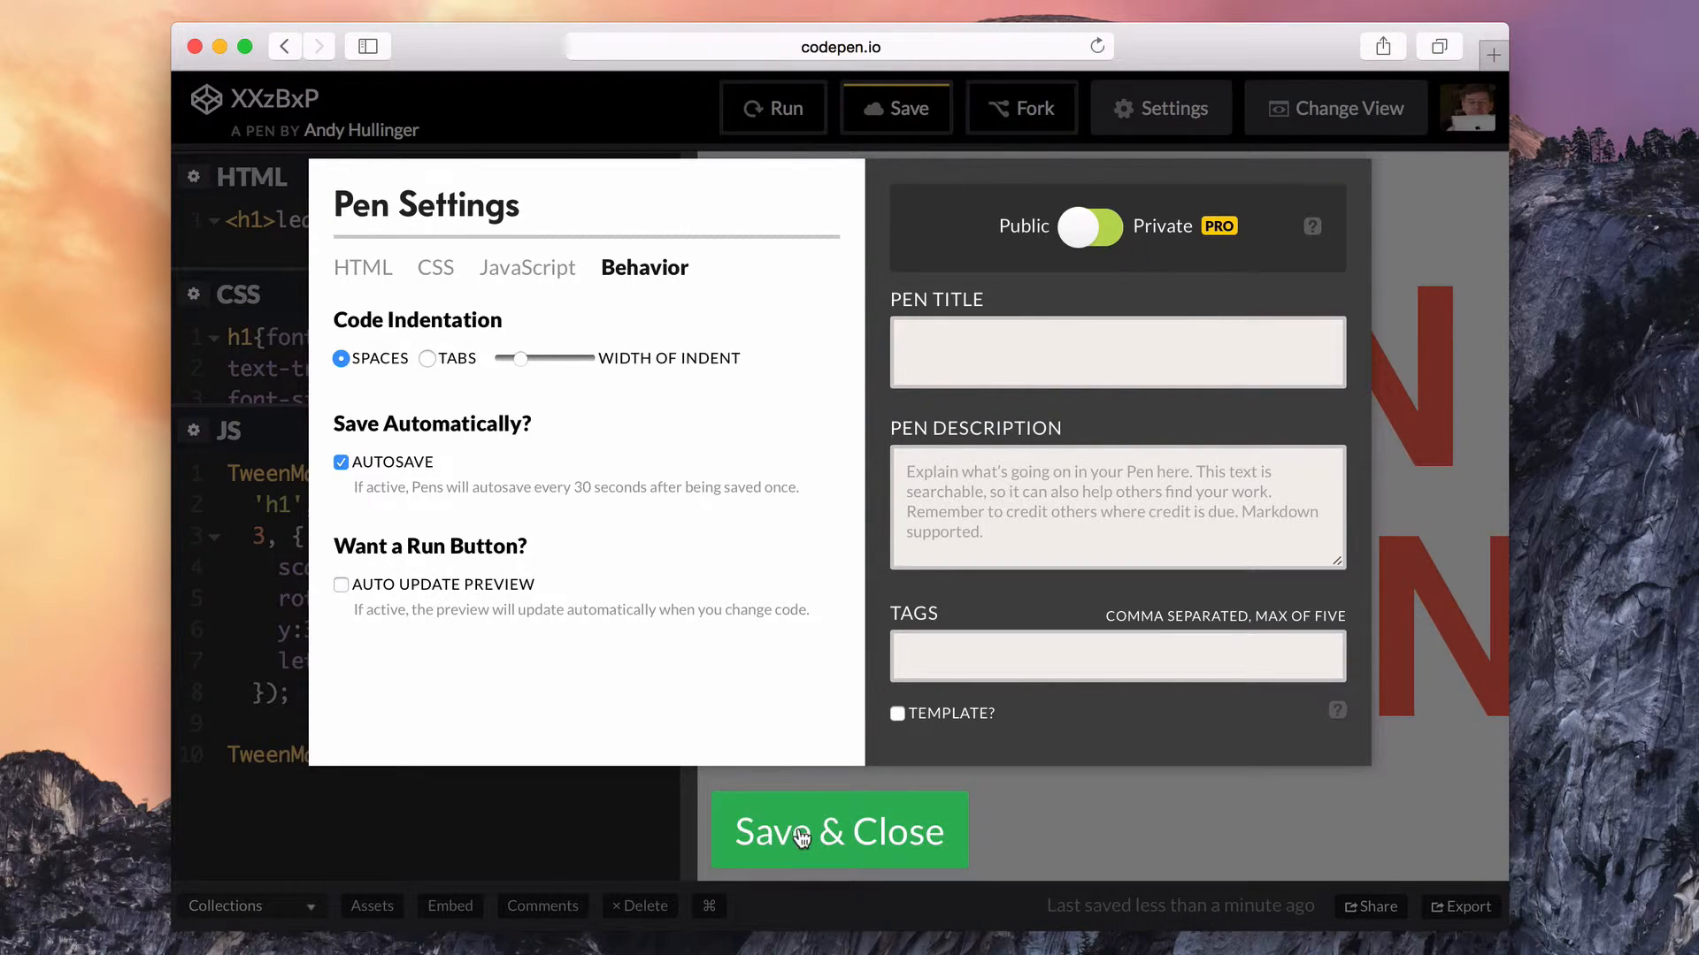
pyautogui.click(839, 831)
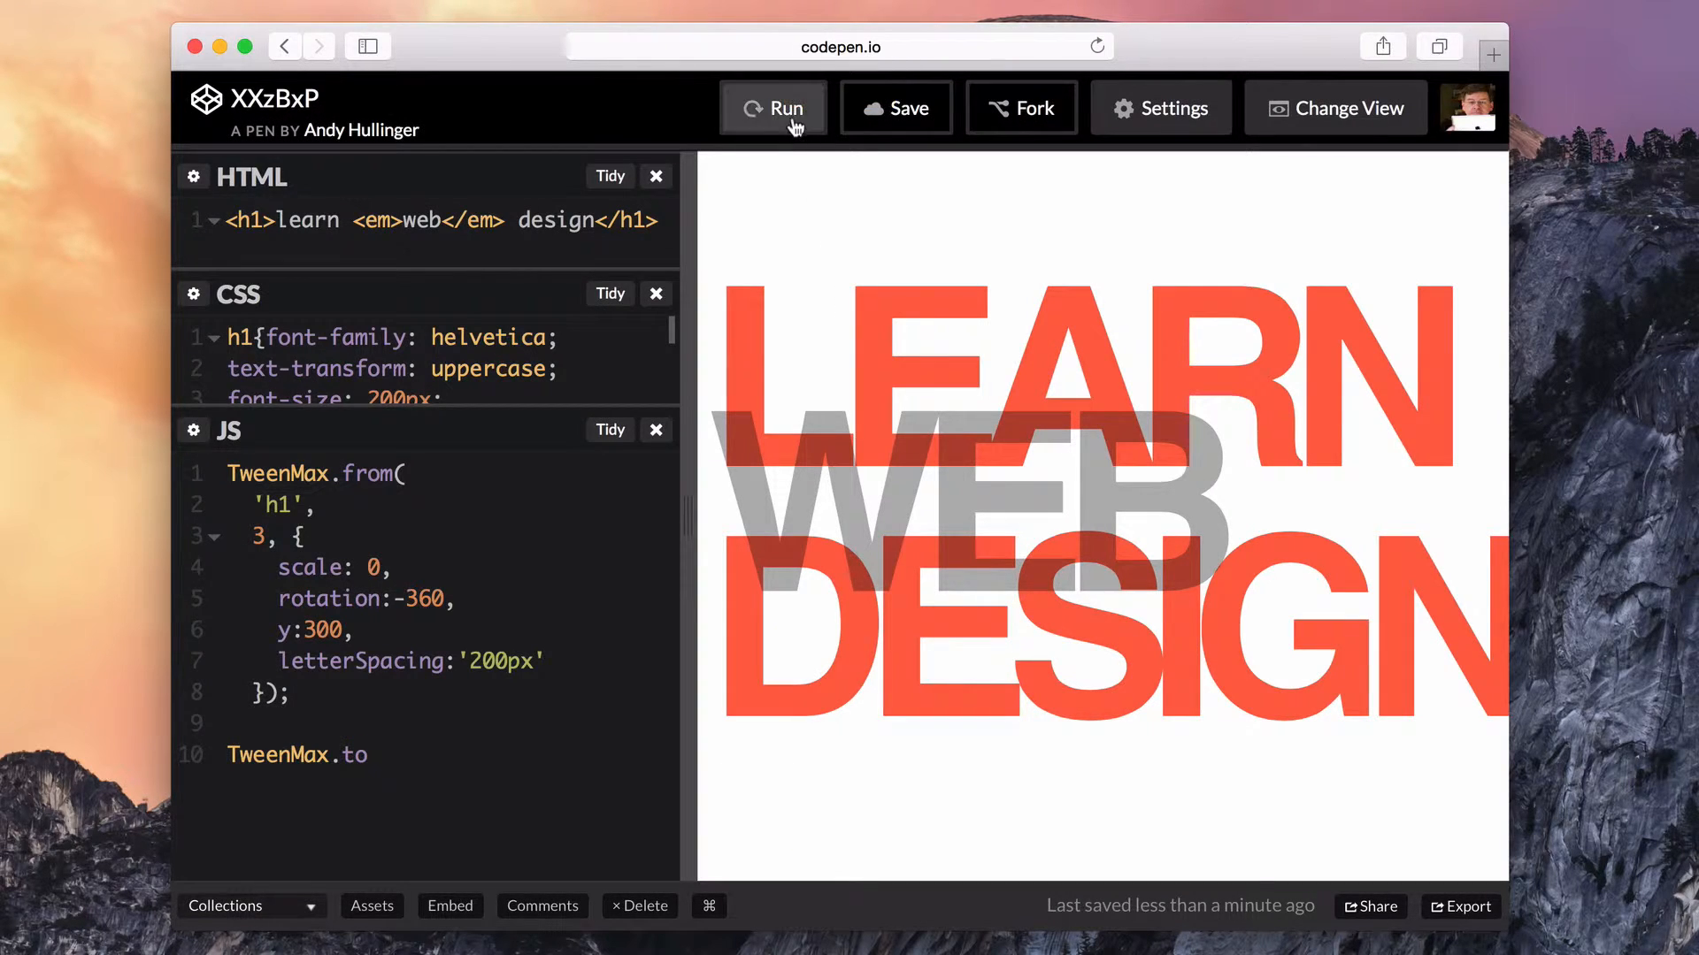
# - Complete TweenMax.to('h1', 2, {opacity:0}) and rerun the animation to test the fade-out
pyautogui.click(773, 108)
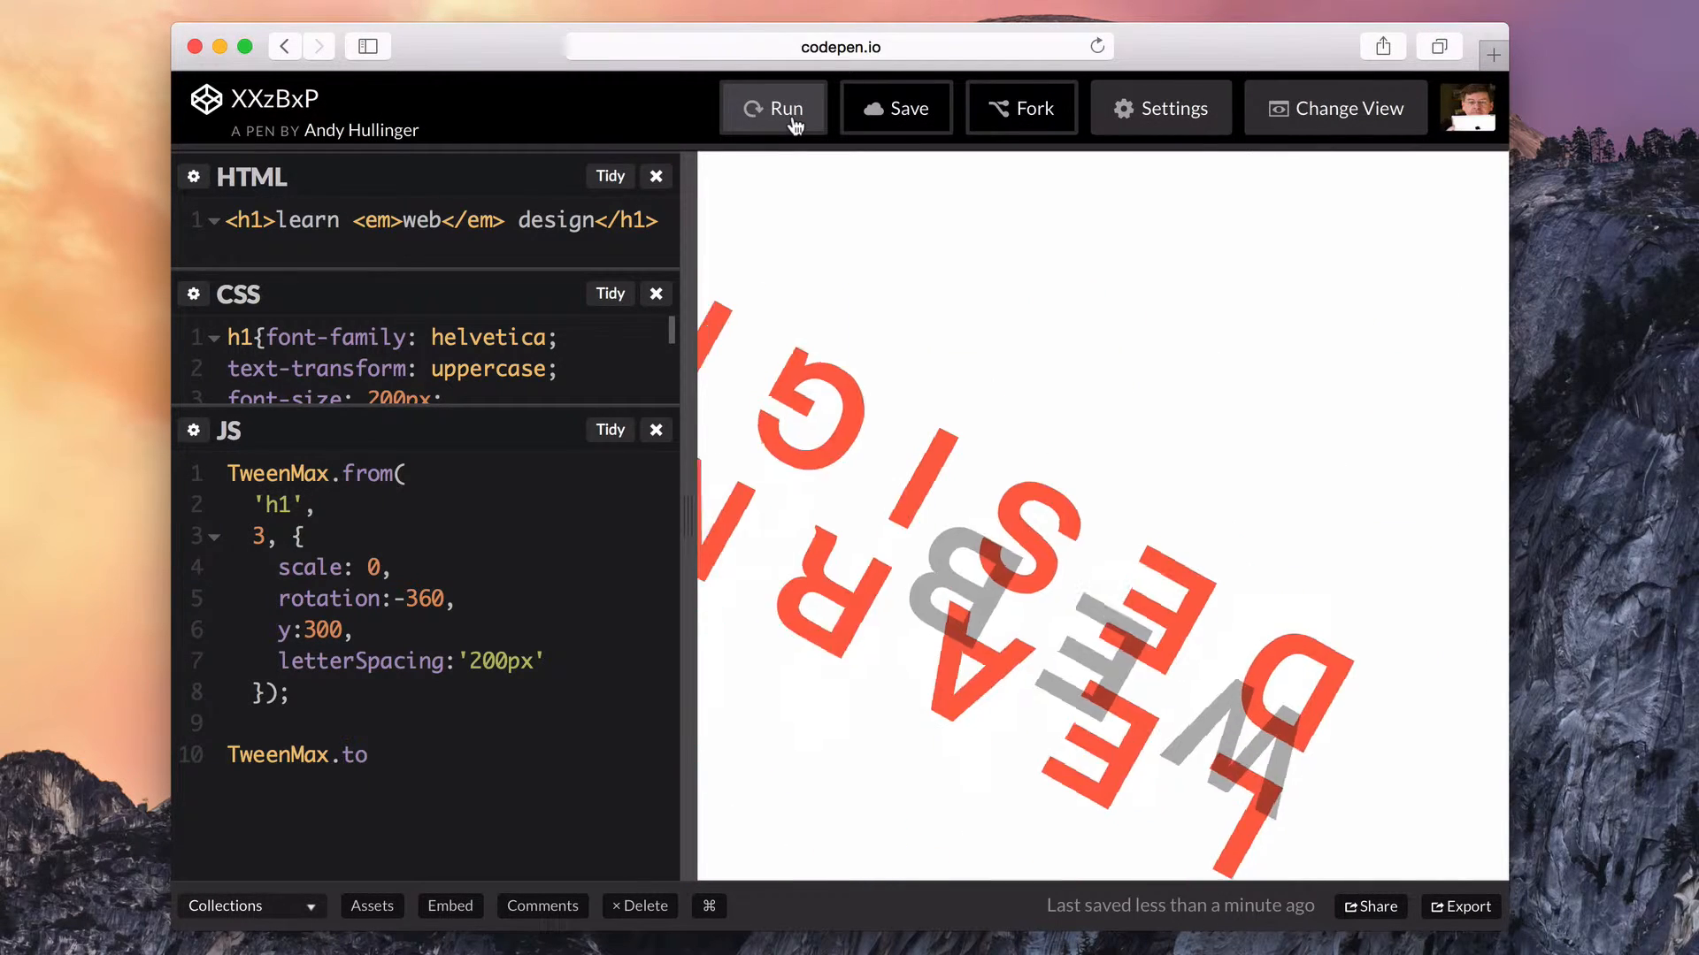
pyautogui.click(773, 108)
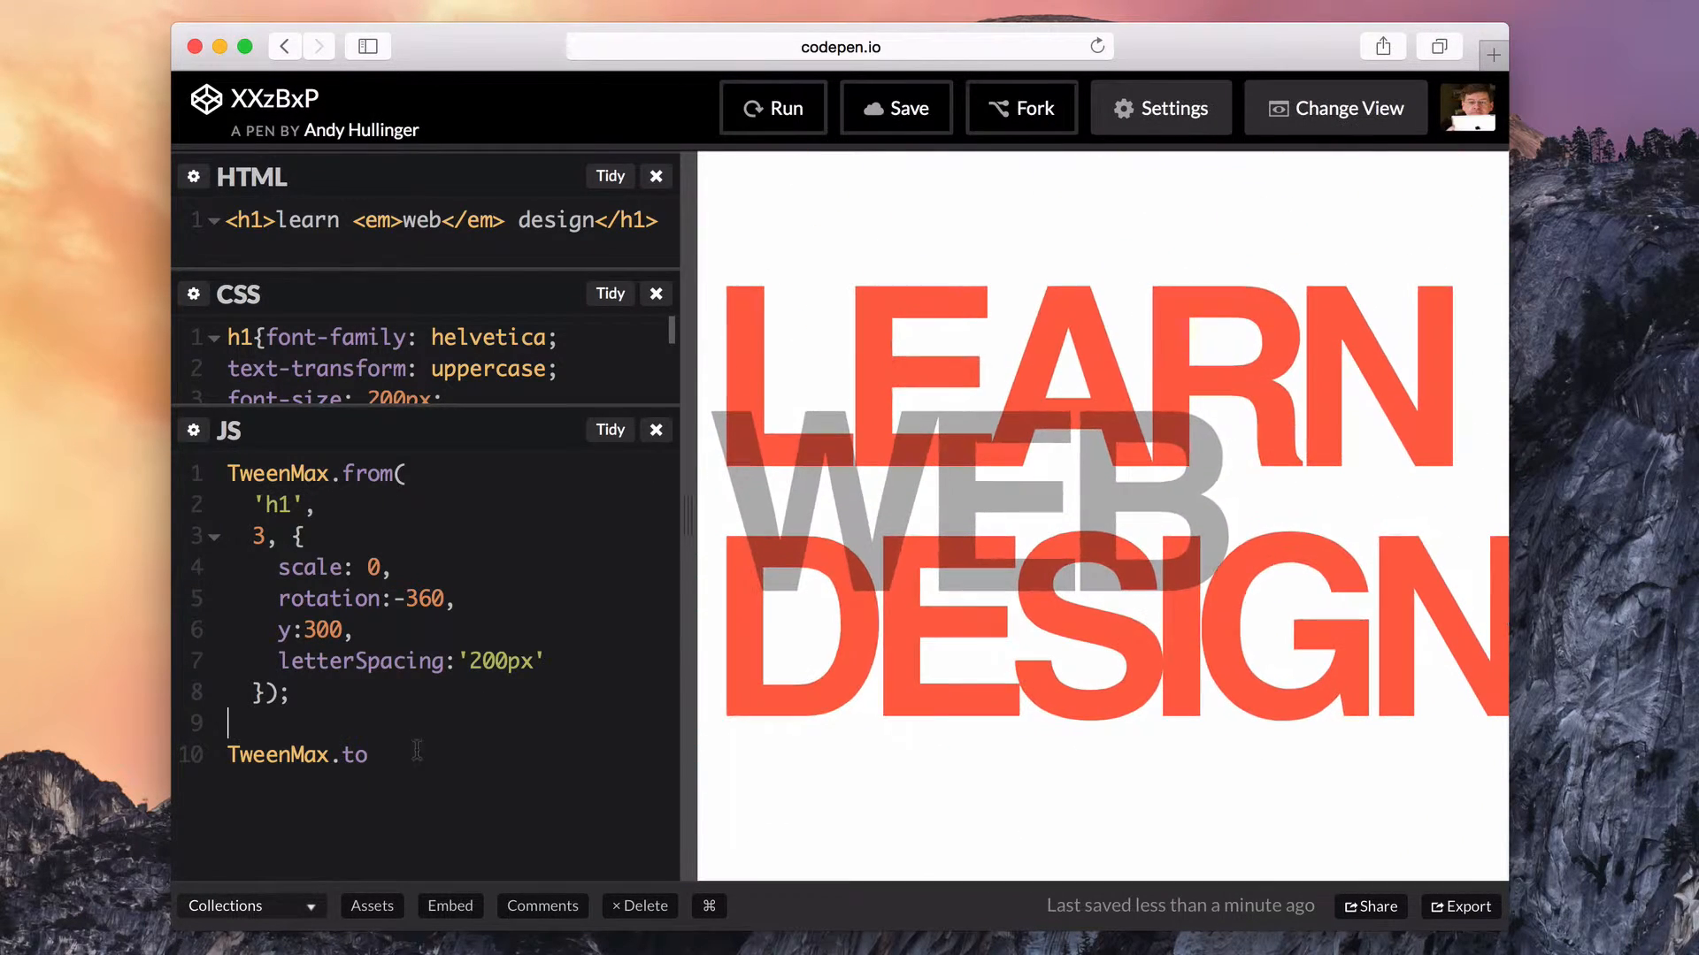
pyautogui.write('()')
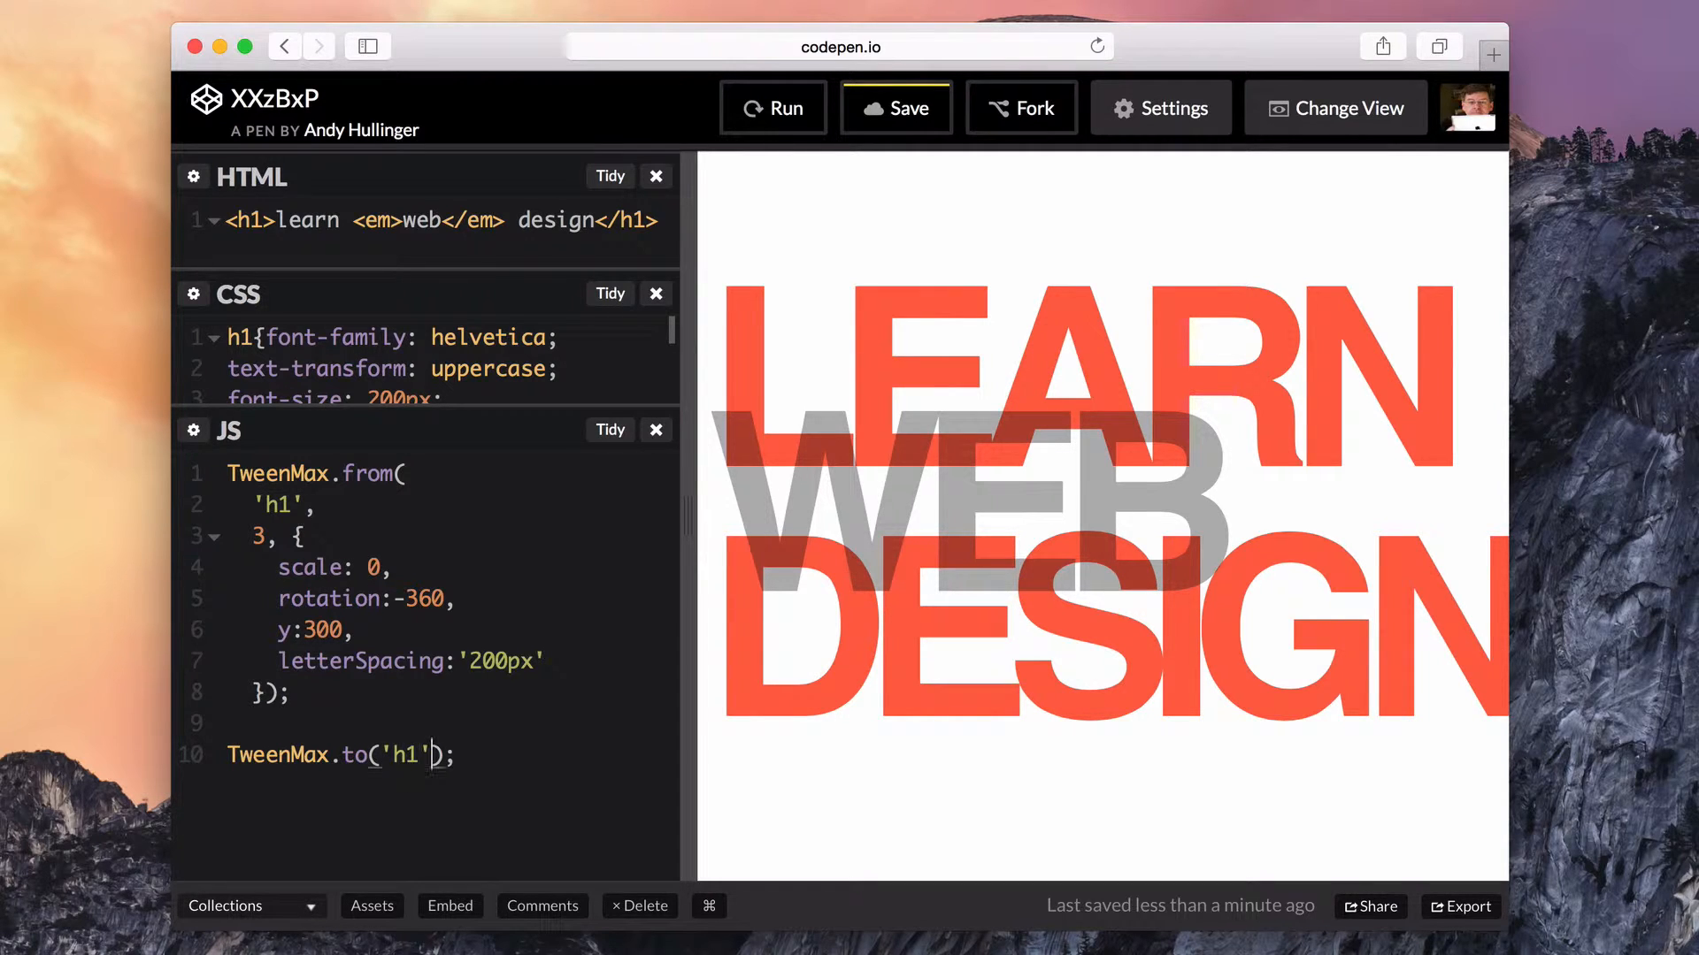
pyautogui.write(', 2,')
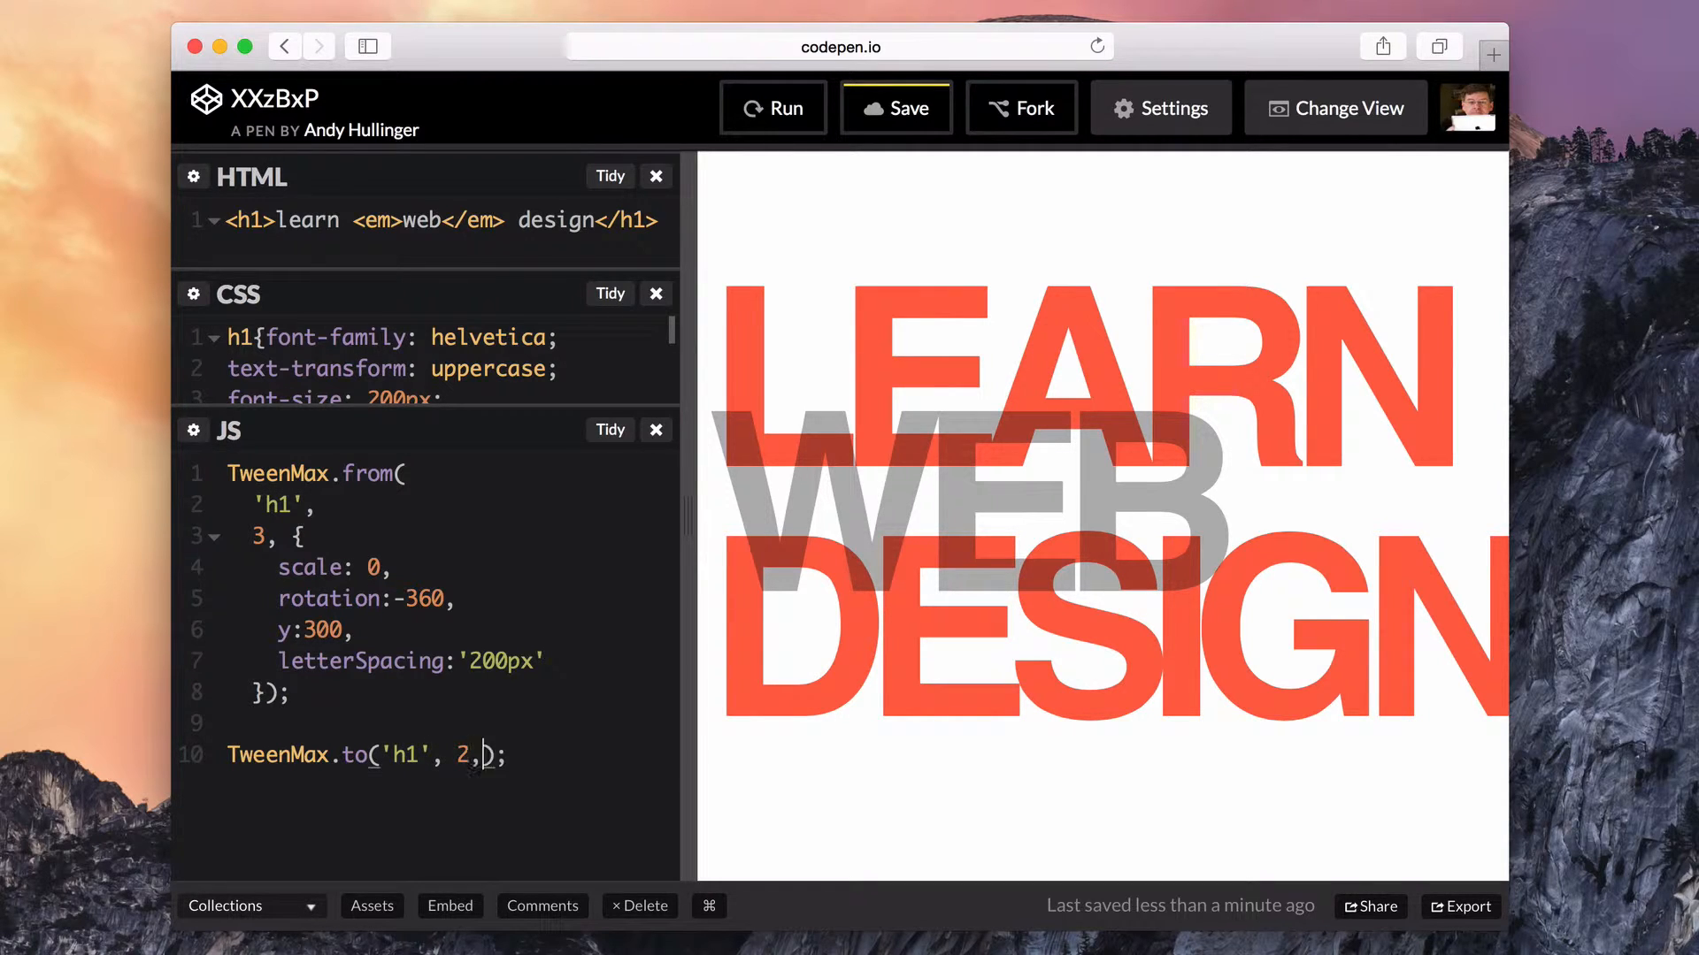
pyautogui.write('{')
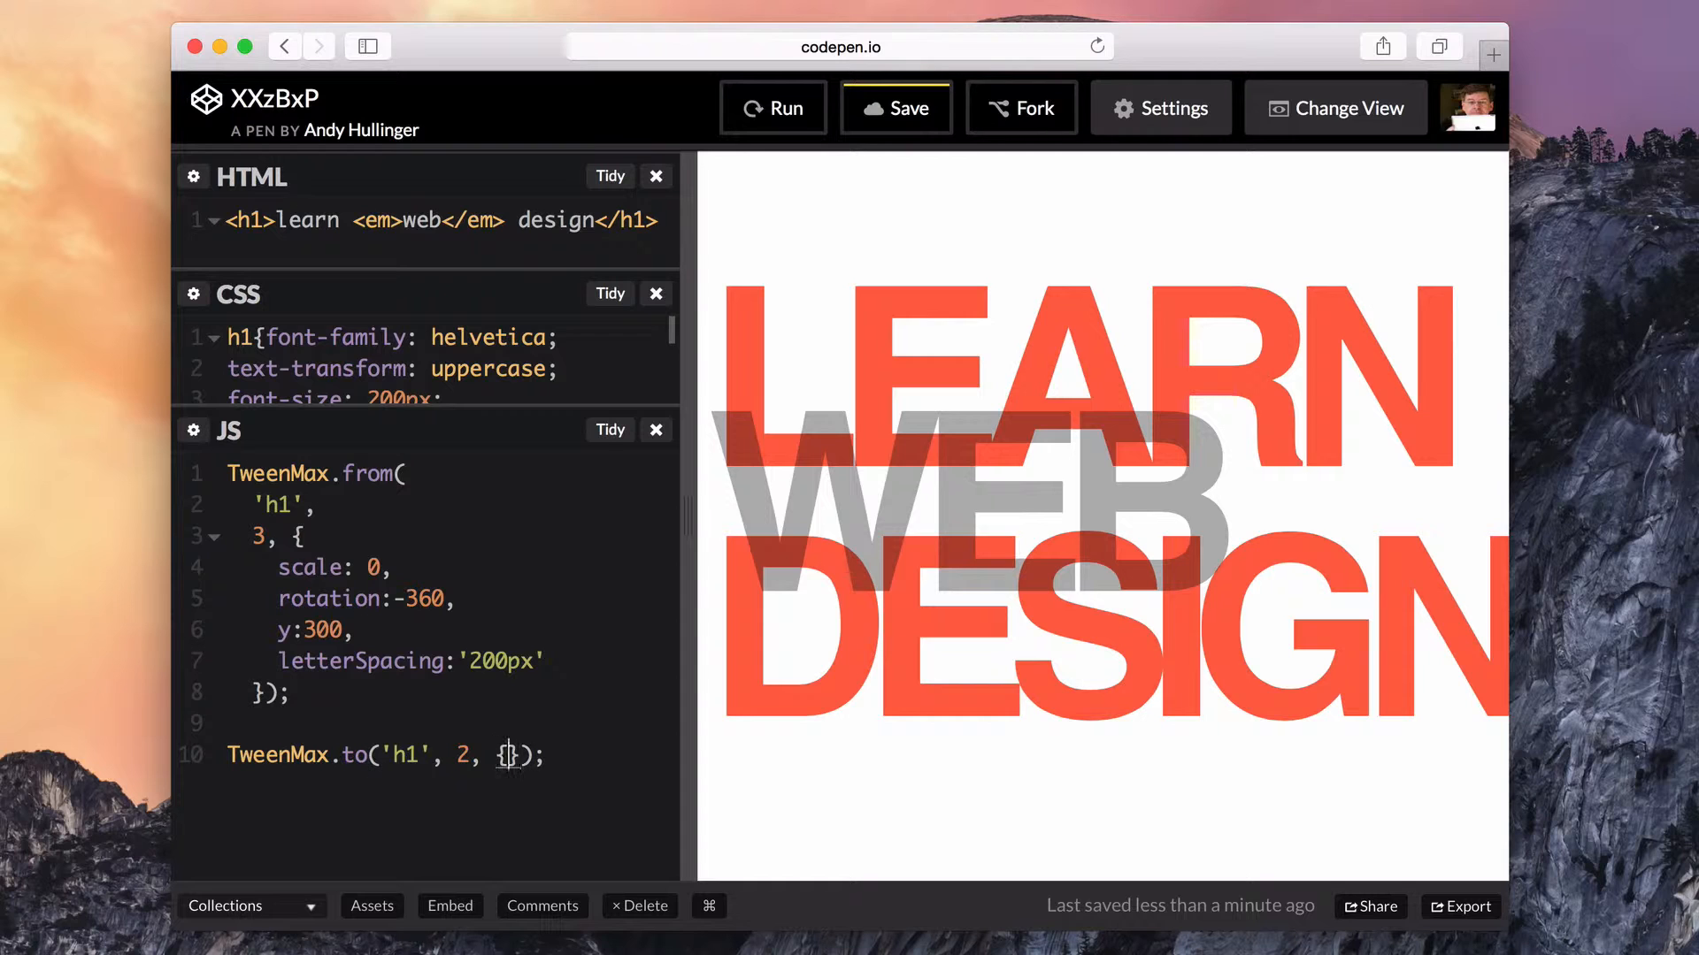
pyautogui.write('opacity:0')
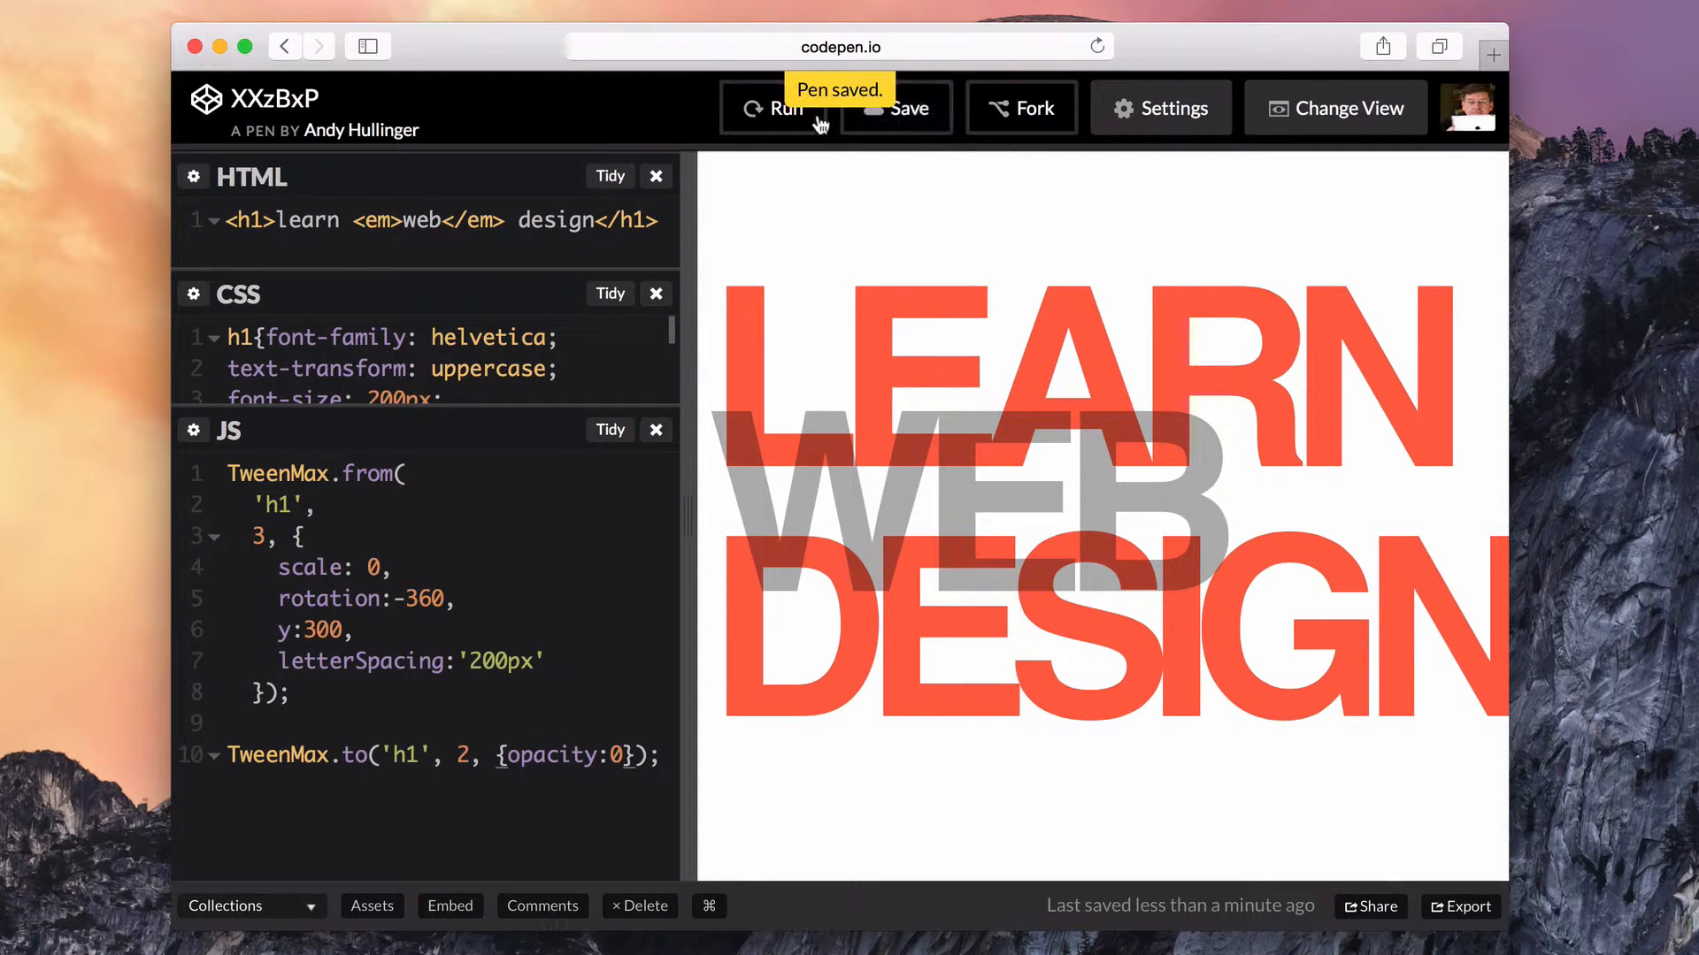
pyautogui.click(775, 108)
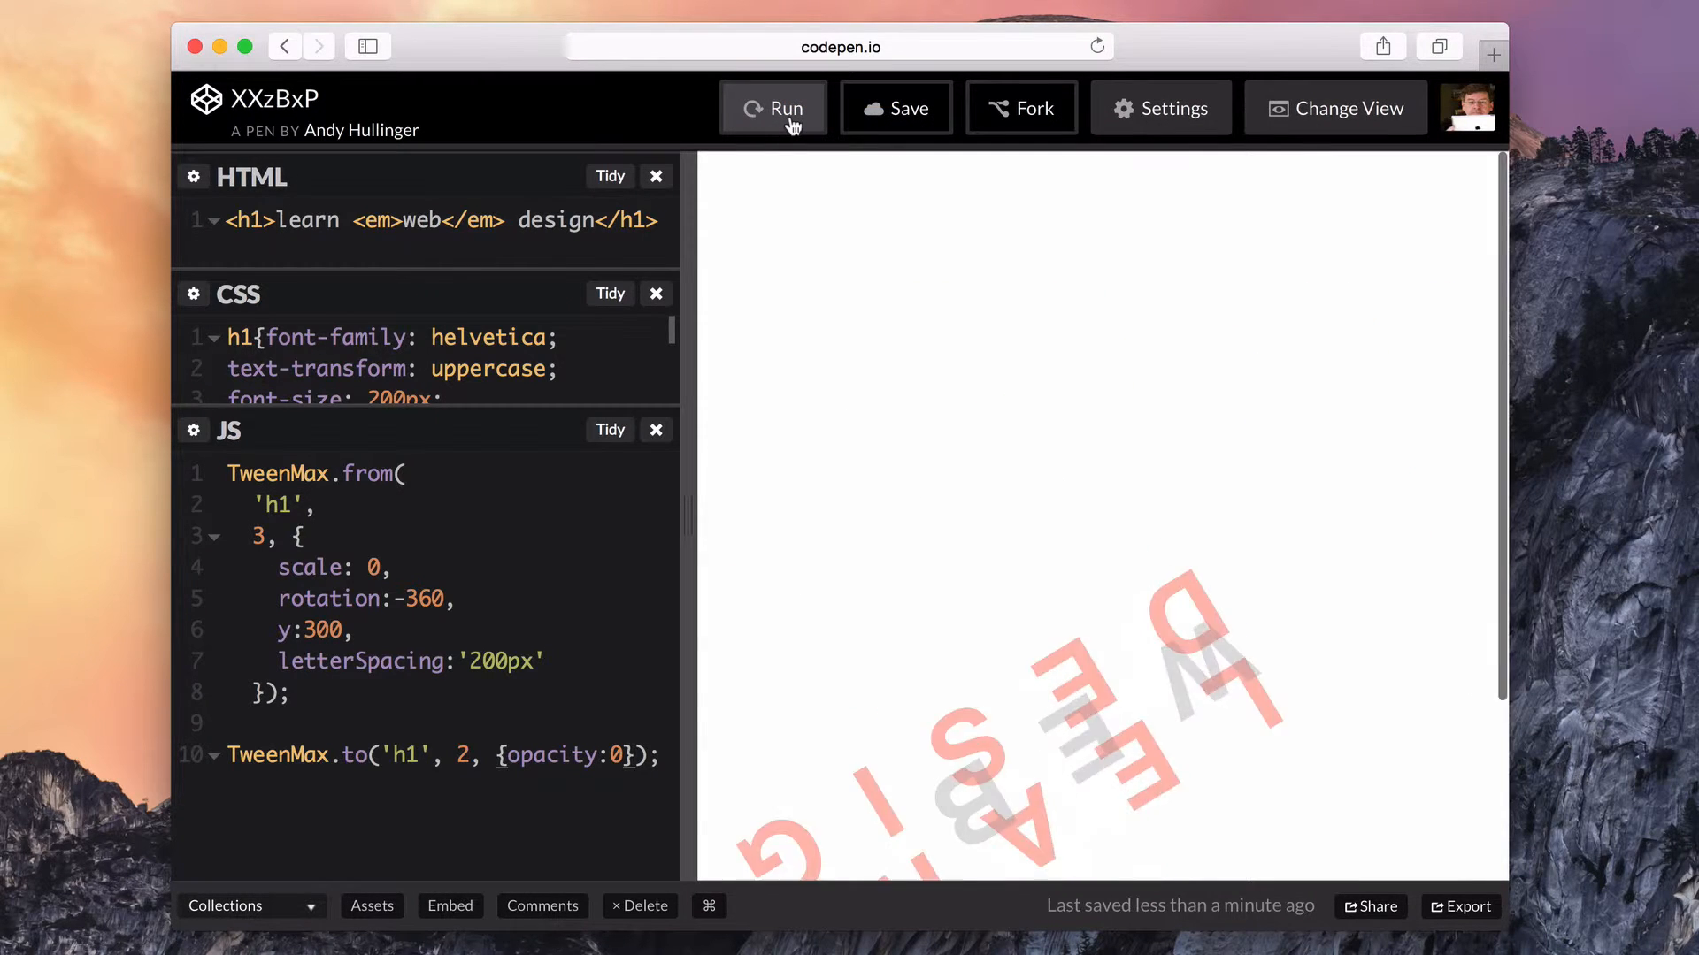
# - Tidy the script, add delay:3 to the to() tween, save and rerun the animation
pyautogui.click(773, 108)
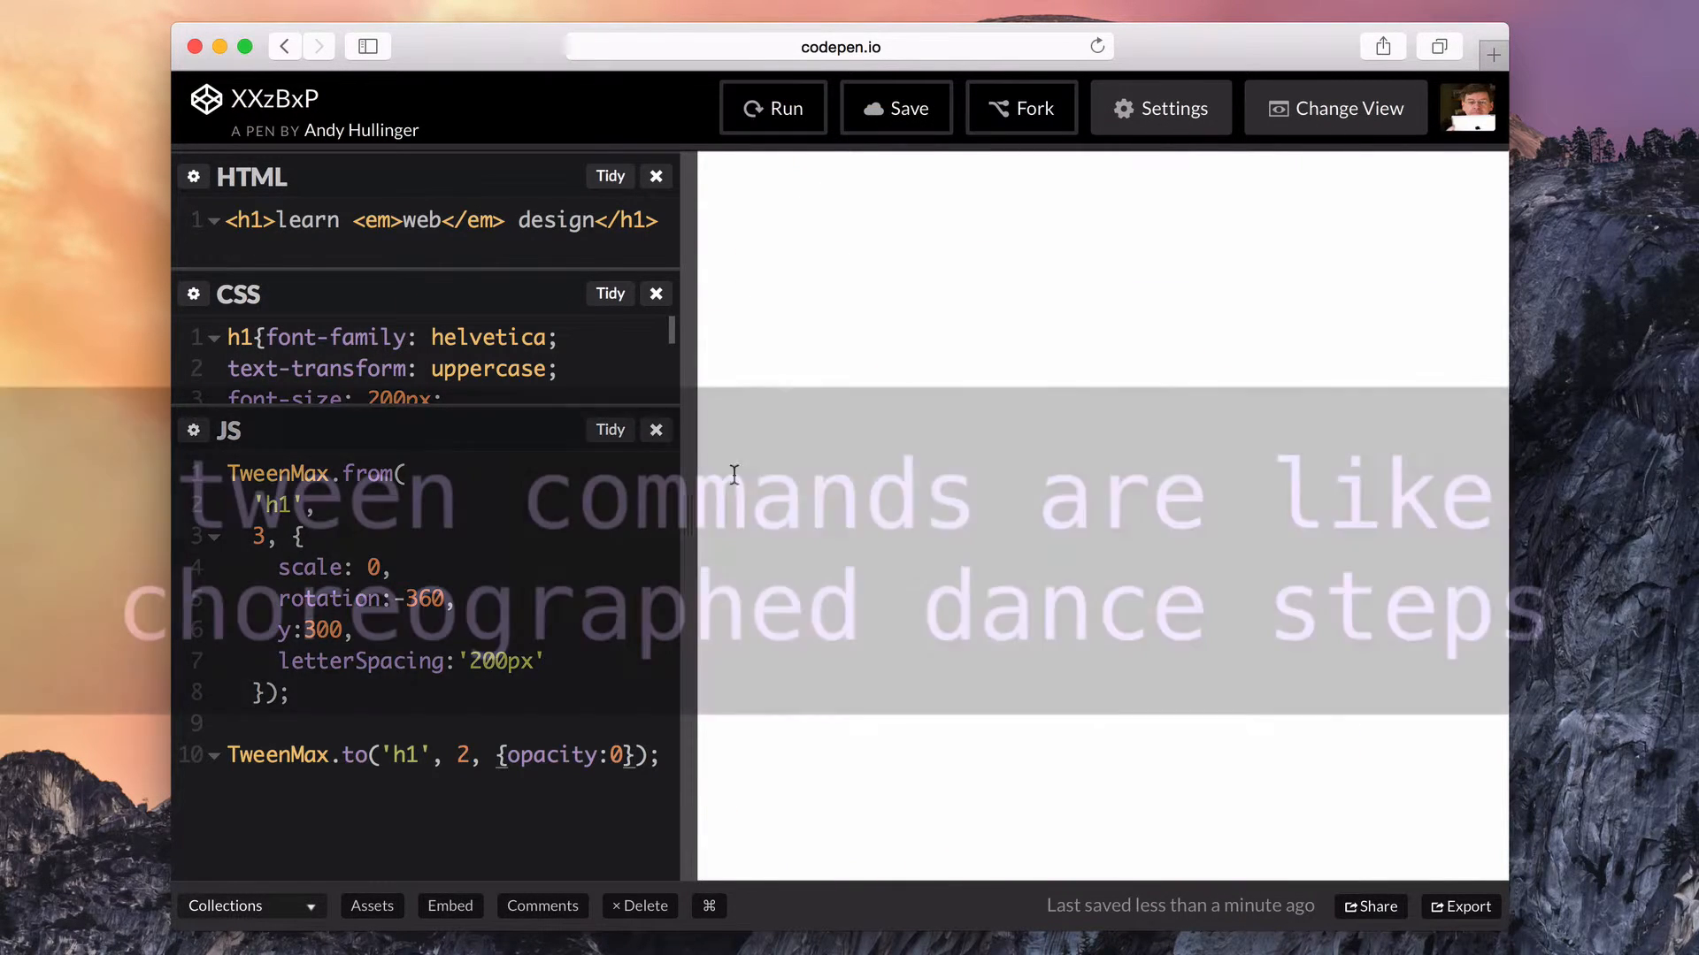
pyautogui.click(609, 428)
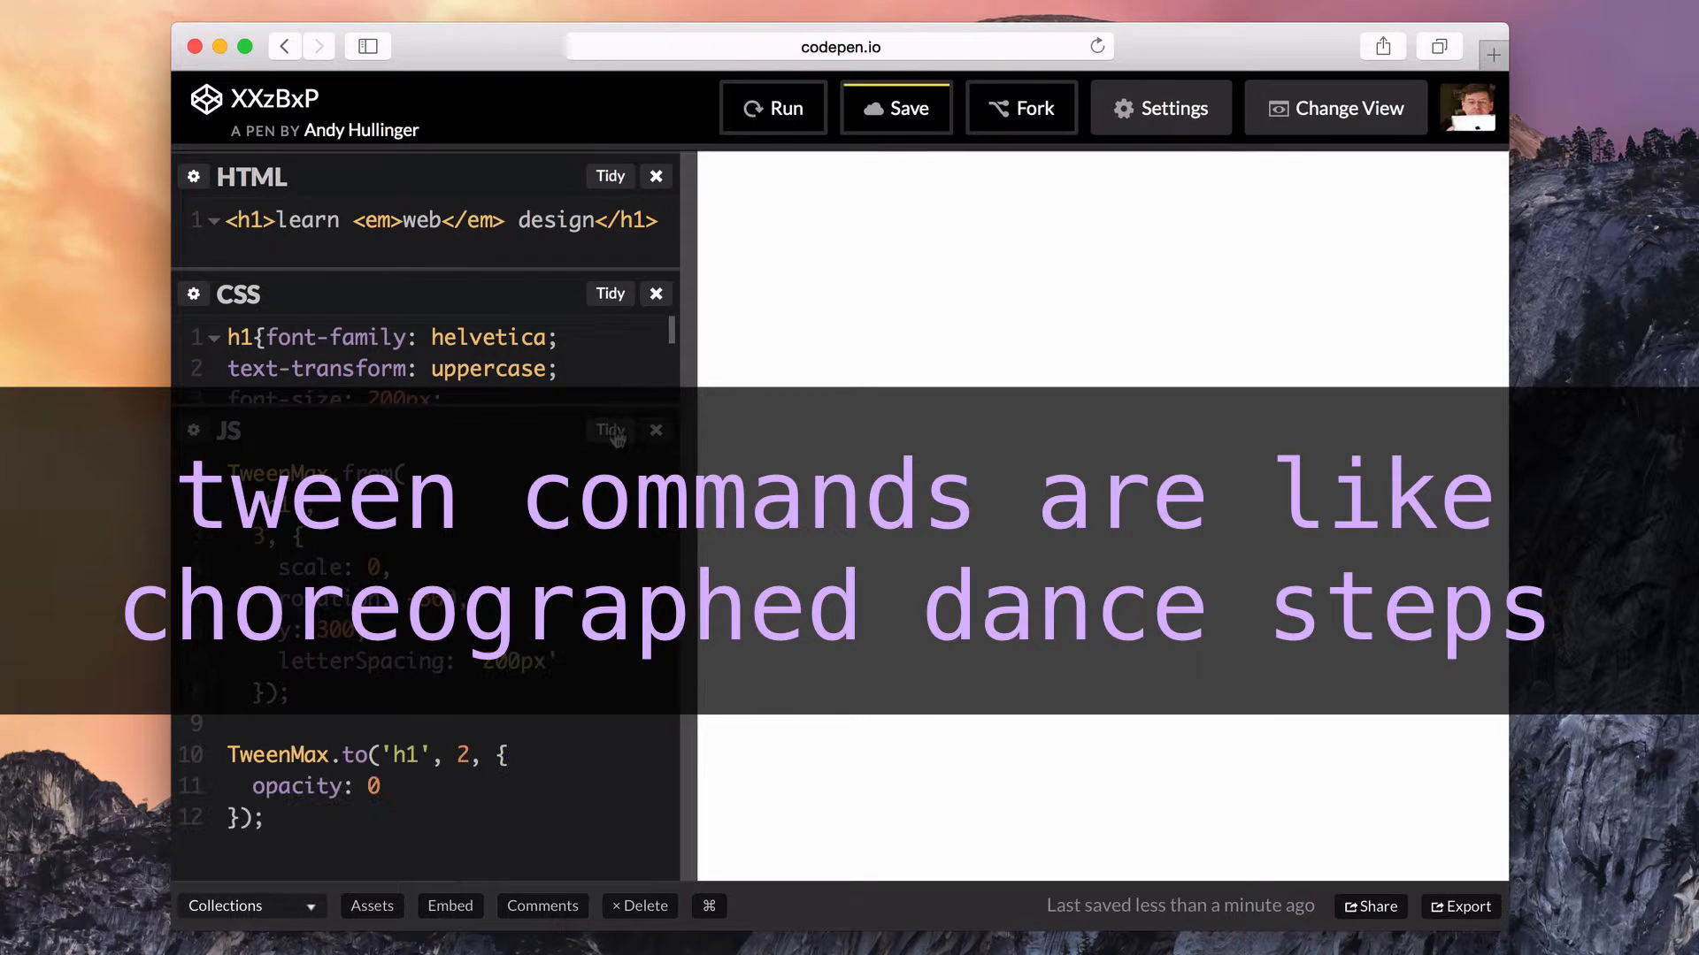
pyautogui.click(383, 785)
pyautogui.write('delay')
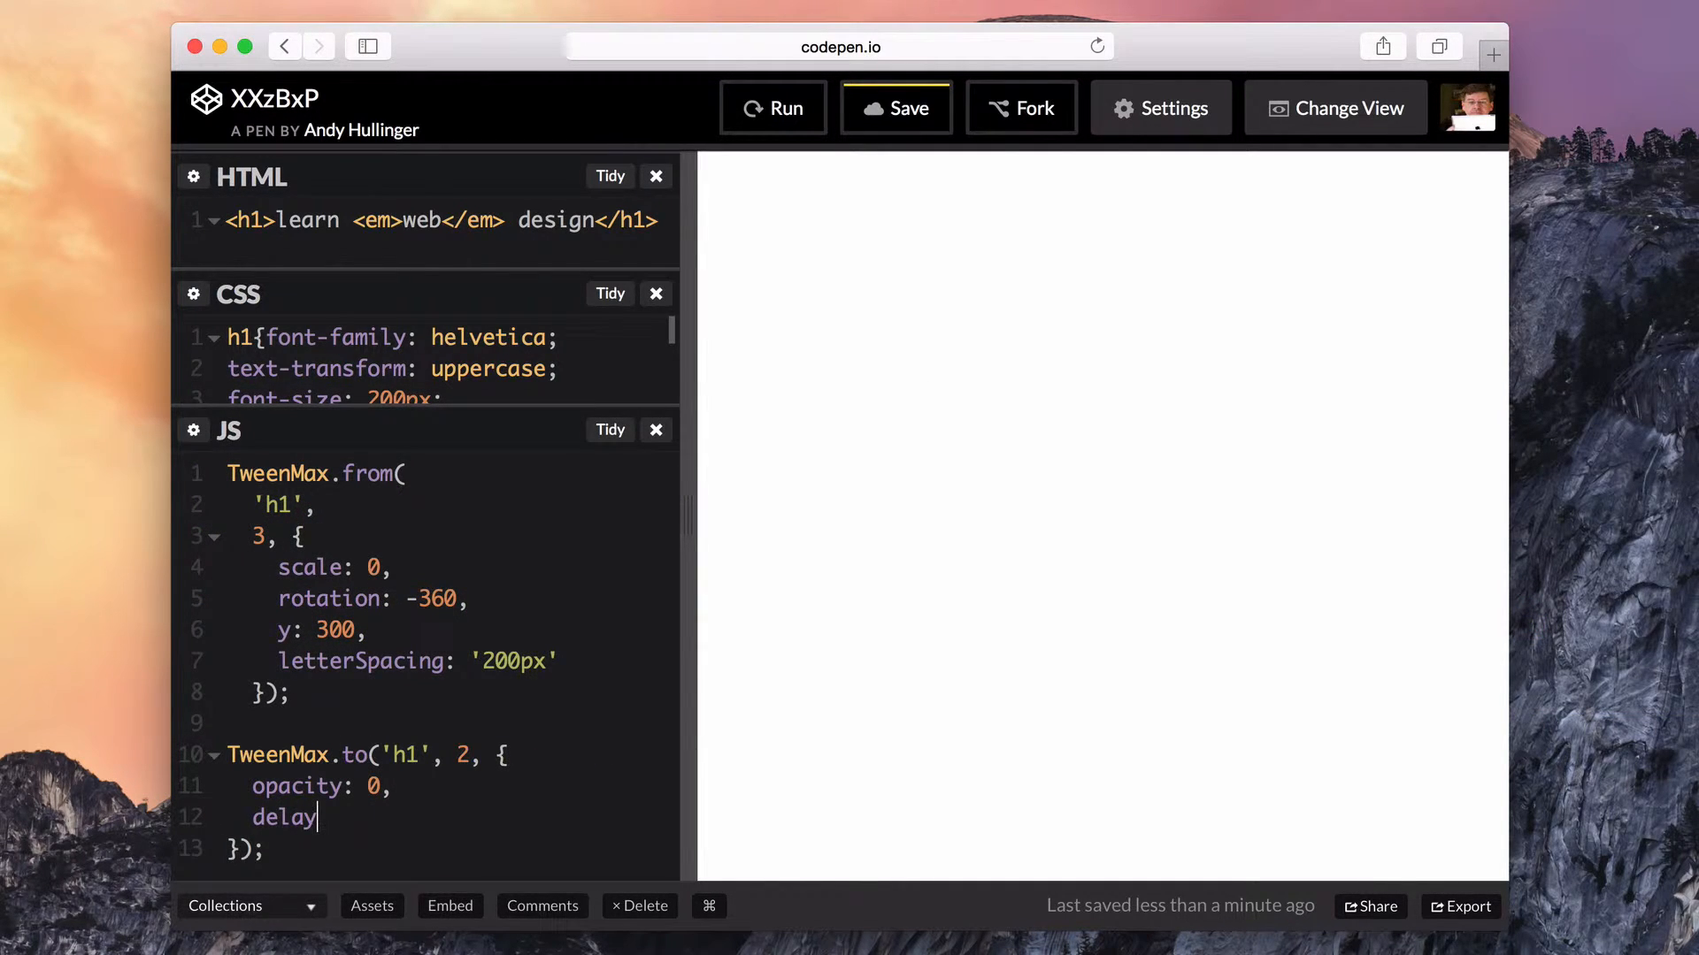
pyautogui.write(':')
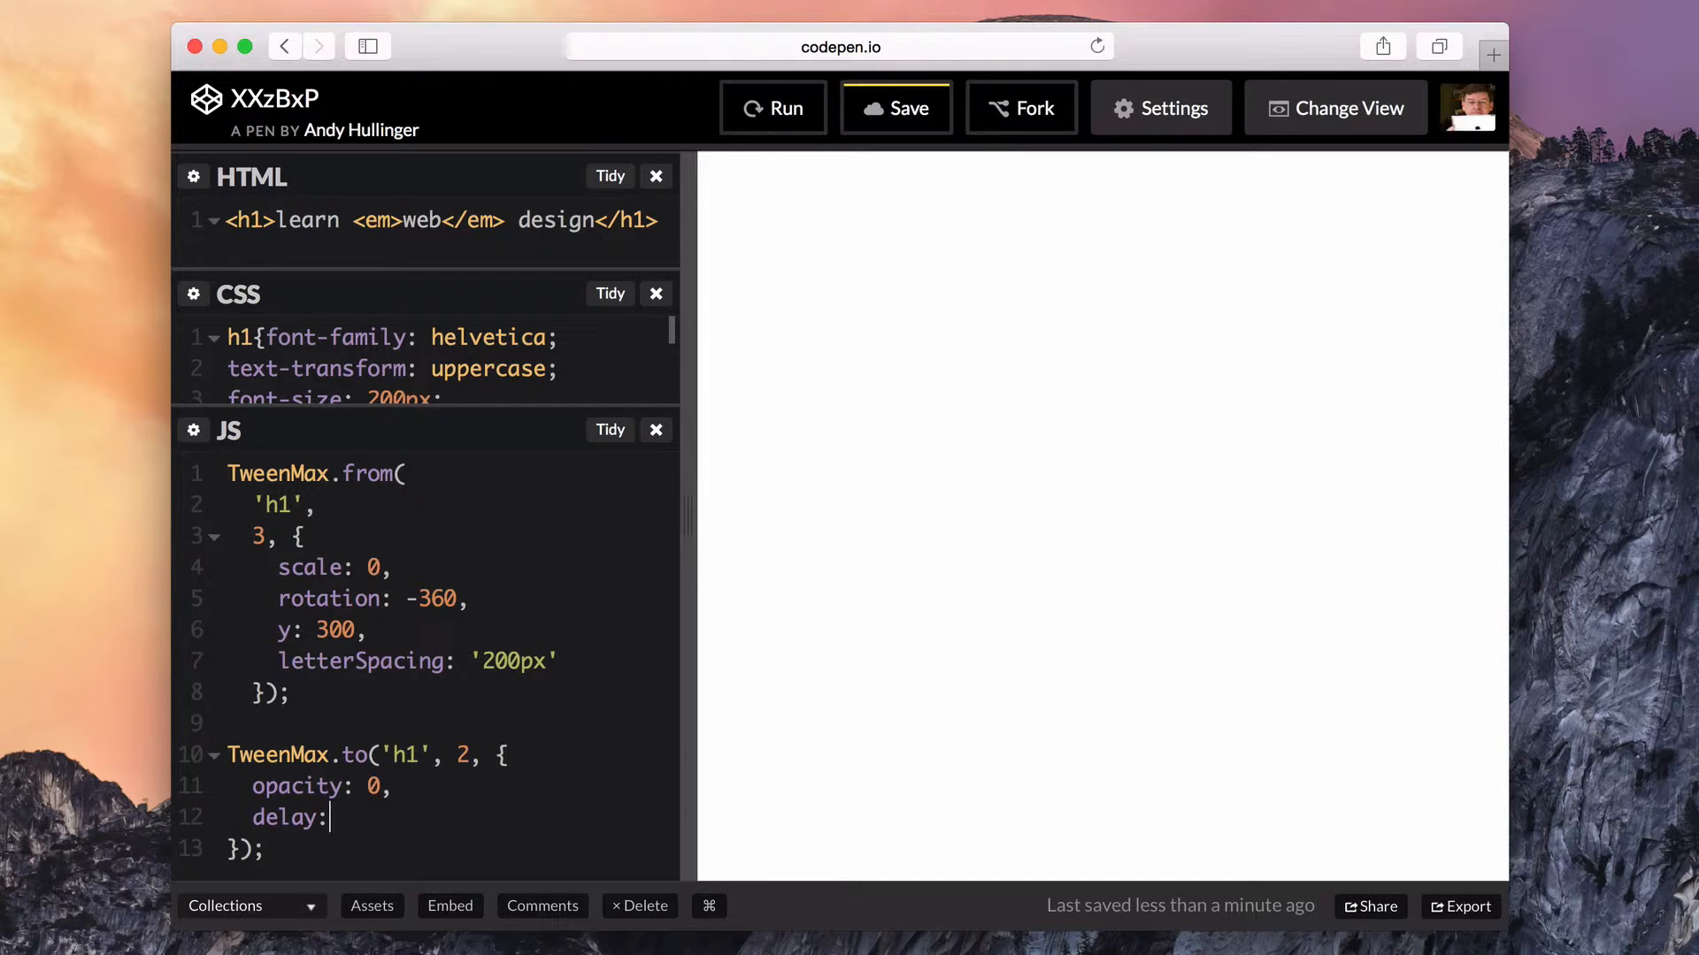
pyautogui.write('3')
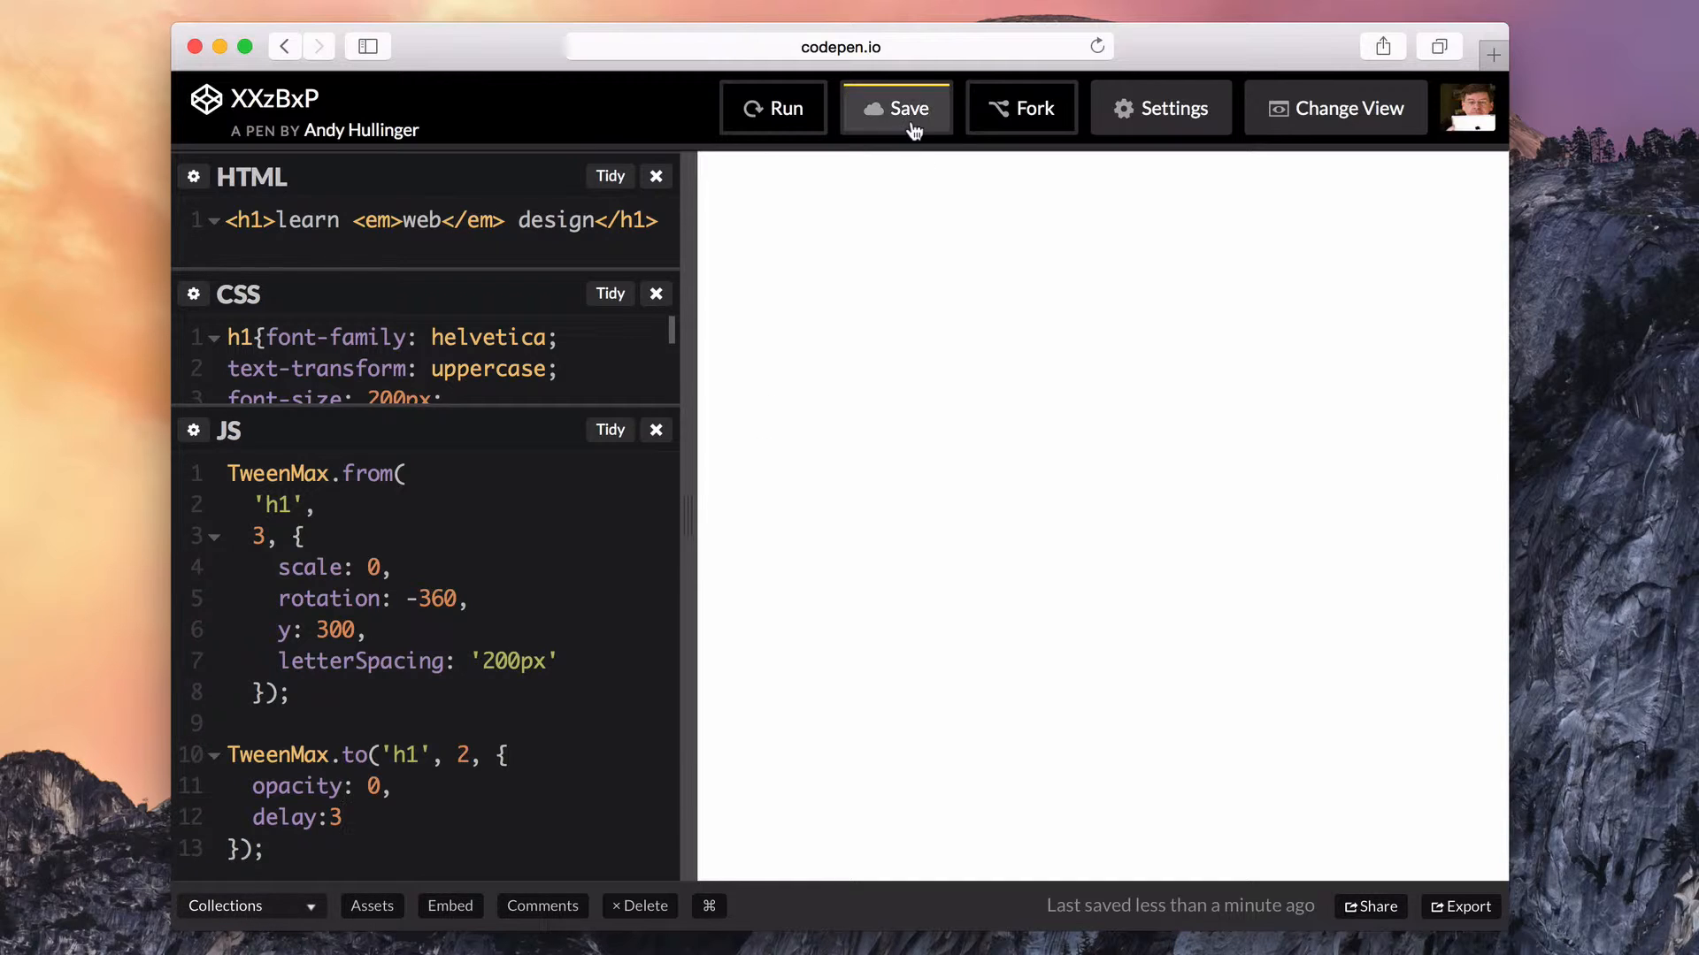
pyautogui.click(773, 108)
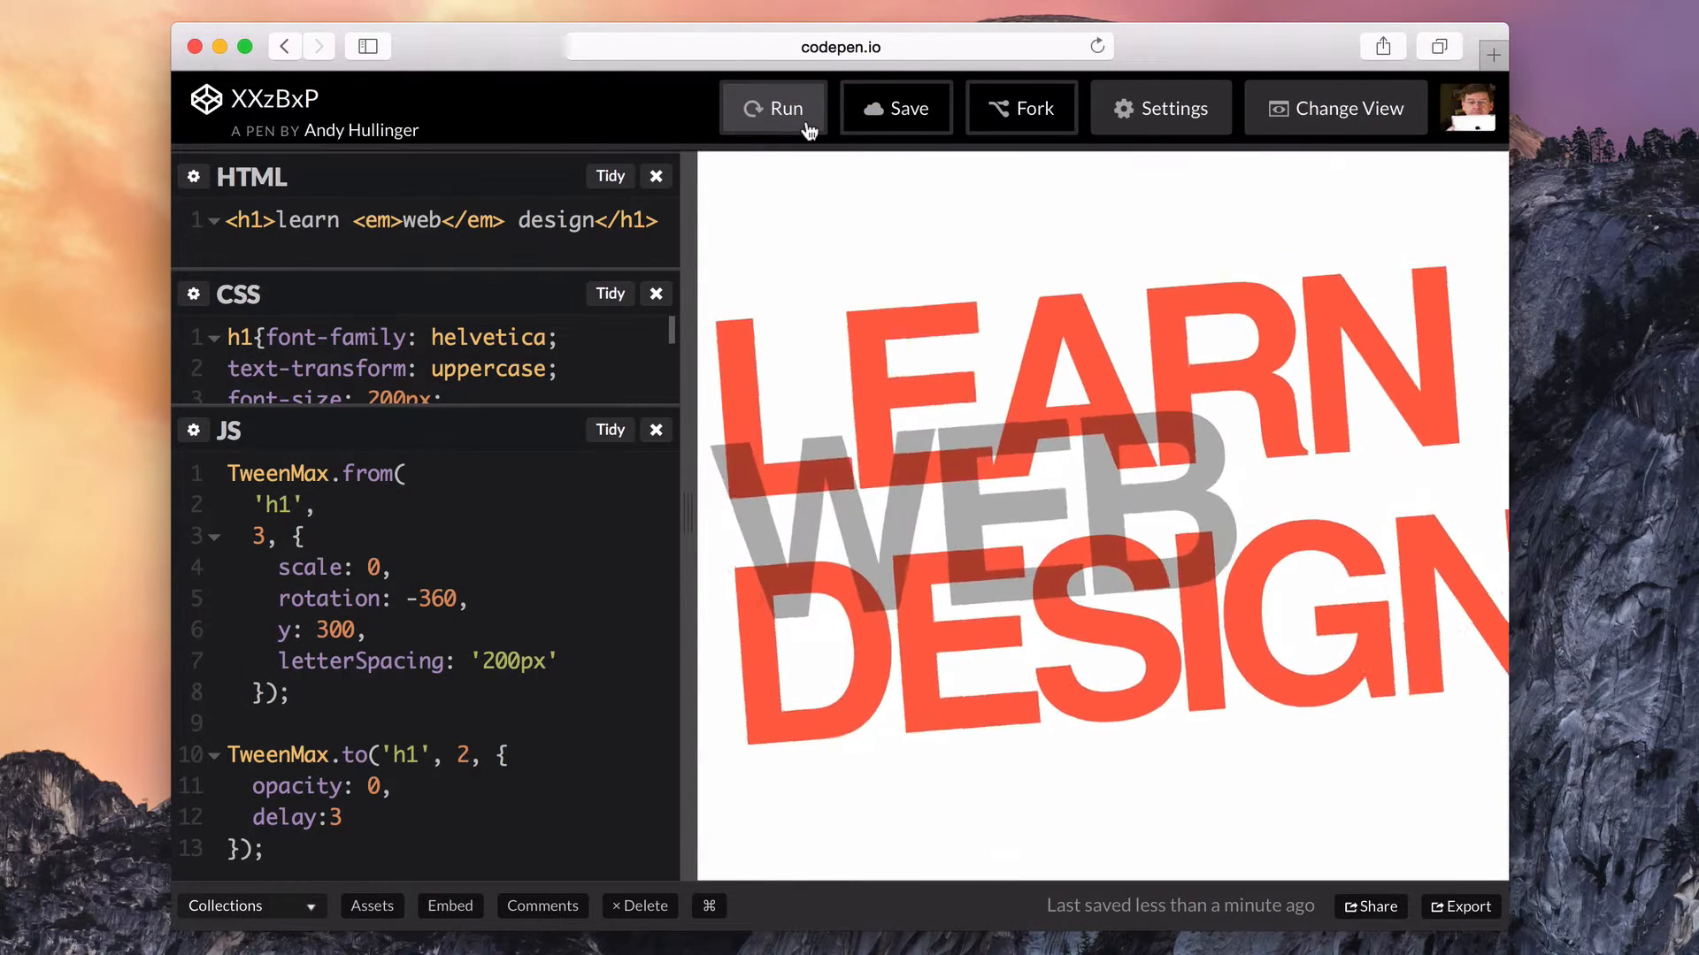
pyautogui.click(773, 108)
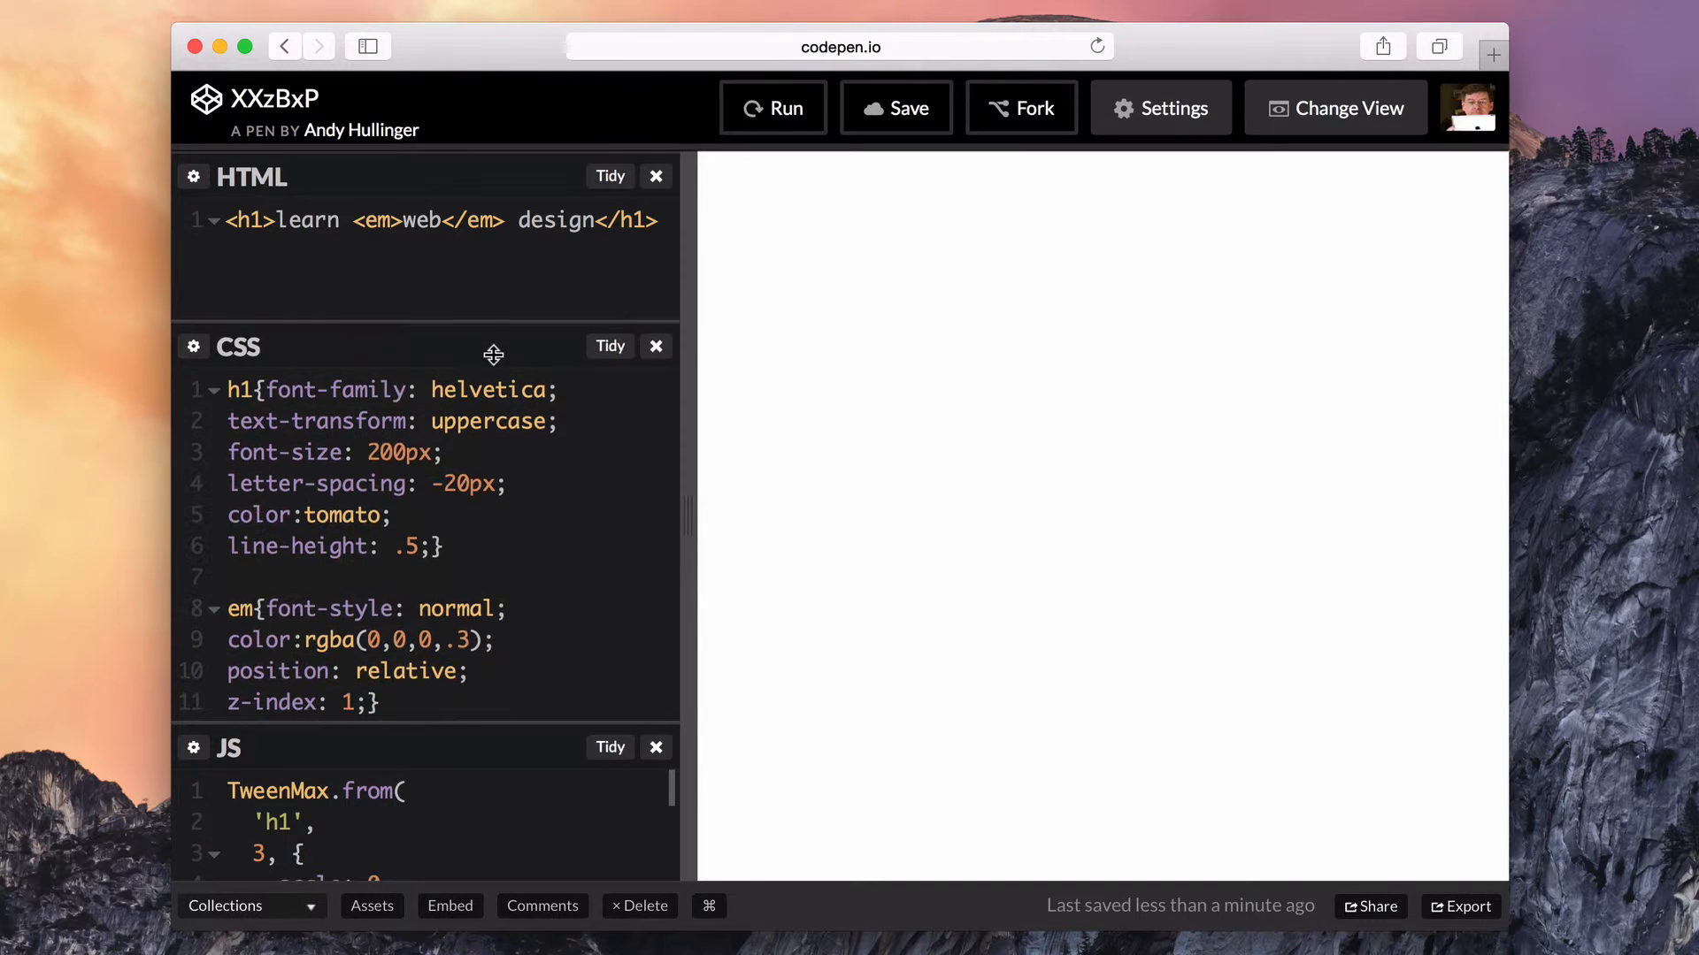
pyautogui.moveTo(1422, 915)
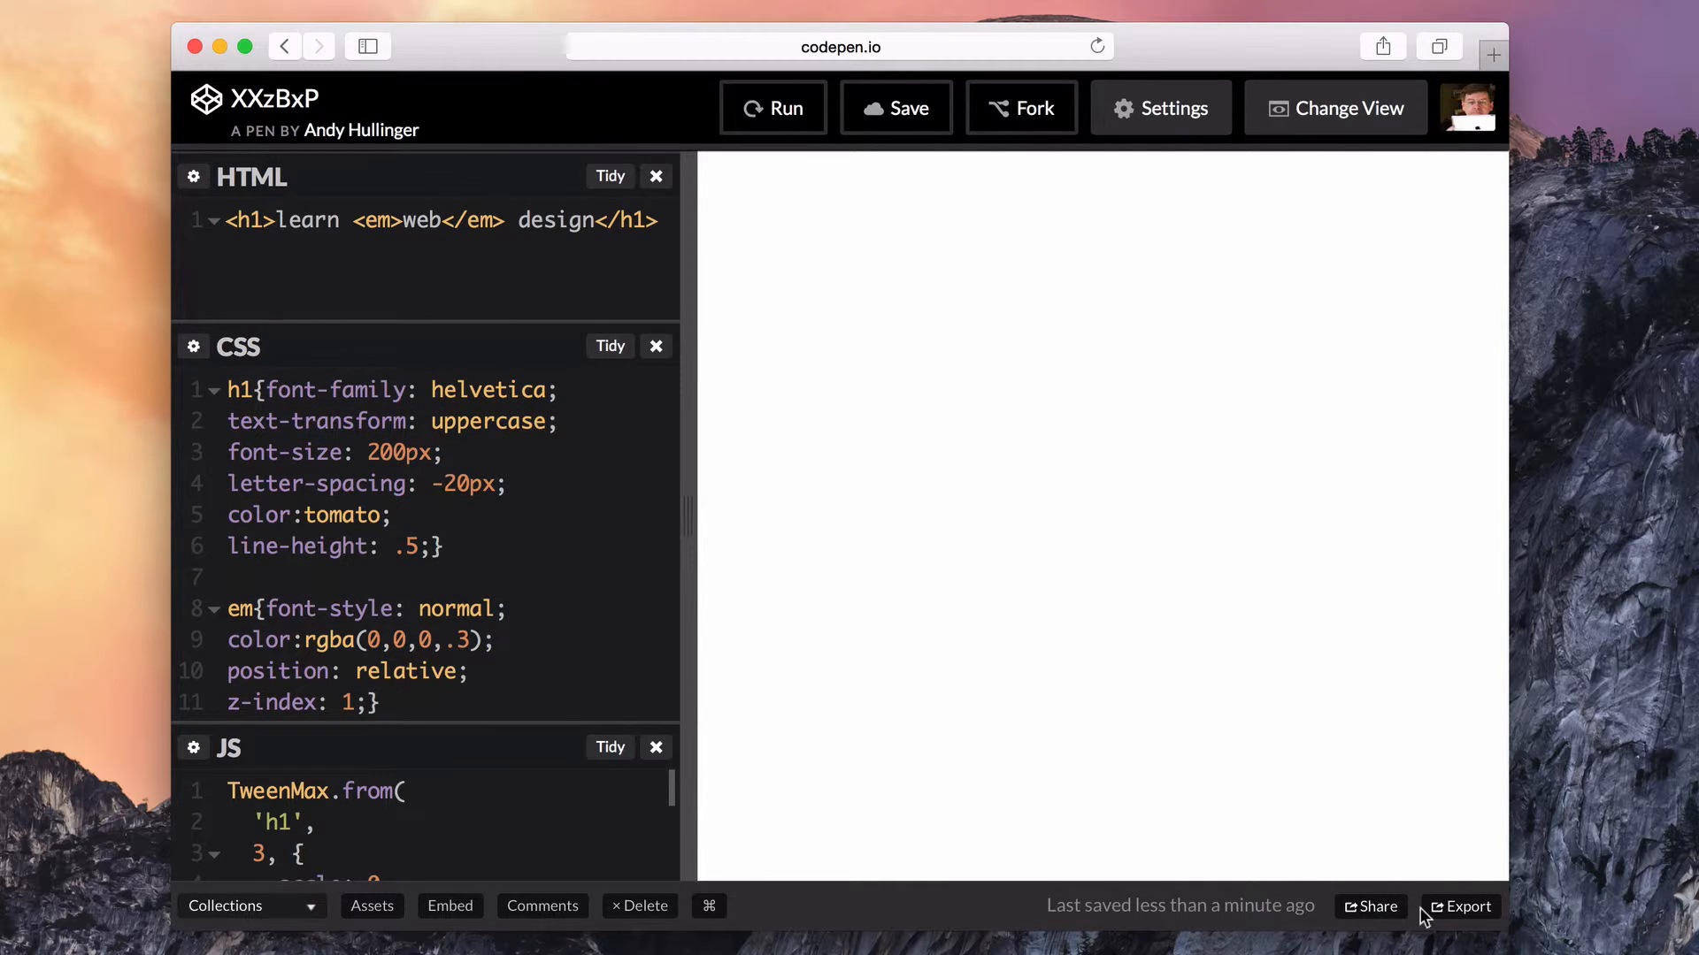
# - Export the pen as a .zip and open the download from the Dock
pyautogui.click(1459, 905)
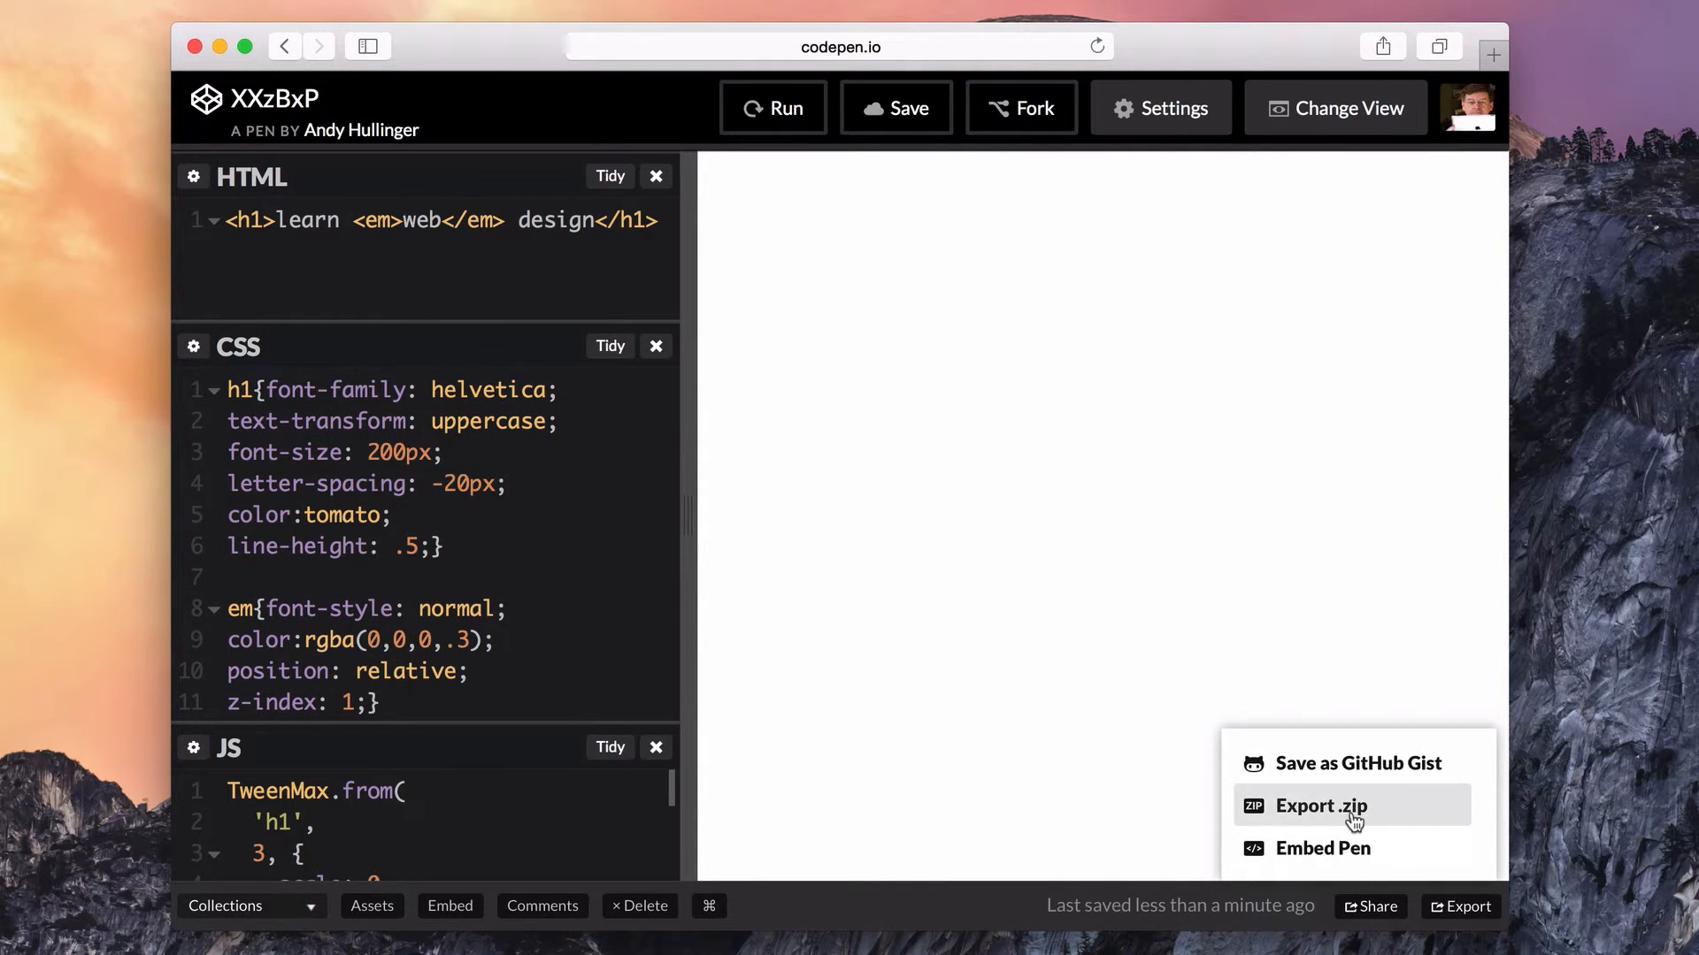
pyautogui.click(1320, 807)
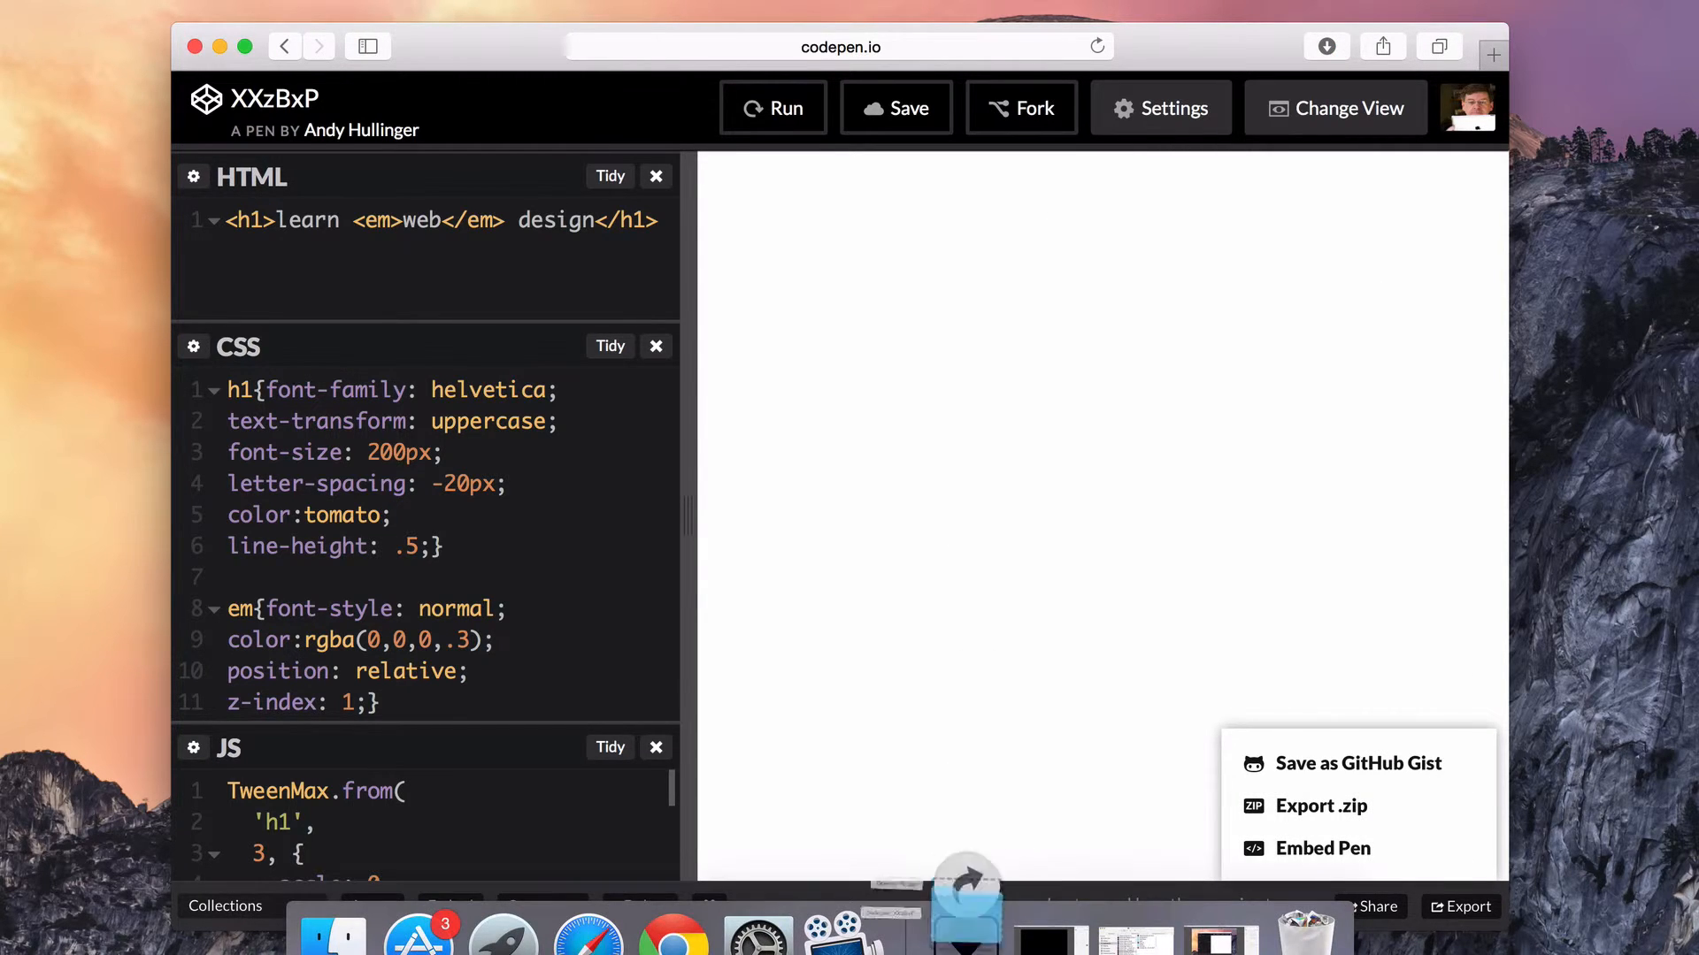
pyautogui.click(1320, 805)
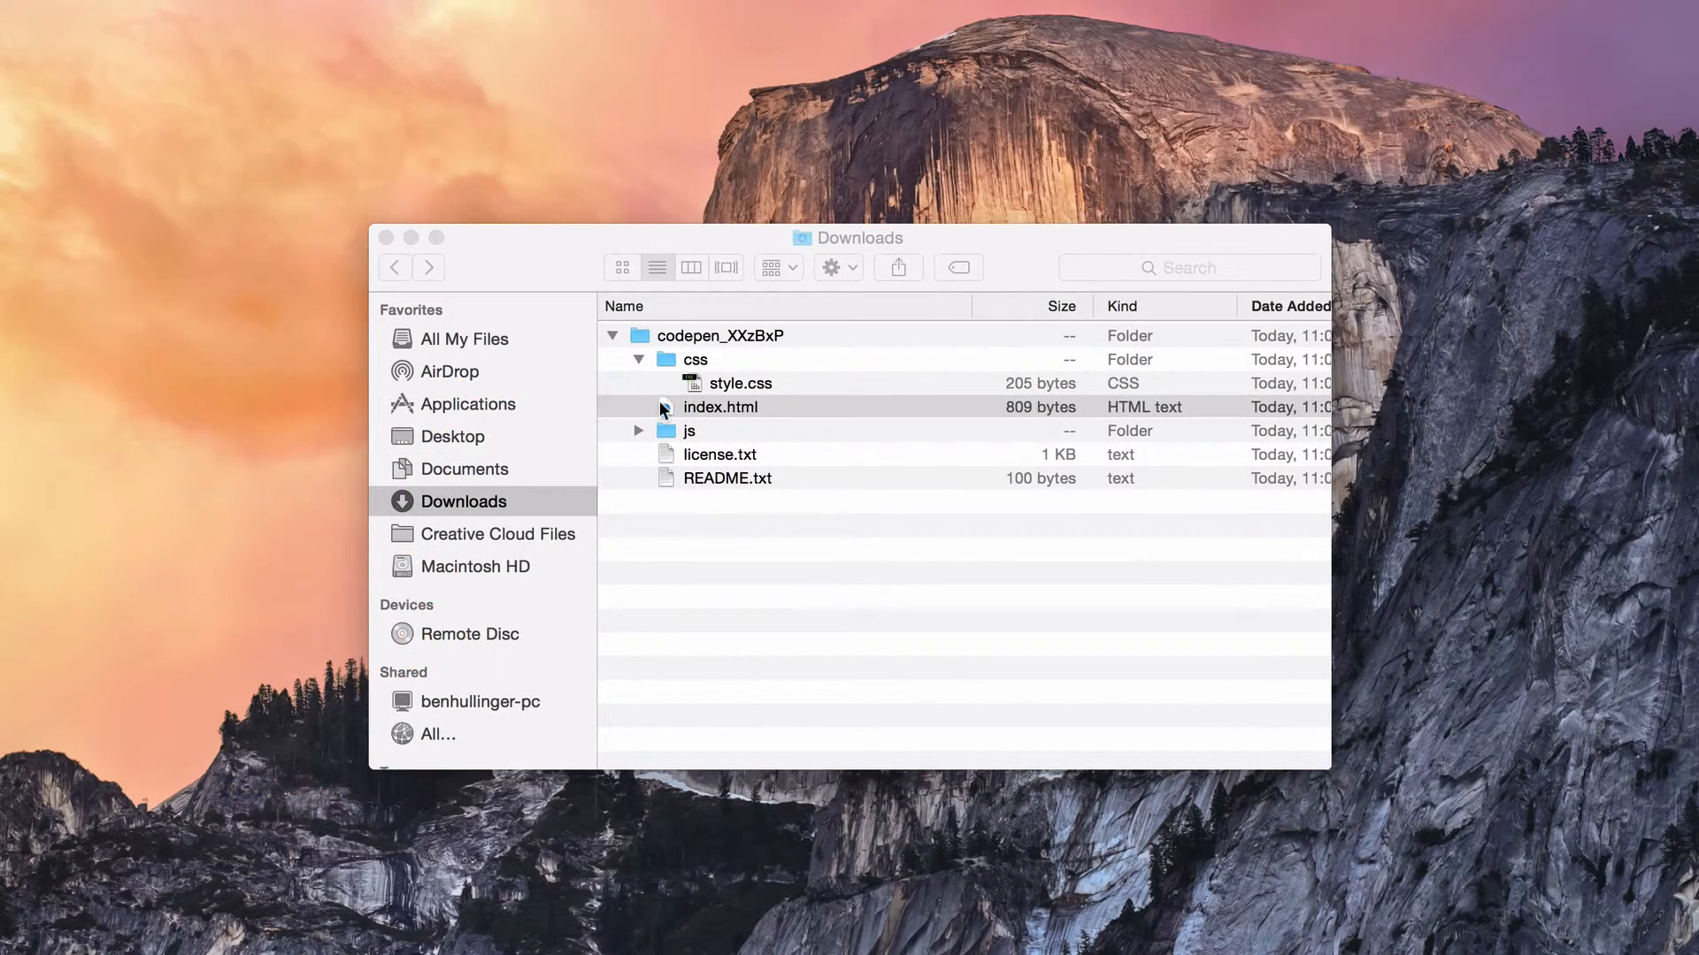
# - Open the exported index.html from the codepen folder in Safari to play the animation locally
pyautogui.doubleClick(720, 407)
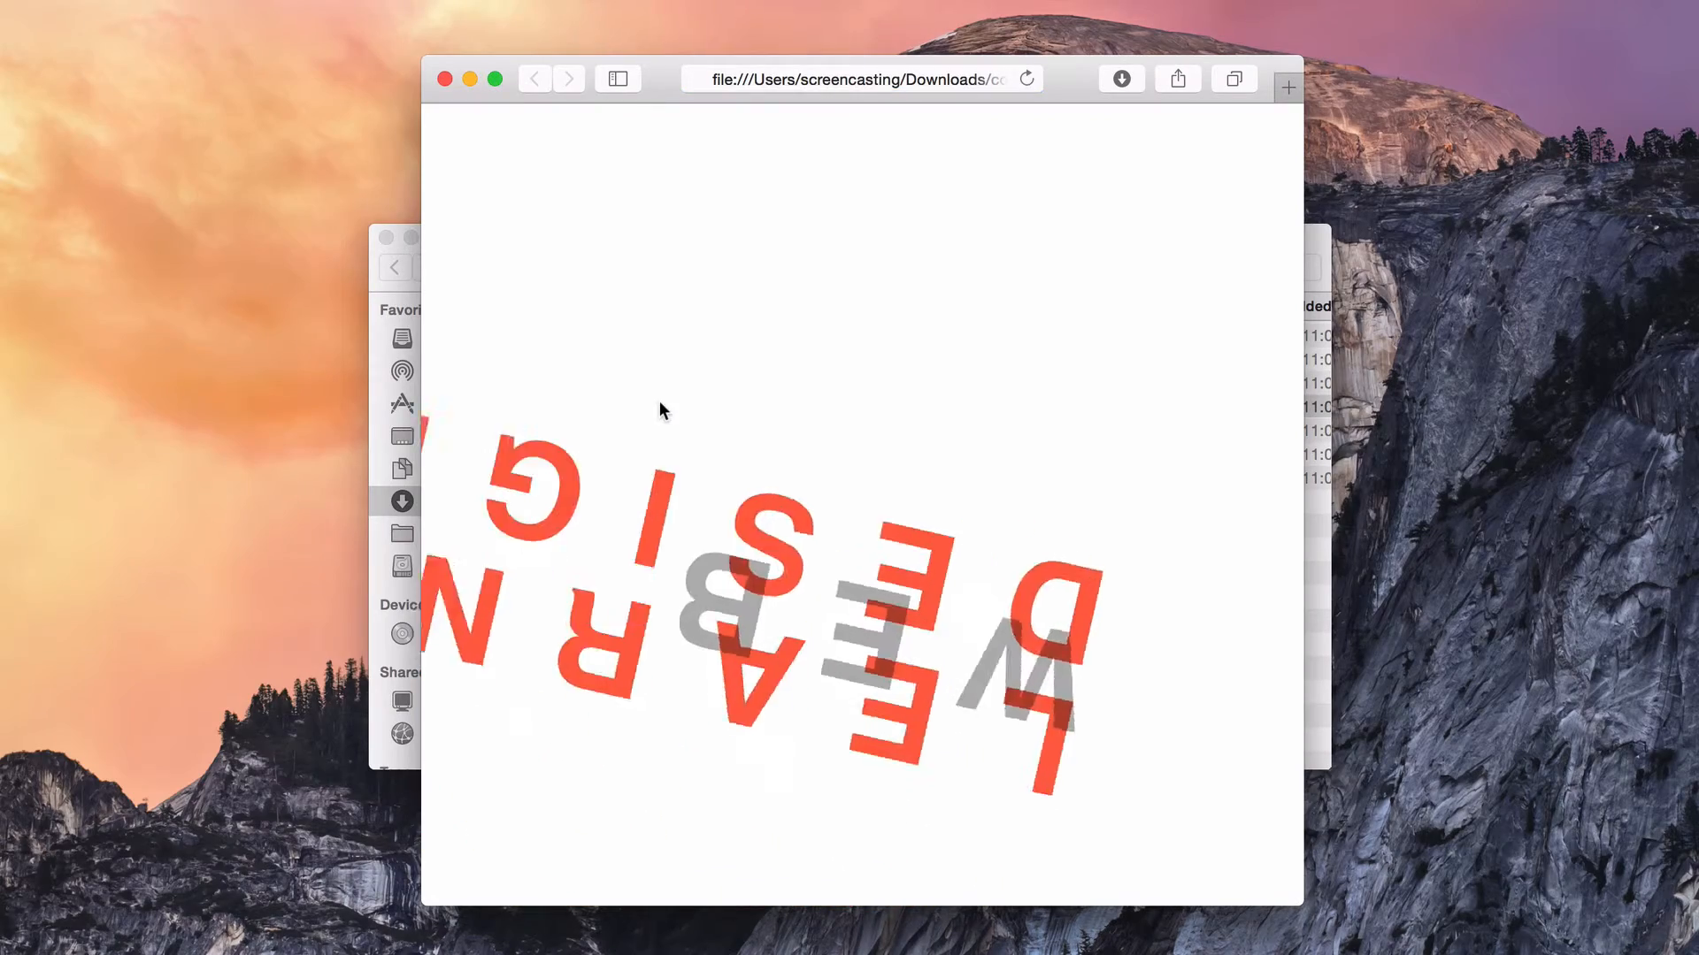